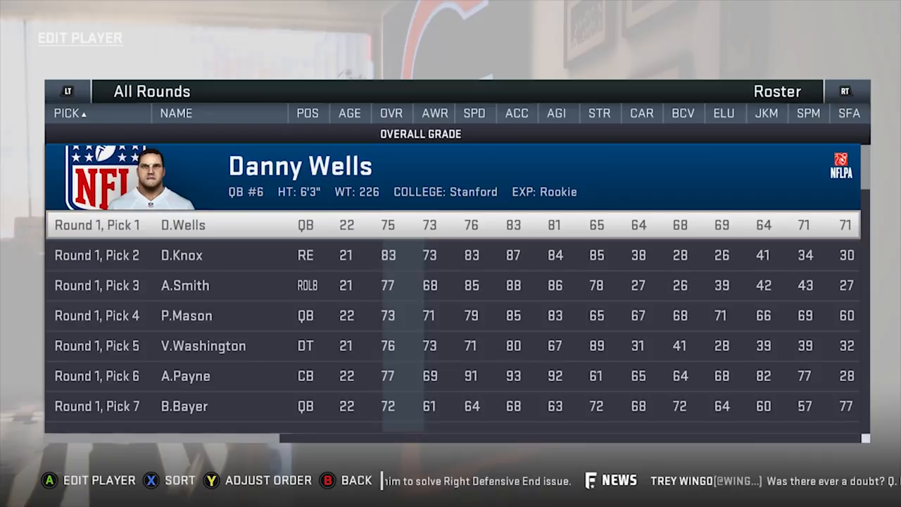
Step: Scroll through the quarterback and halfback prospects, then sort the wide receivers by Speed
{"action": "scroll", "scroll_direction": "down", "scroll_amount": 3}
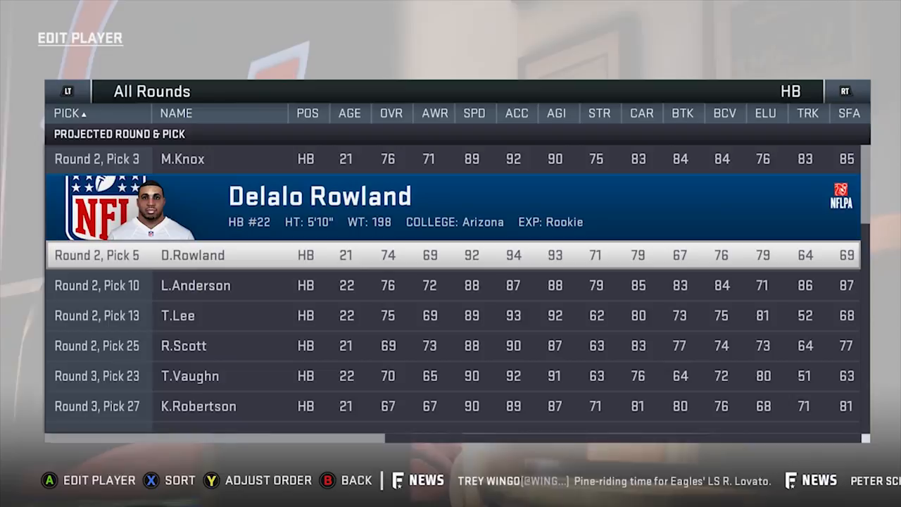
{"action": "scroll", "scroll_direction": "down", "scroll_amount": 3}
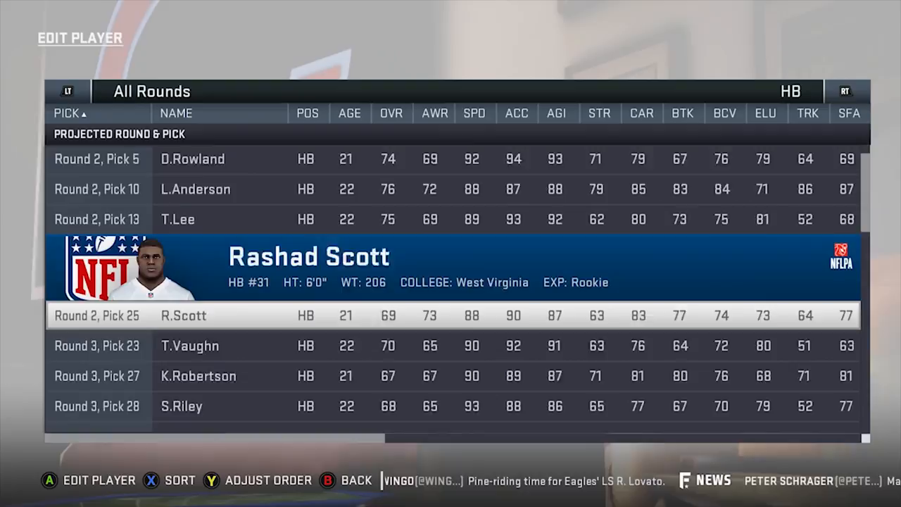
{"action": "scroll", "scroll_direction": "down", "scroll_amount": 3}
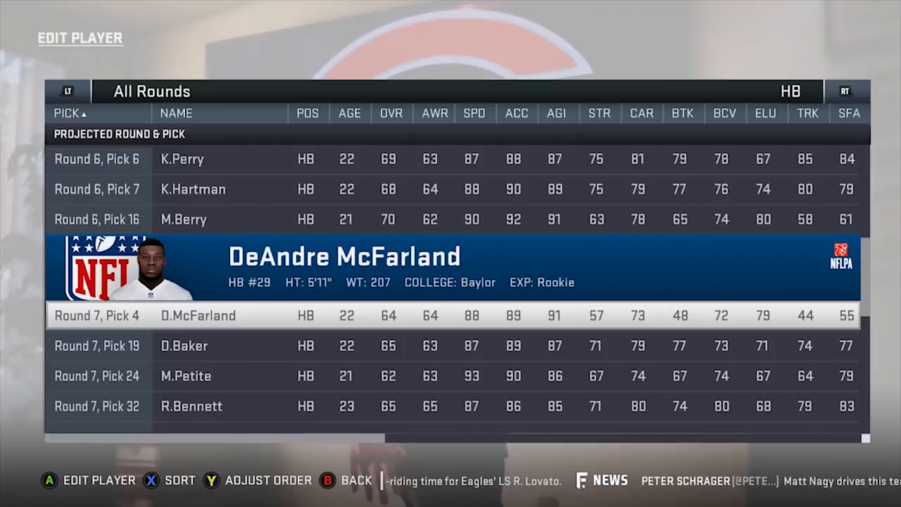
{"action": "scroll", "scroll_direction": "down", "scroll_amount": 3}
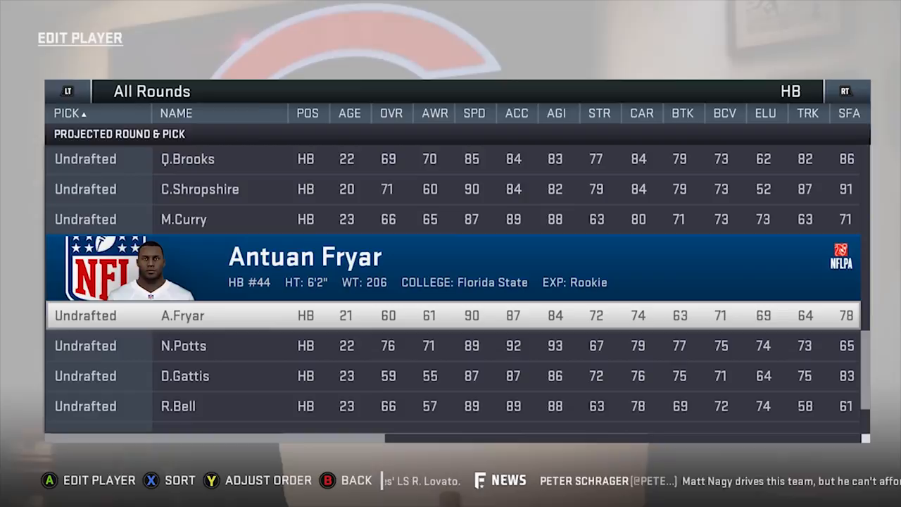
{"action": "scroll", "scroll_direction": "down", "scroll_amount": 3}
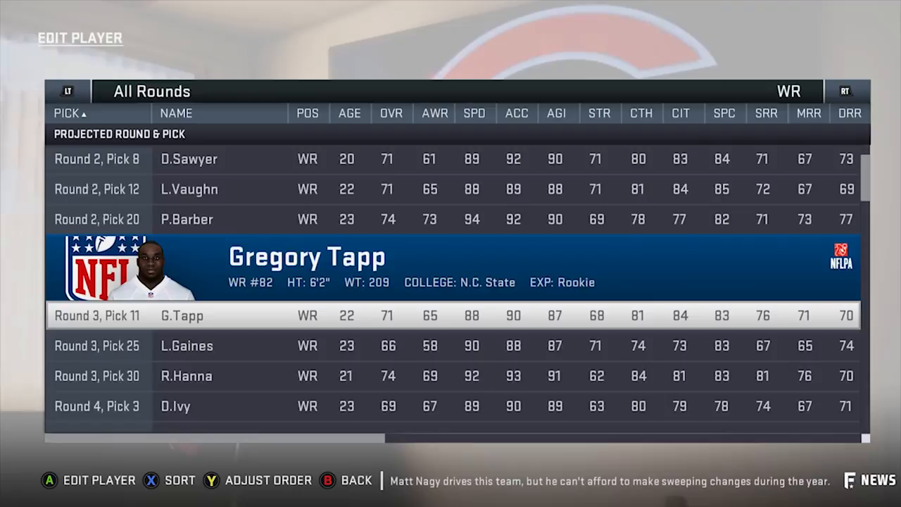
{"action": "left_click", "coordinate": [474, 113]}
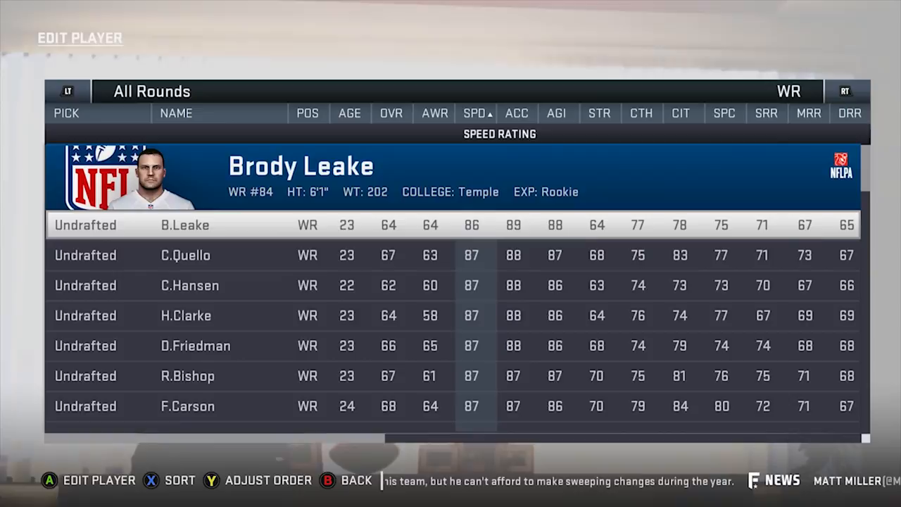
{"action": "left_click", "coordinate": [473, 112]}
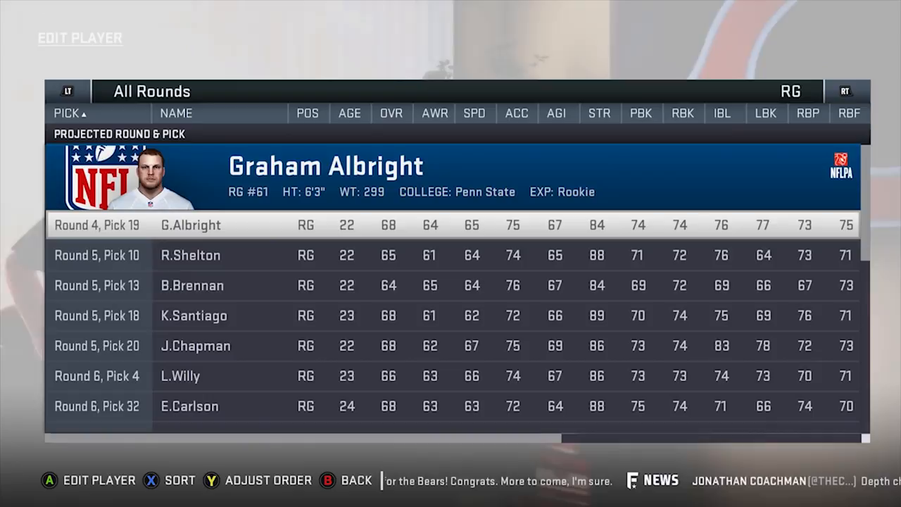
Step: Scroll through the right guard and right tackle prospect lists
{"action": "scroll", "scroll_direction": "down", "scroll_amount": 3}
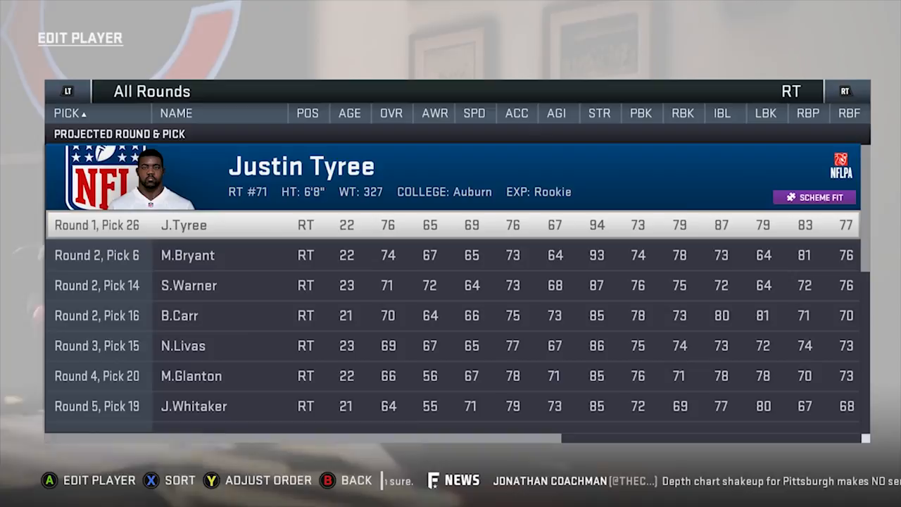
{"action": "scroll", "scroll_direction": "down", "scroll_amount": 3}
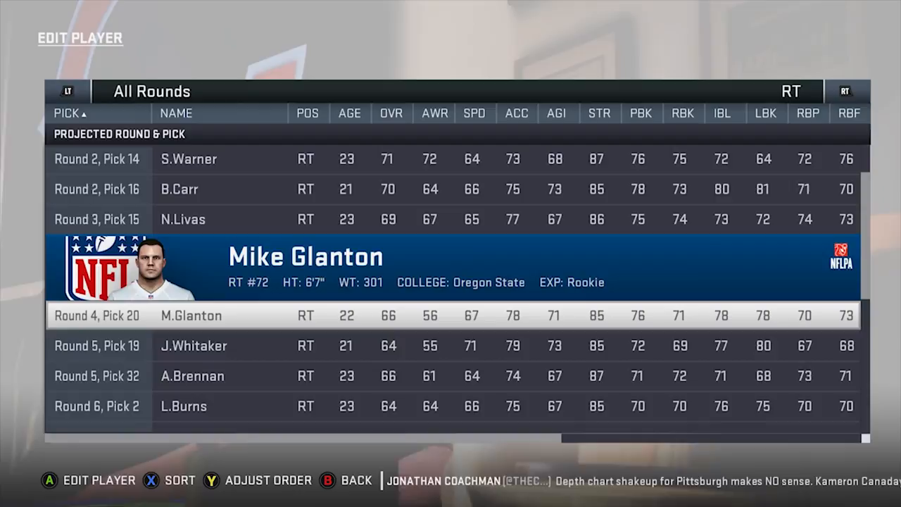
{"action": "scroll", "scroll_direction": "down", "scroll_amount": 3}
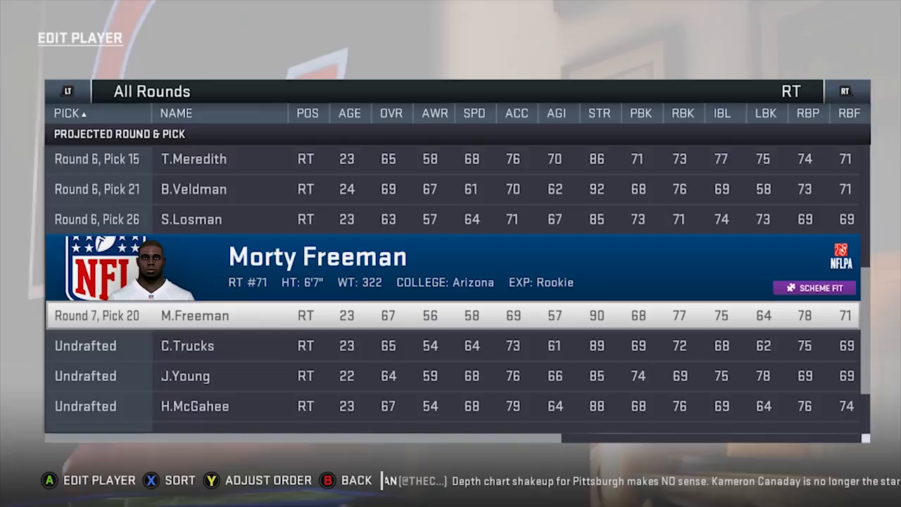
{"action": "scroll", "scroll_direction": "up", "scroll_amount": 3}
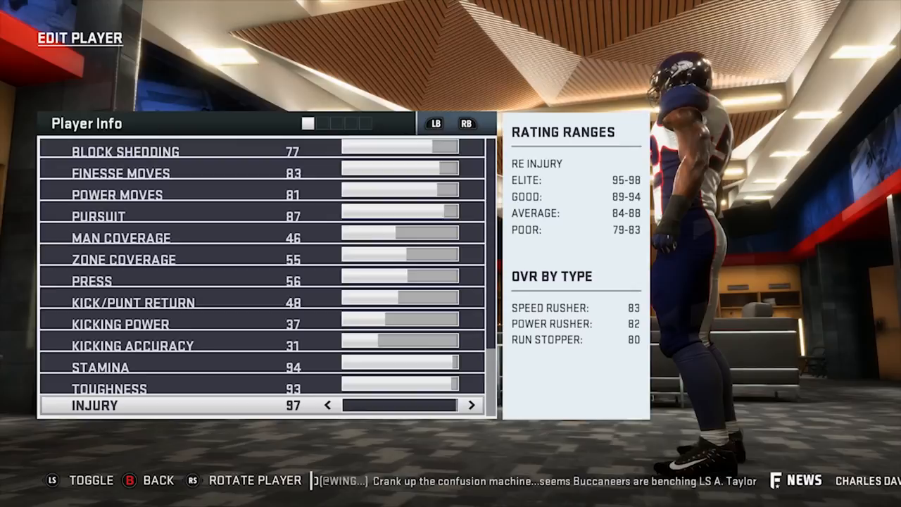
Step: Return to the draft class list and scroll through the right ends, defensive tackles and left outside linebackers
{"action": "key", "text": "B"}
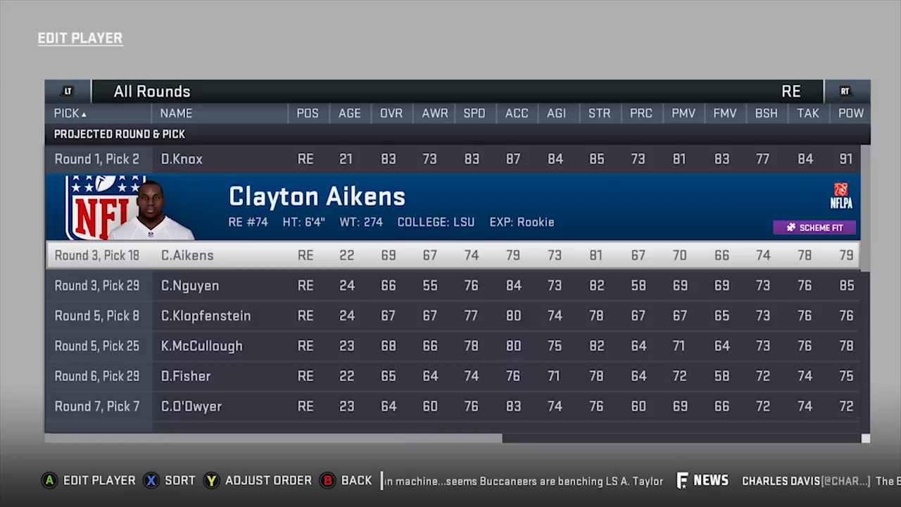
{"action": "scroll", "scroll_direction": "down", "scroll_amount": 3}
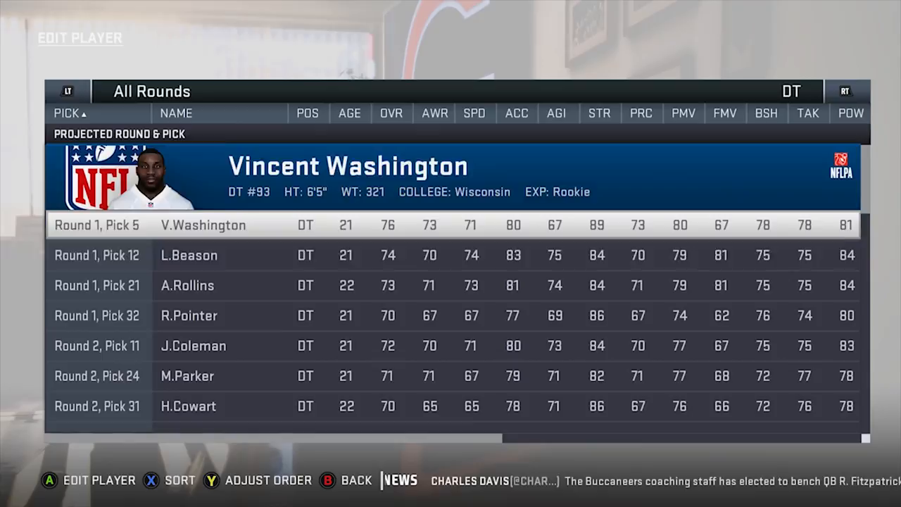
{"action": "scroll", "scroll_direction": "down", "scroll_amount": 3}
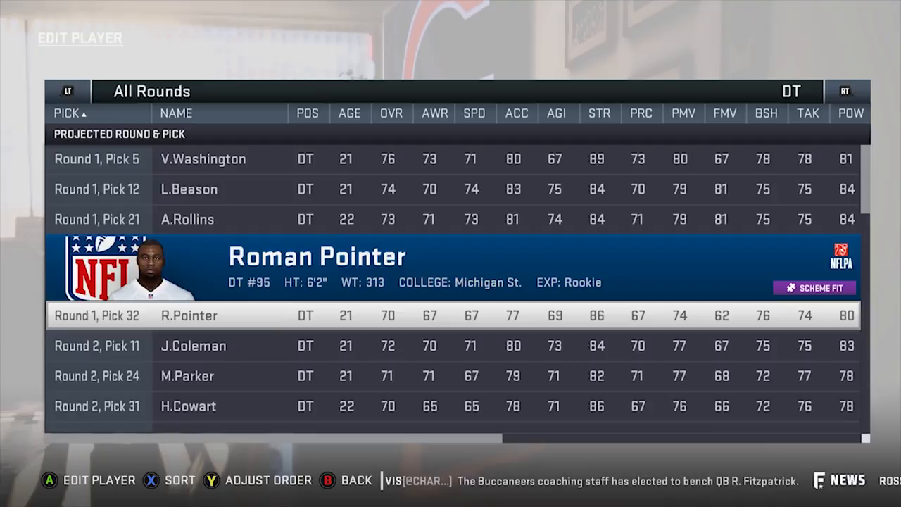
{"action": "scroll", "scroll_direction": "down", "scroll_amount": 3}
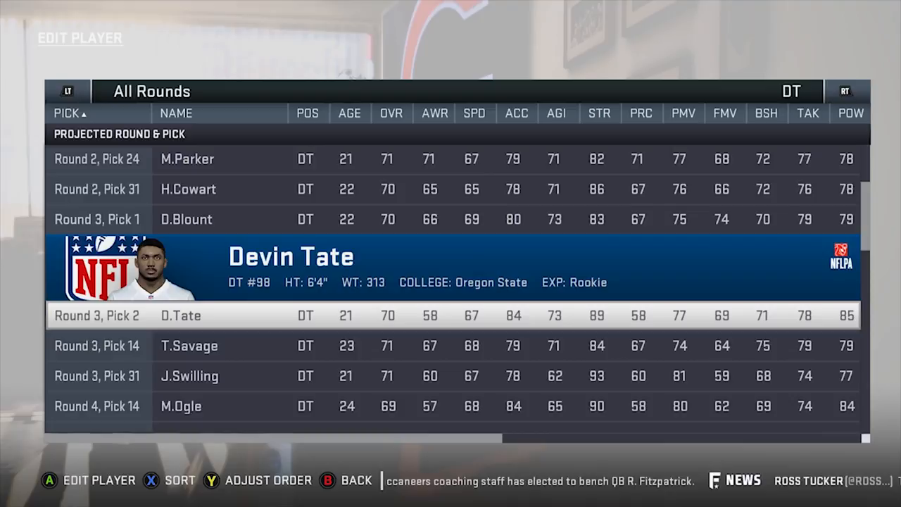
{"action": "scroll", "scroll_direction": "down", "scroll_amount": 3}
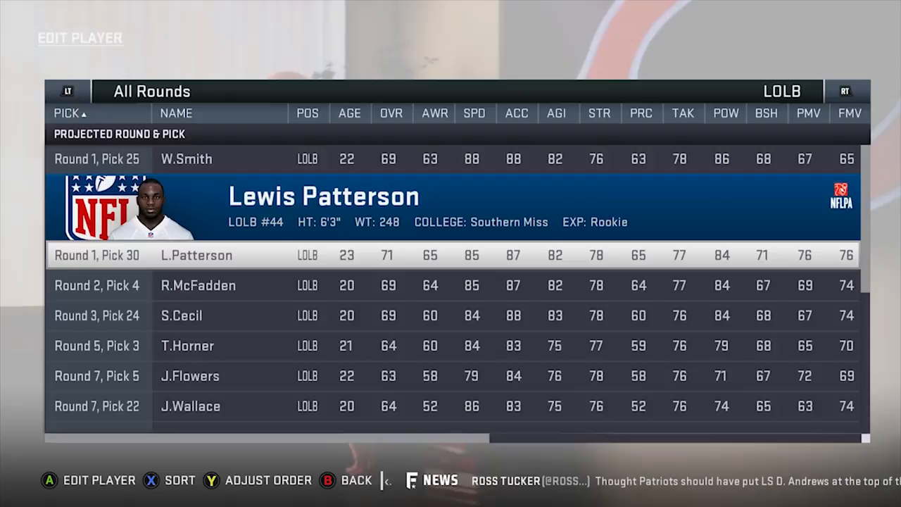
{"action": "scroll", "scroll_direction": "down", "scroll_amount": 3}
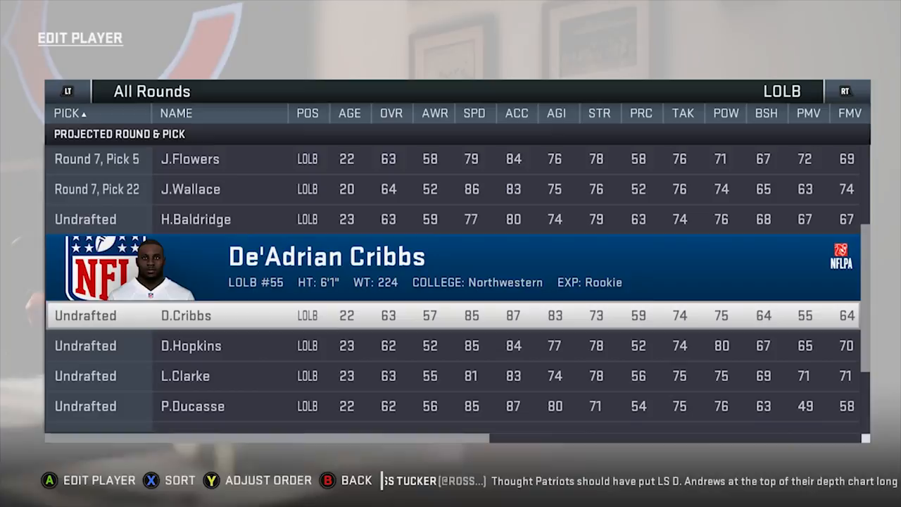
{"action": "scroll", "scroll_direction": "down", "scroll_amount": 3}
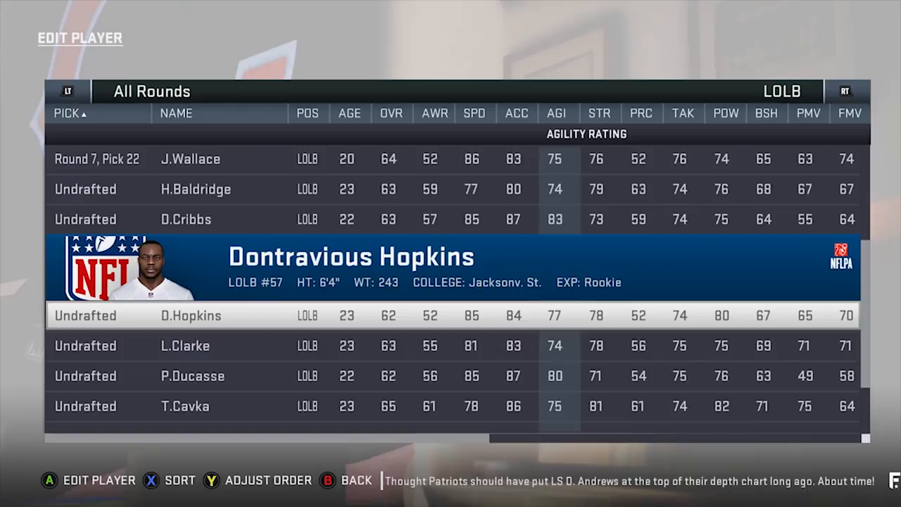
{"action": "scroll", "scroll_direction": "down", "scroll_amount": 3}
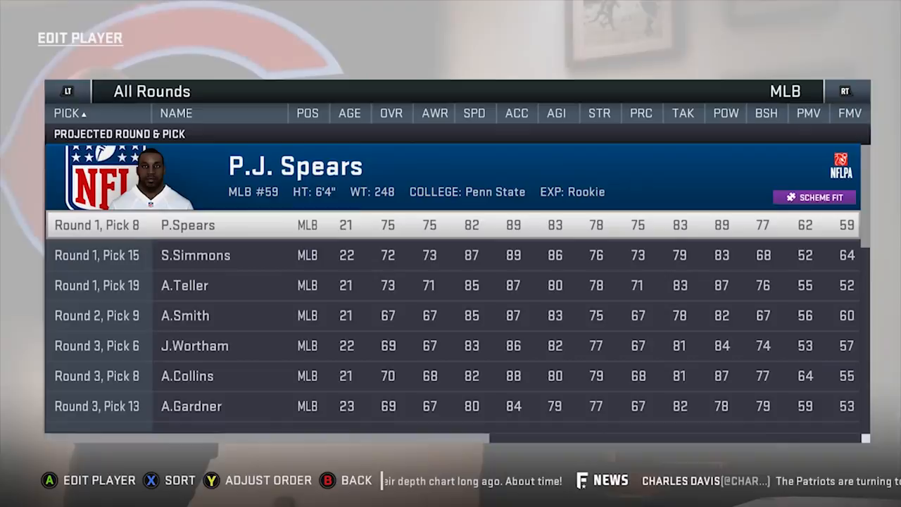
Step: Move the filter to cornerbacks and scroll through their projected picks and ratings
{"action": "left_click", "coordinate": [349, 112]}
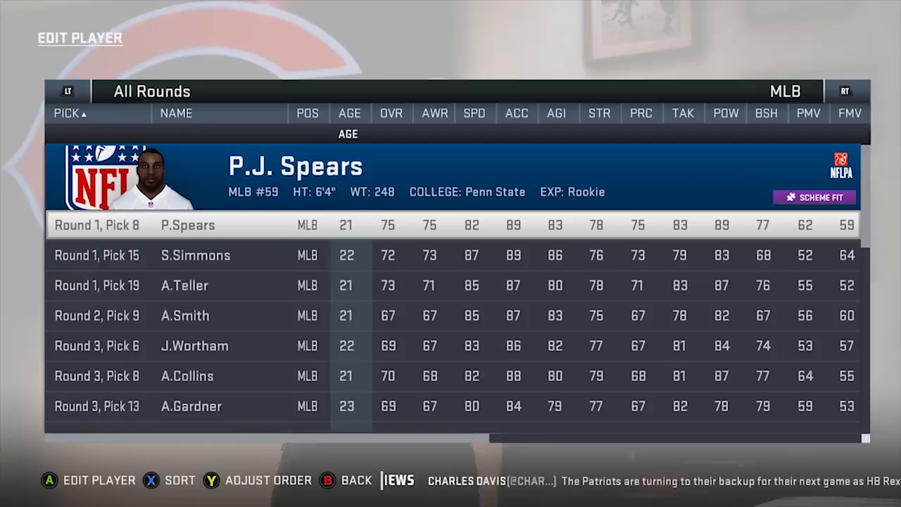
{"action": "scroll", "scroll_direction": "down", "scroll_amount": 3}
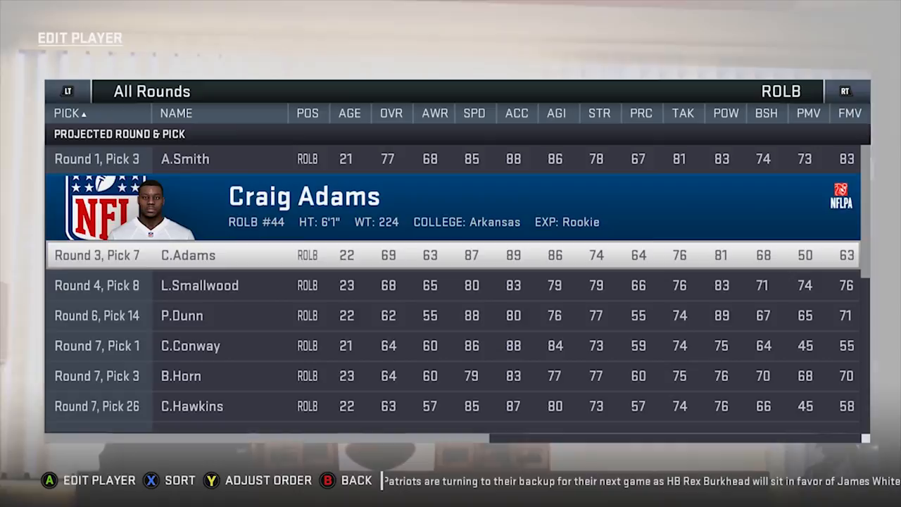
{"action": "scroll", "scroll_direction": "down", "scroll_amount": 3}
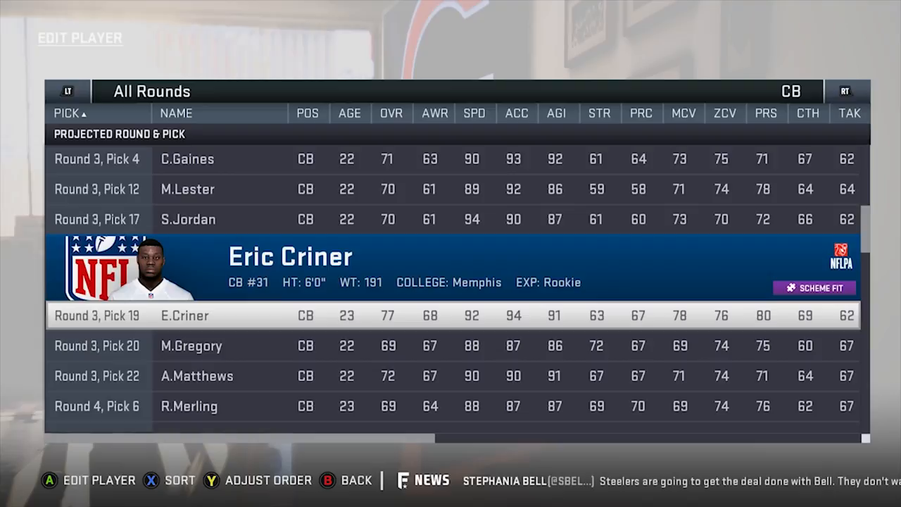
{"action": "scroll", "scroll_direction": "down", "scroll_amount": 3}
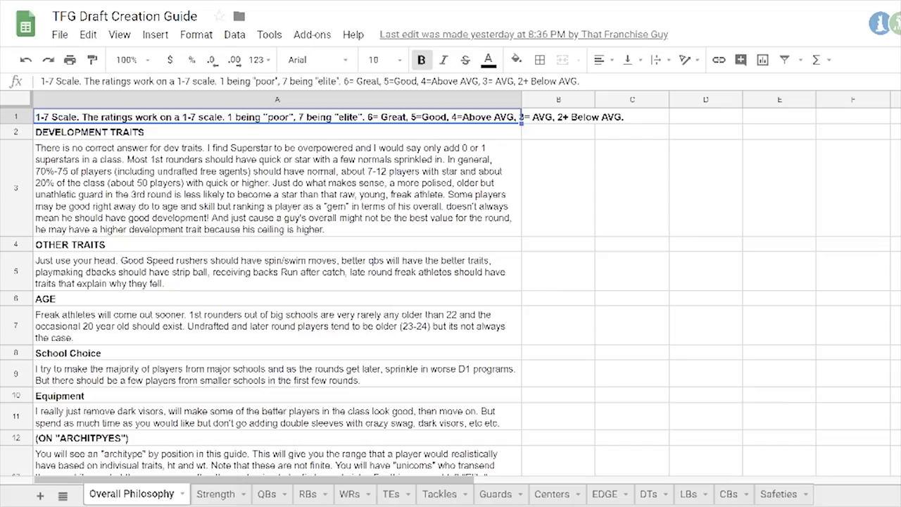
{"action": "left_click", "coordinate": [275, 188]}
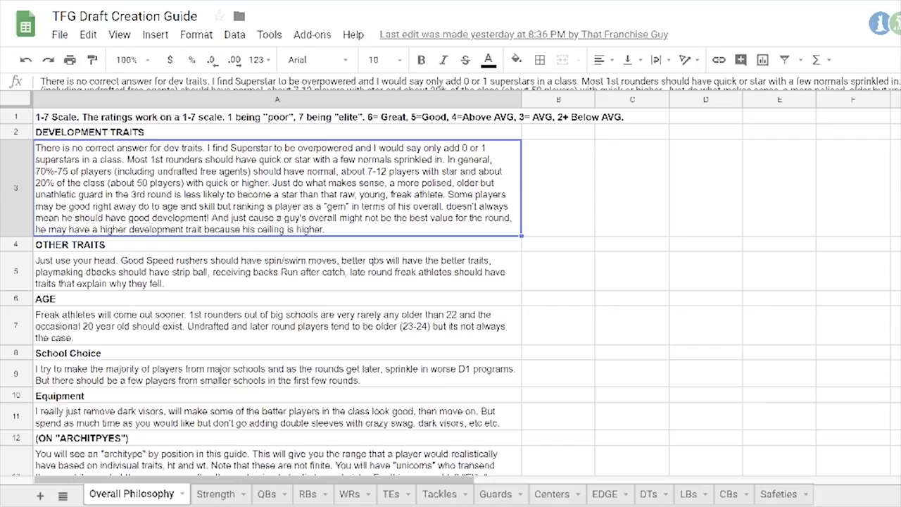
{"action": "scroll", "scroll_direction": "down", "scroll_amount": 3}
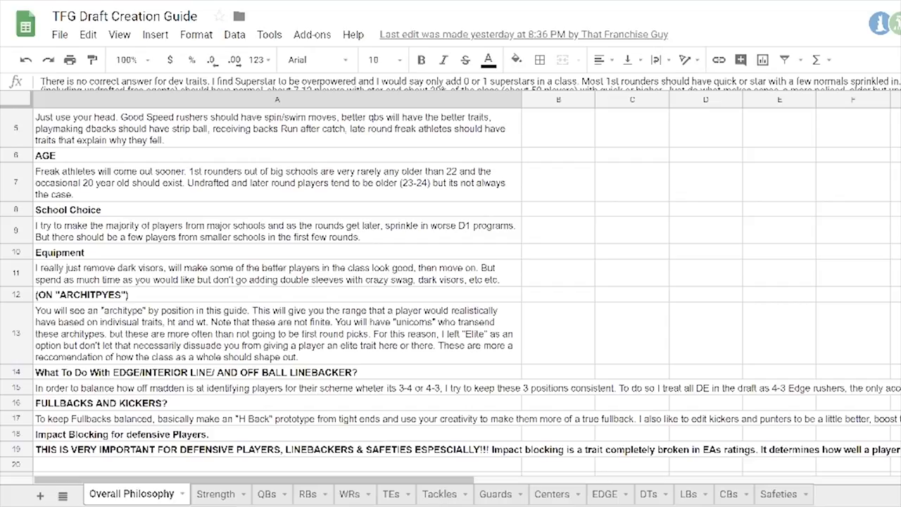
{"action": "left_click", "coordinate": [276, 230]}
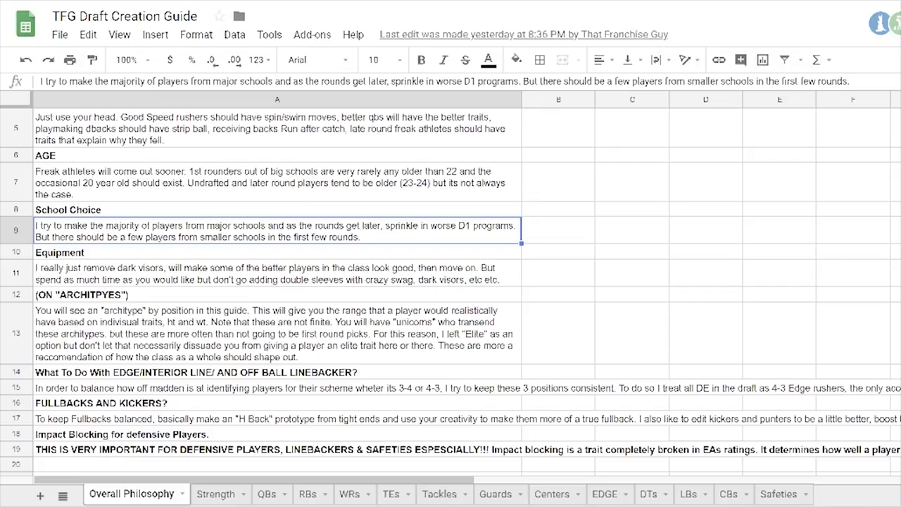
{"action": "left_click", "coordinate": [276, 273]}
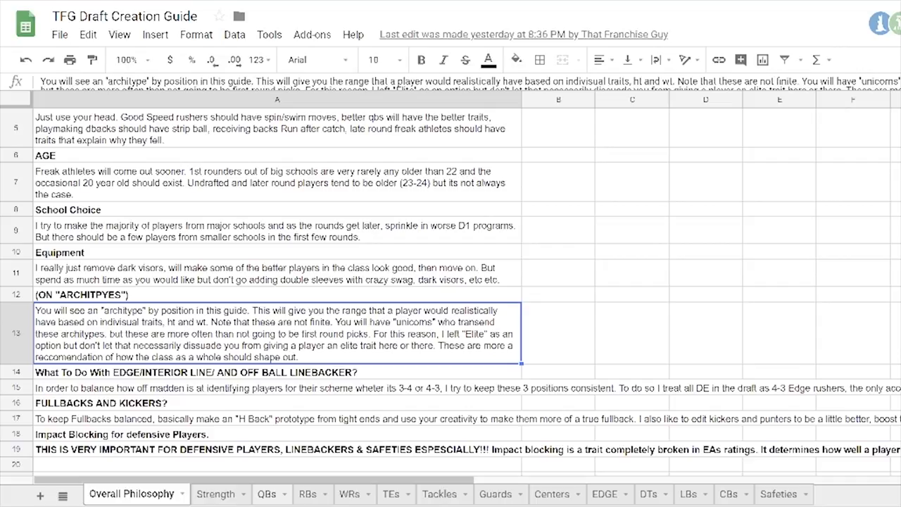
Step: Switch to the RBs sheet, look across its rating tables, then move to the Strength sheet
{"action": "left_click", "coordinate": [307, 493]}
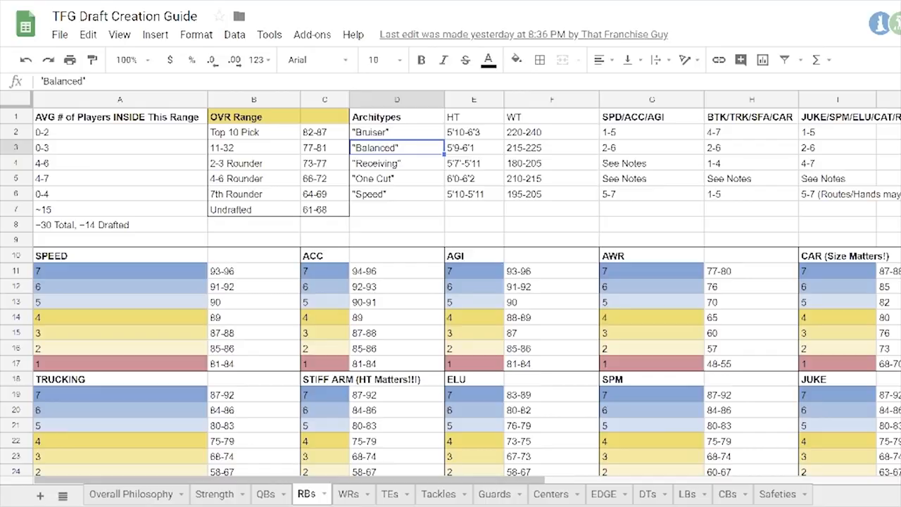
{"action": "left_click", "coordinate": [396, 177]}
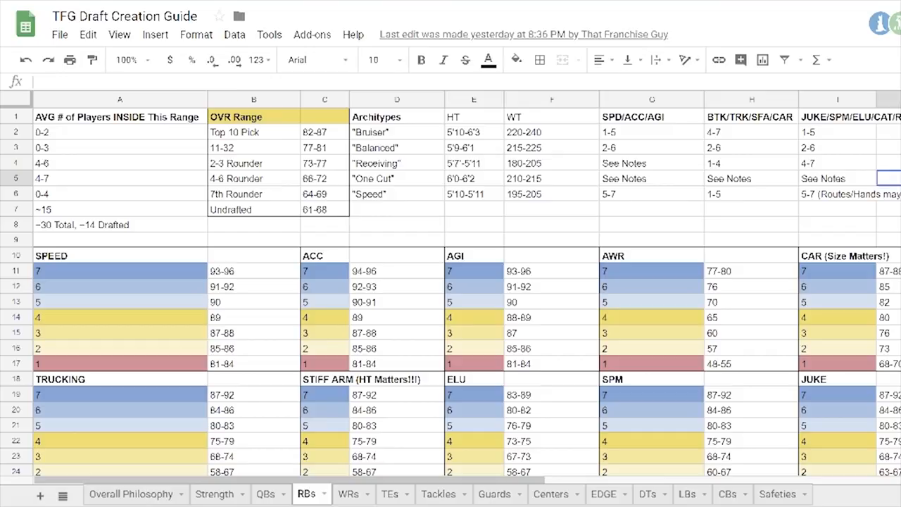
{"action": "scroll", "scroll_direction": "right", "scroll_amount": 3}
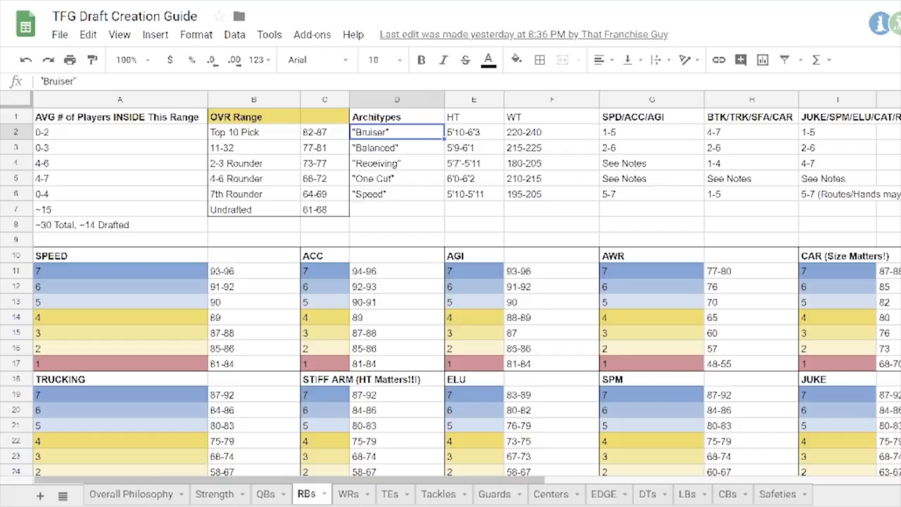
{"action": "left_click", "coordinate": [131, 493]}
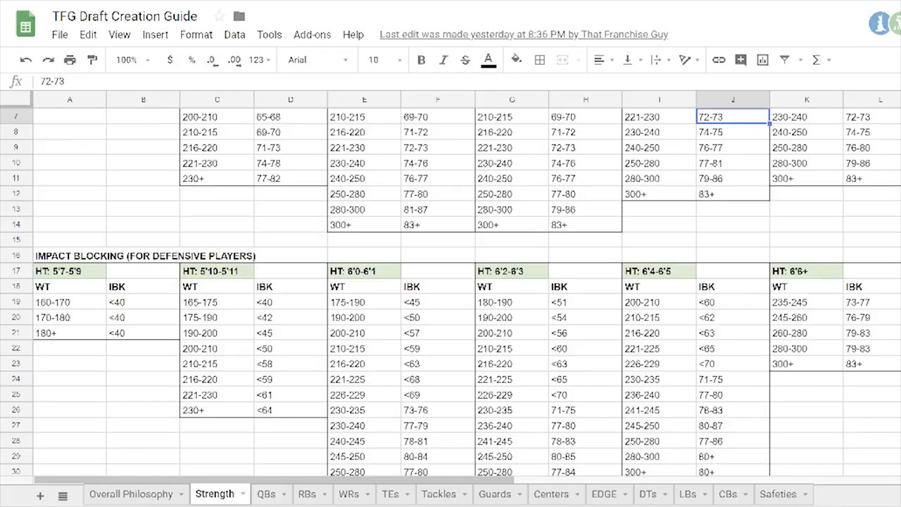
Step: Scroll down the Strength tables, then switch to the QBs sheet
{"action": "scroll", "scroll_direction": "down", "scroll_amount": 3}
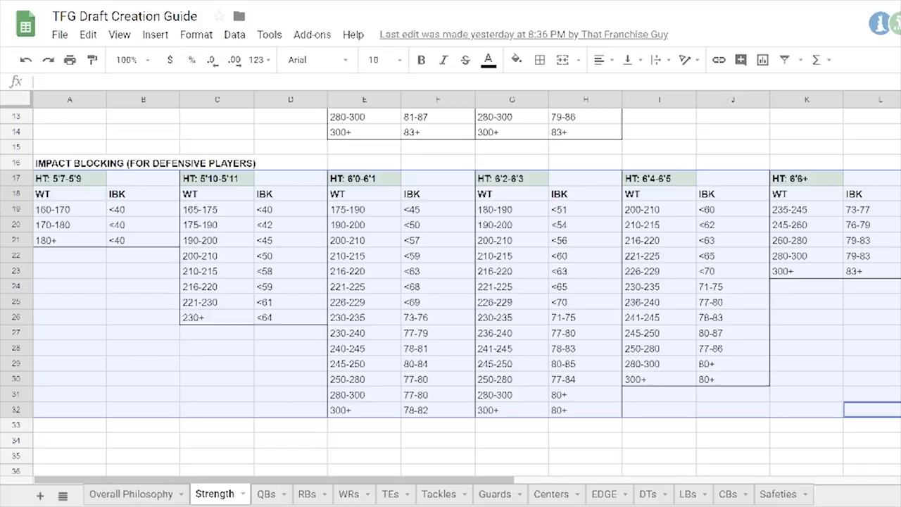
{"action": "left_click", "coordinate": [732, 409]}
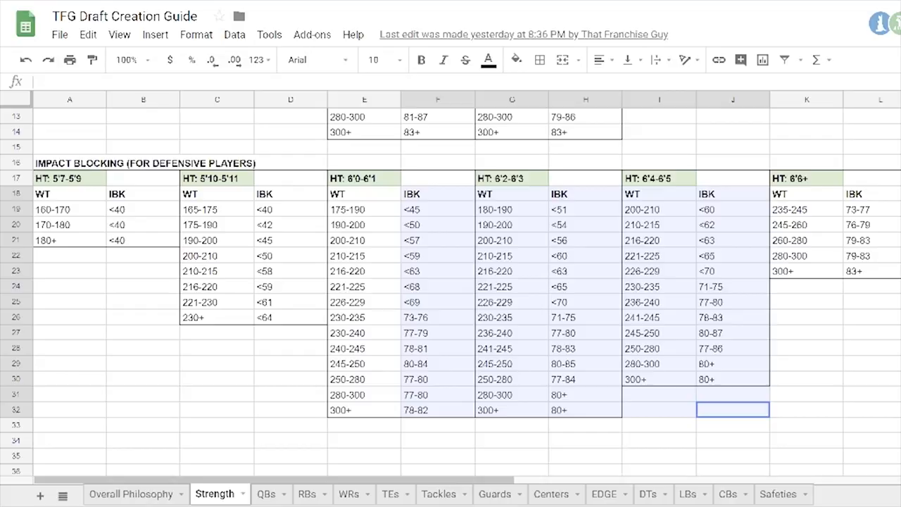
{"action": "left_click", "coordinate": [264, 492]}
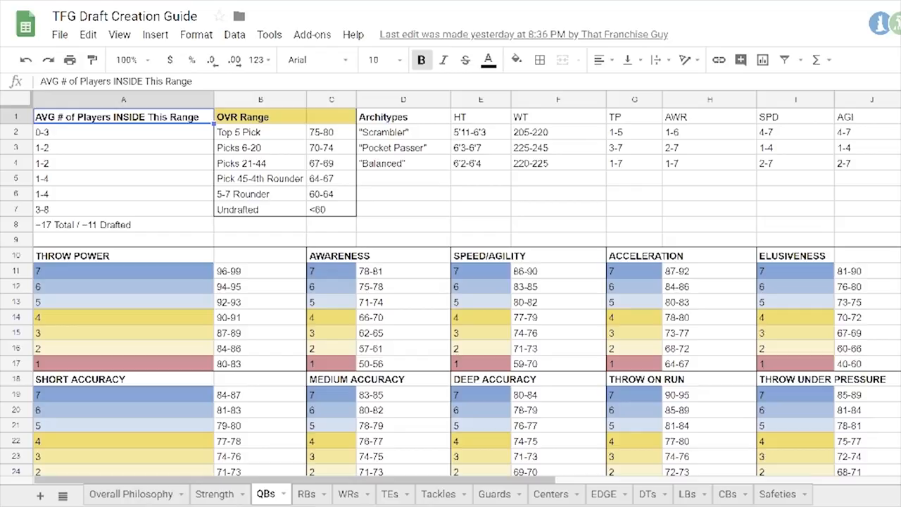
{"action": "left_click", "coordinate": [402, 224]}
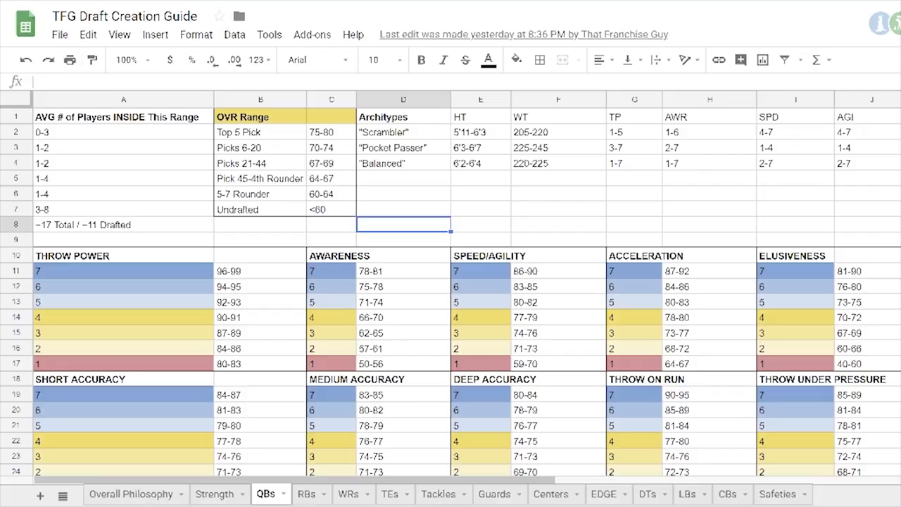
{"action": "left_click", "coordinate": [558, 194]}
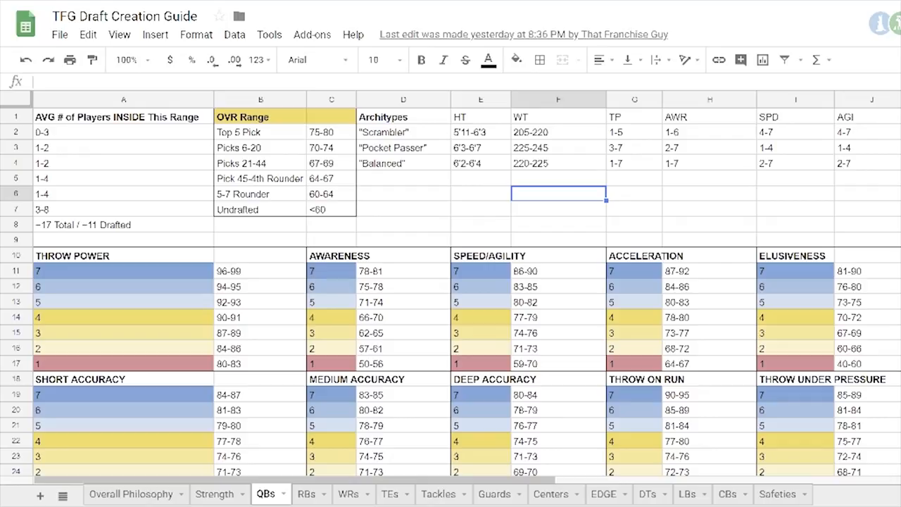
{"action": "left_click", "coordinate": [403, 132]}
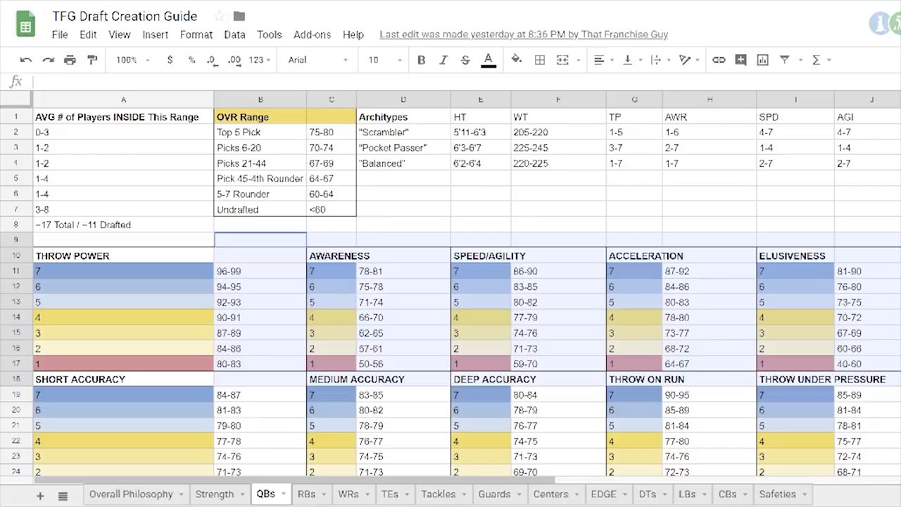
{"action": "left_click", "coordinate": [260, 132]}
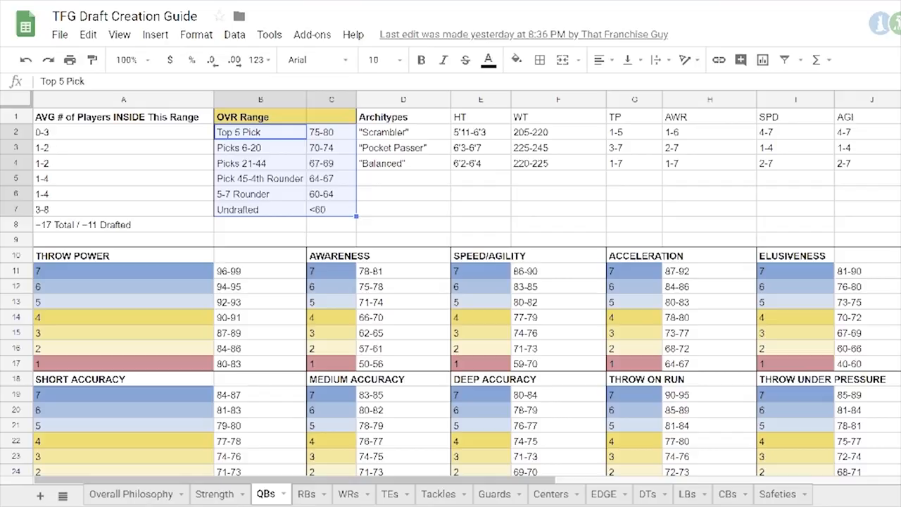
{"action": "left_click", "coordinate": [403, 208]}
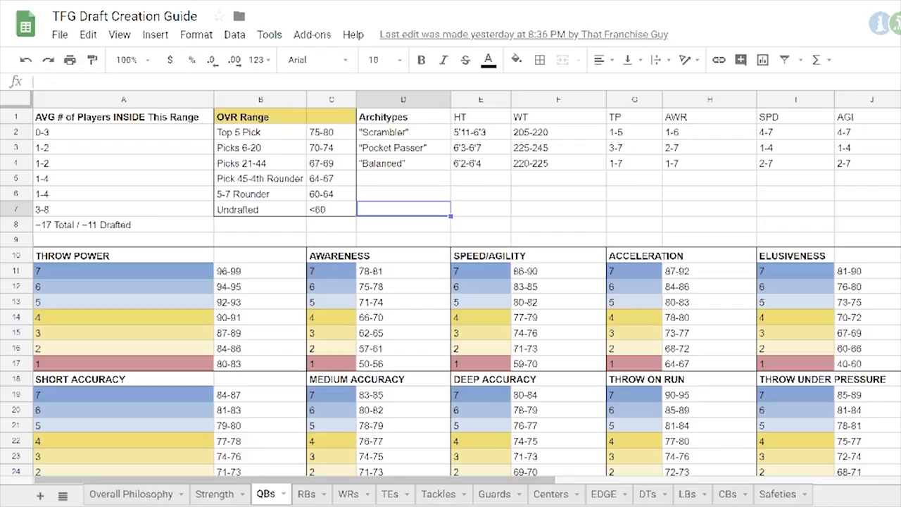
{"action": "left_click", "coordinate": [259, 133]}
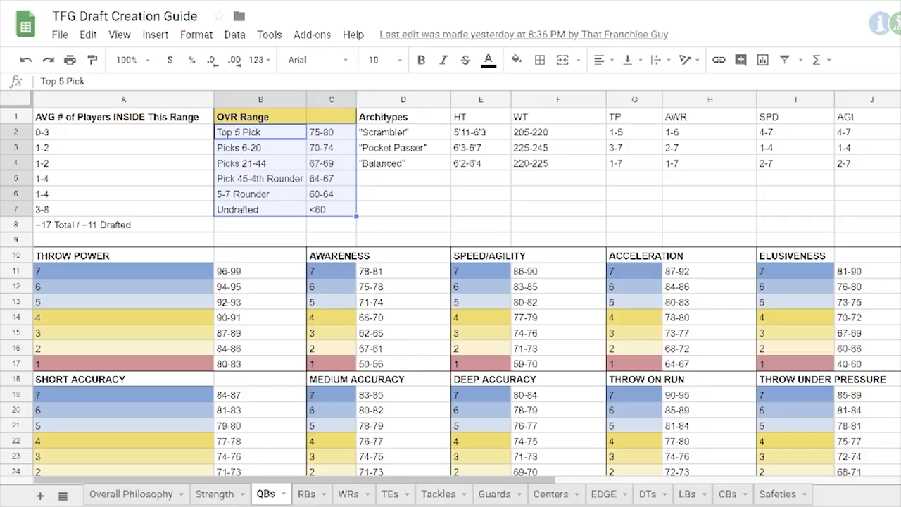
{"action": "left_click", "coordinate": [331, 148]}
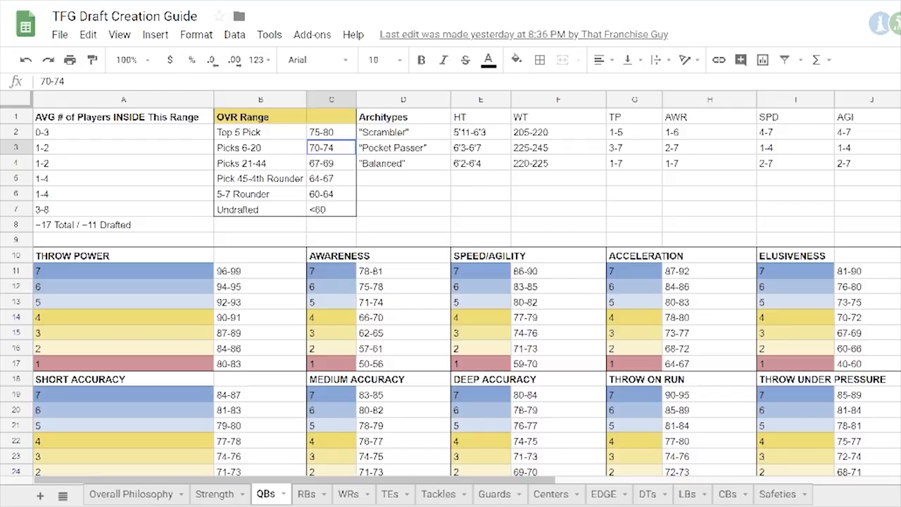
{"action": "left_click", "coordinate": [331, 208]}
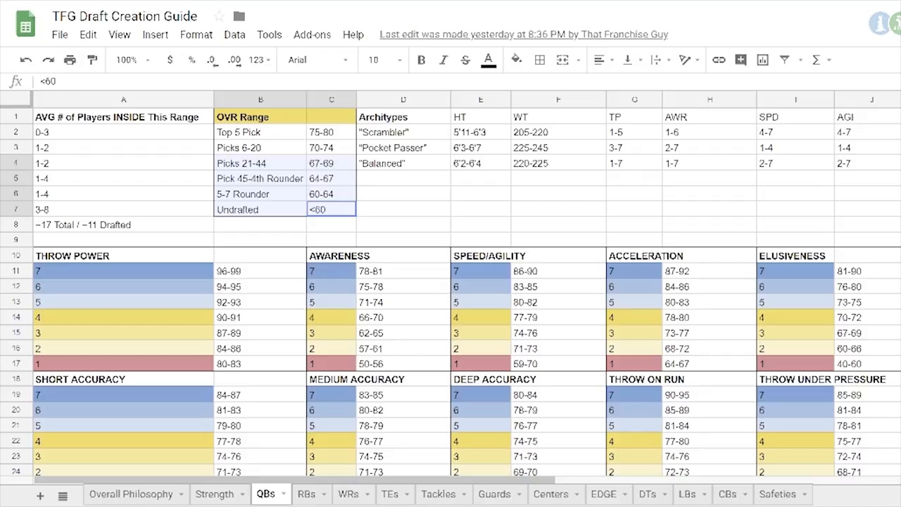
{"action": "left_click", "coordinate": [331, 209]}
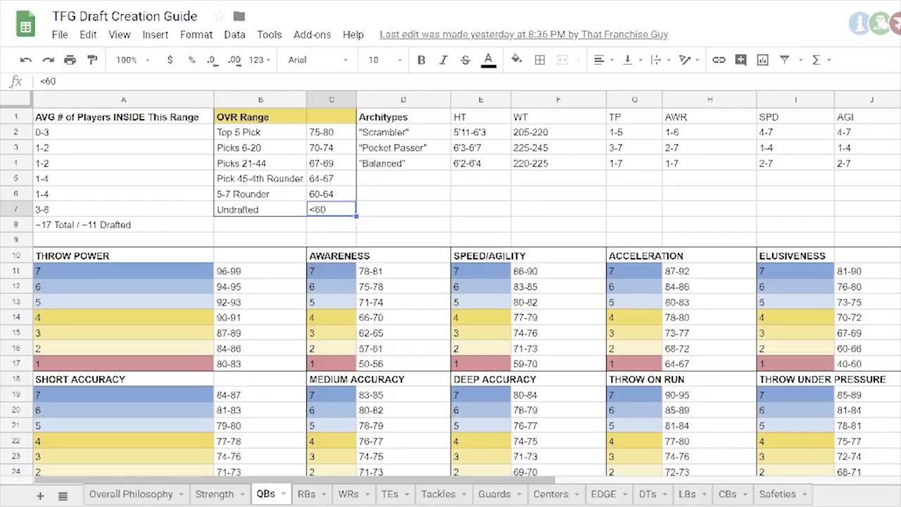
{"action": "left_click", "coordinate": [260, 163]}
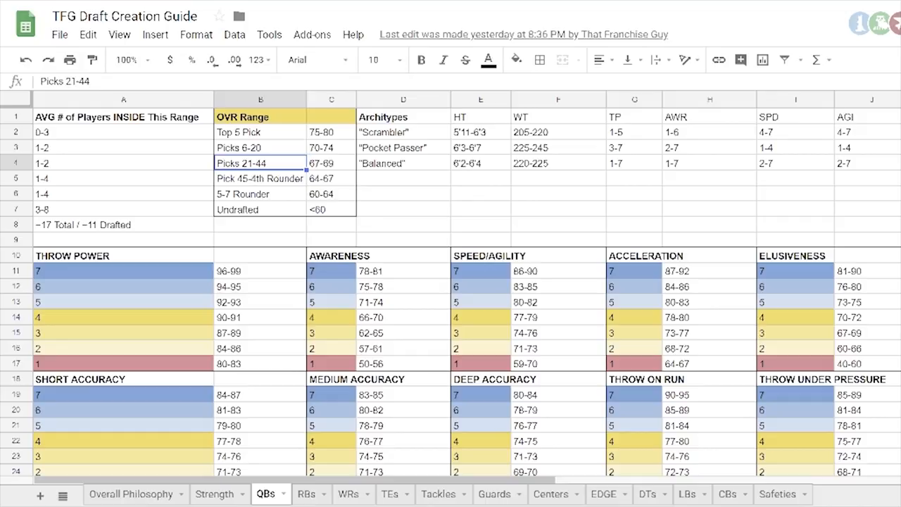
{"action": "left_click", "coordinate": [331, 208]}
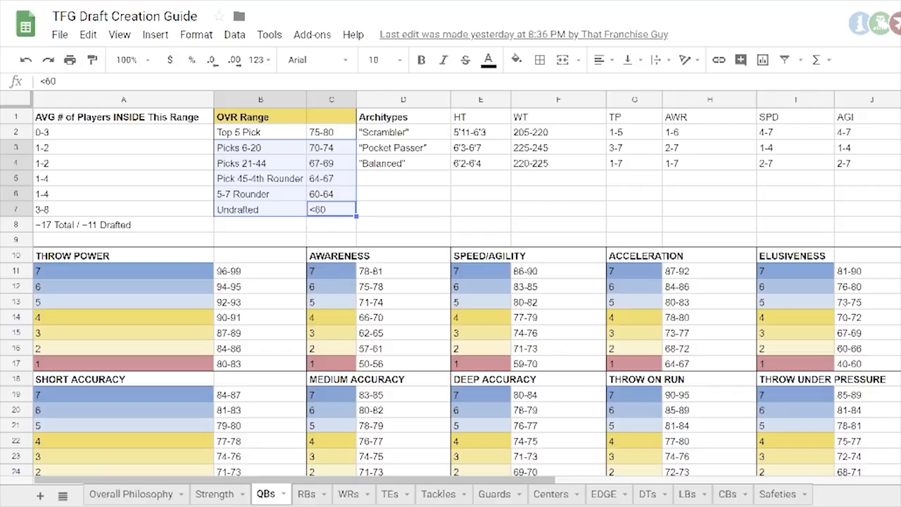
{"action": "left_click", "coordinate": [124, 132]}
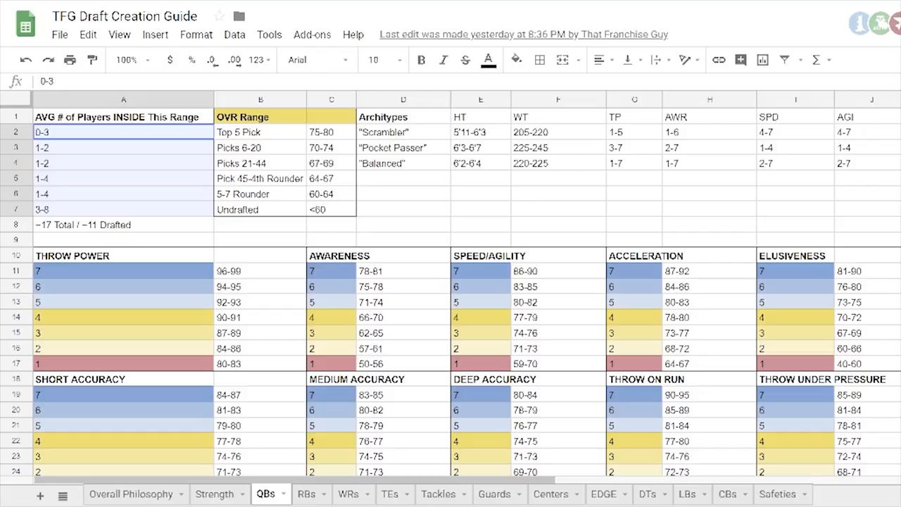
{"action": "left_click", "coordinate": [124, 224]}
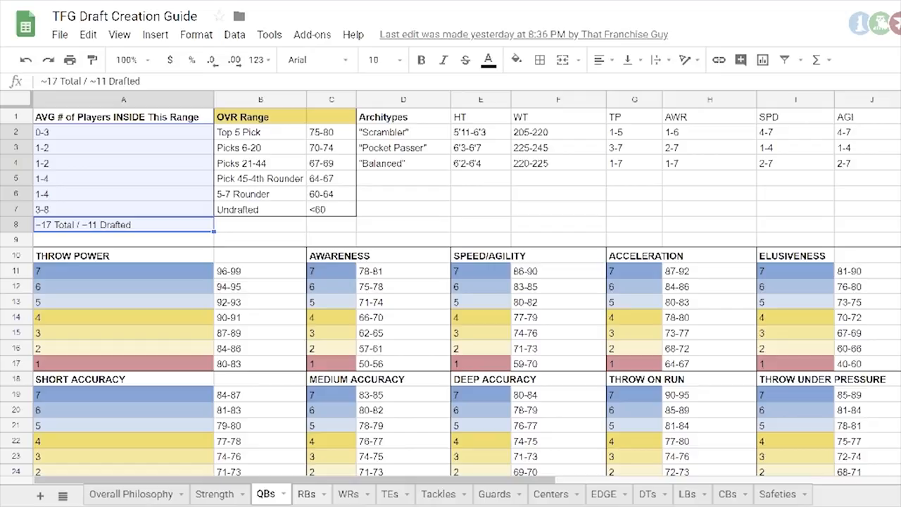
{"action": "left_click", "coordinate": [307, 493]}
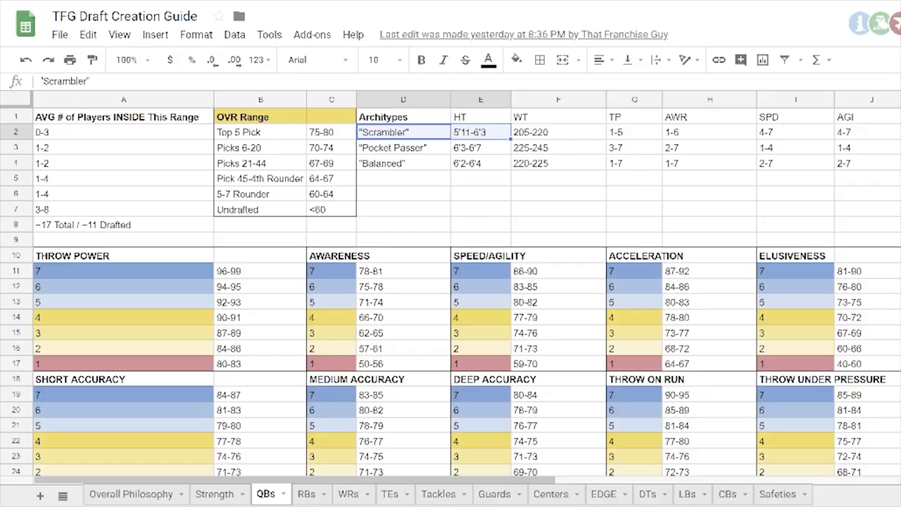
{"action": "left_click", "coordinate": [794, 132]}
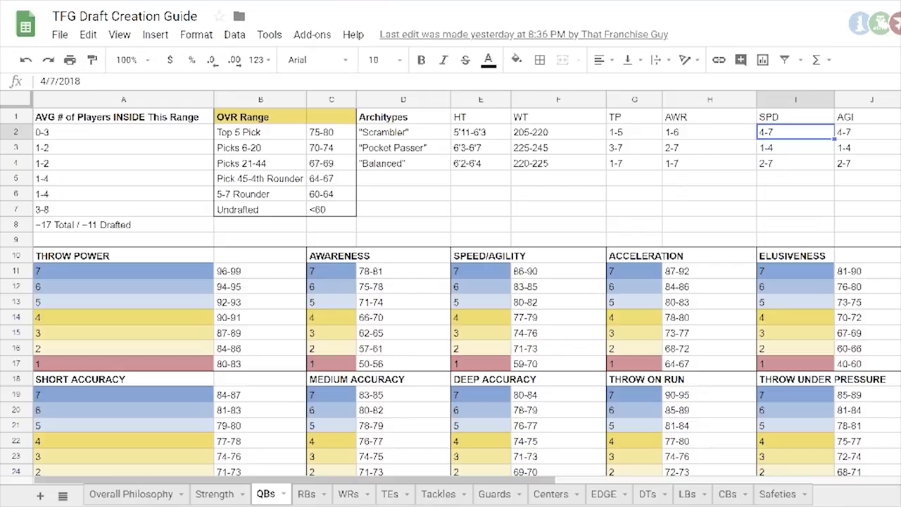
{"action": "left_click", "coordinate": [557, 316]}
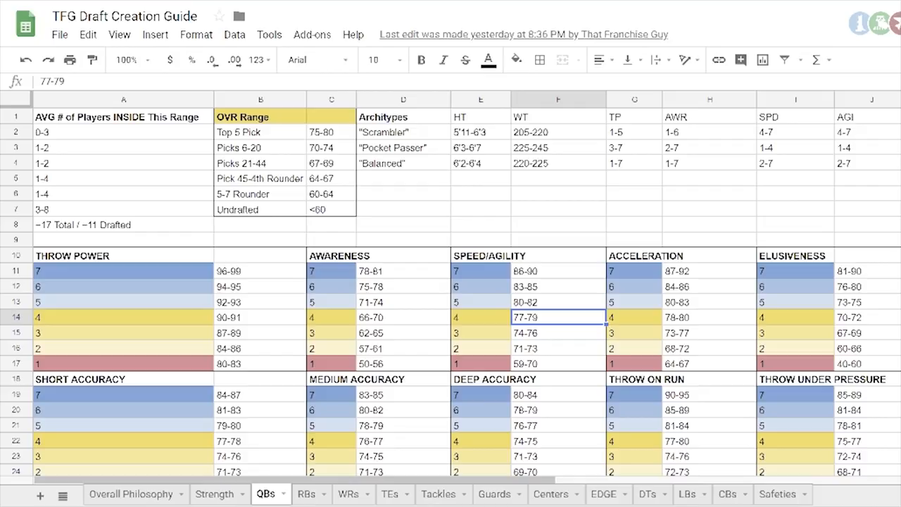
{"action": "left_click", "coordinate": [557, 148]}
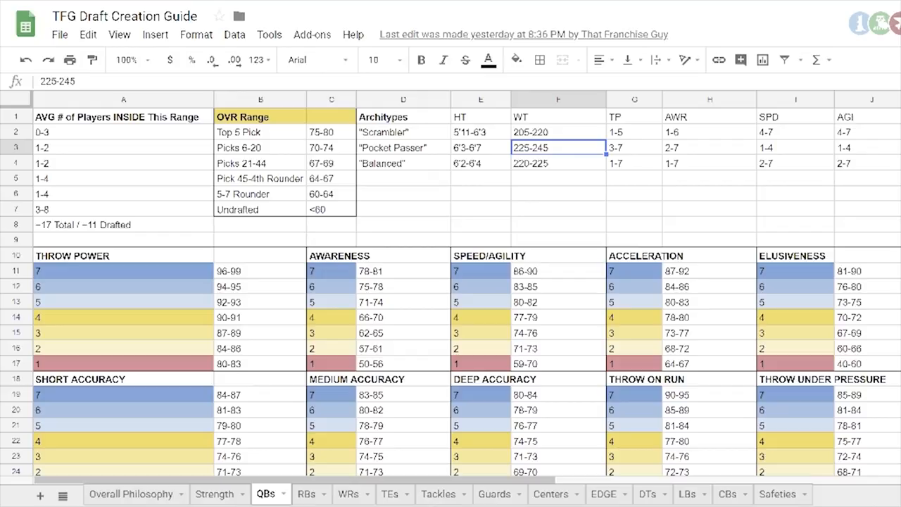
{"action": "left_click", "coordinate": [403, 132]}
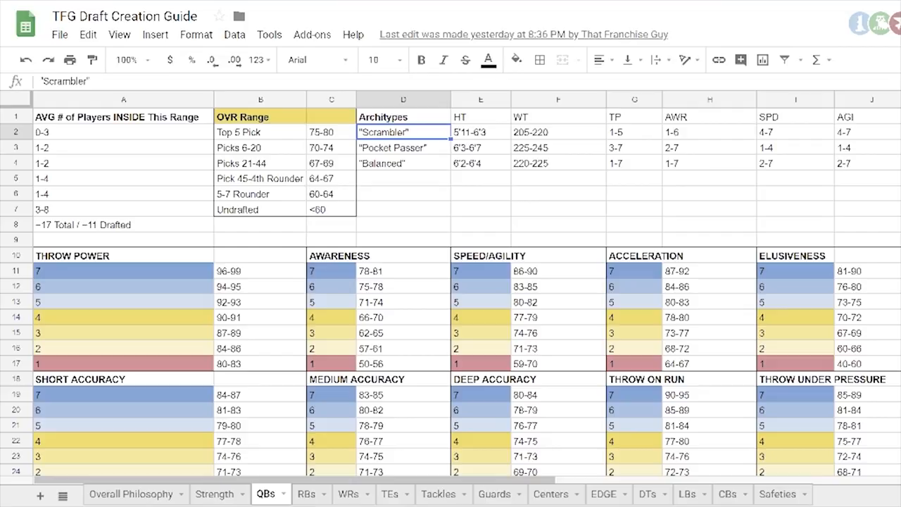
{"action": "left_click", "coordinate": [481, 132]}
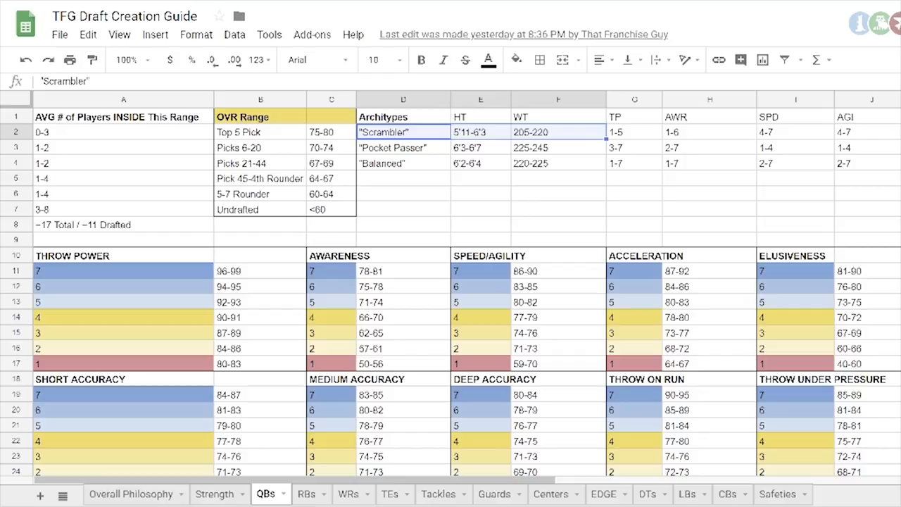
{"action": "left_click", "coordinate": [403, 164]}
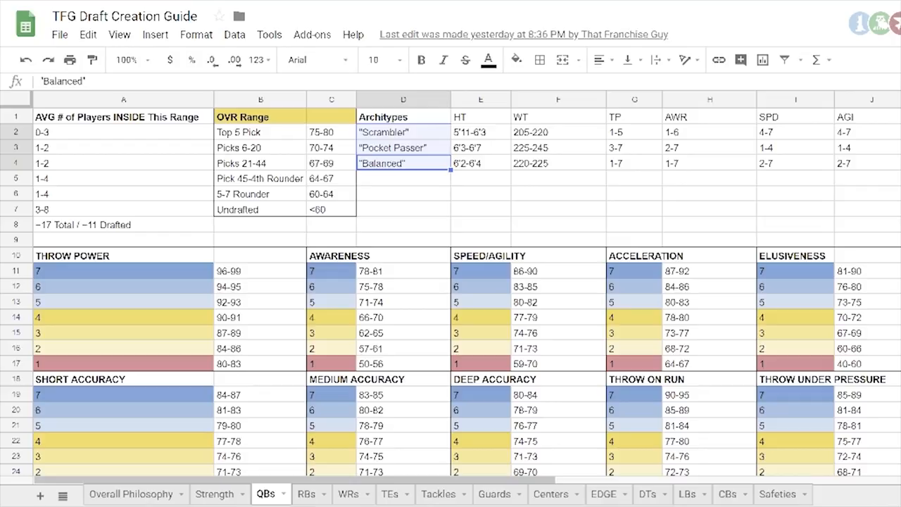
{"action": "left_click", "coordinate": [634, 132]}
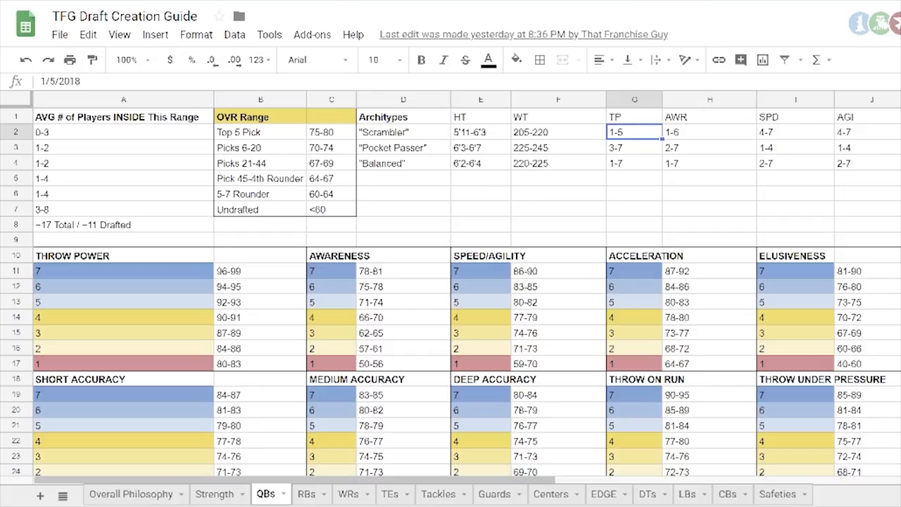
{"action": "left_click", "coordinate": [403, 148]}
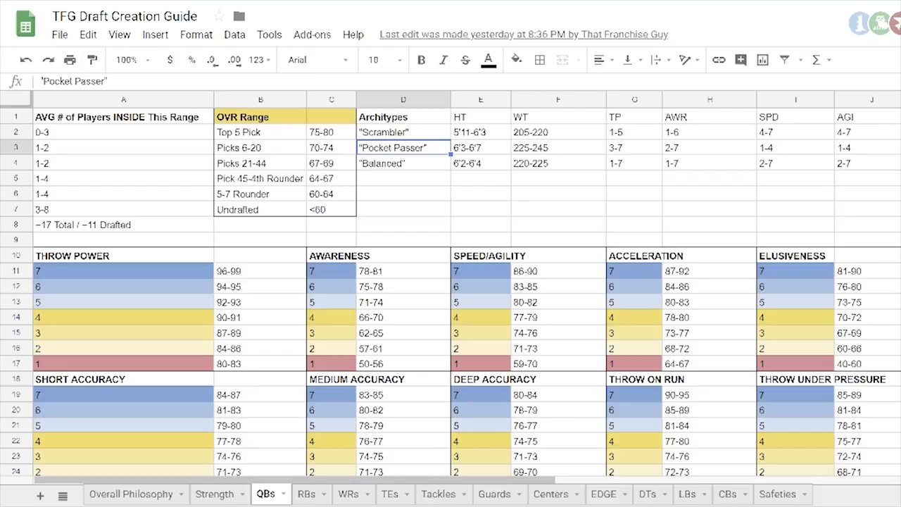
{"action": "left_click", "coordinate": [709, 148]}
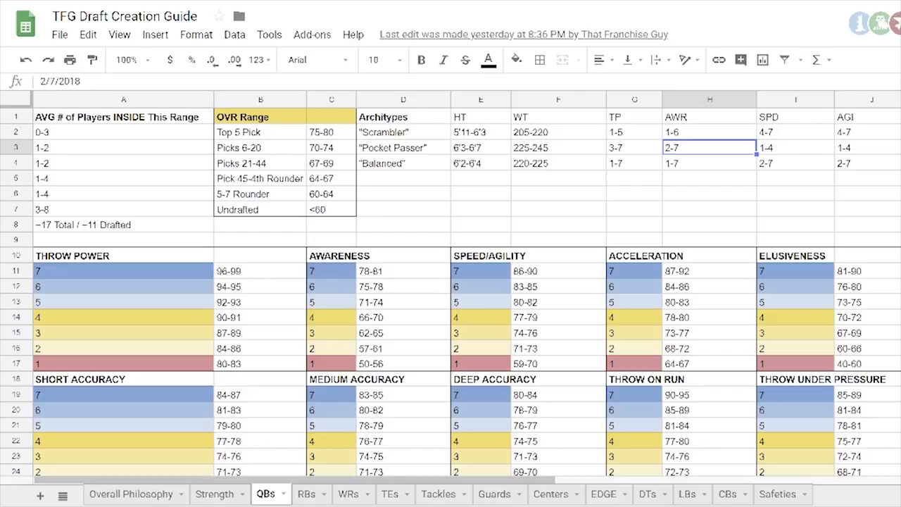
{"action": "left_click", "coordinate": [633, 148]}
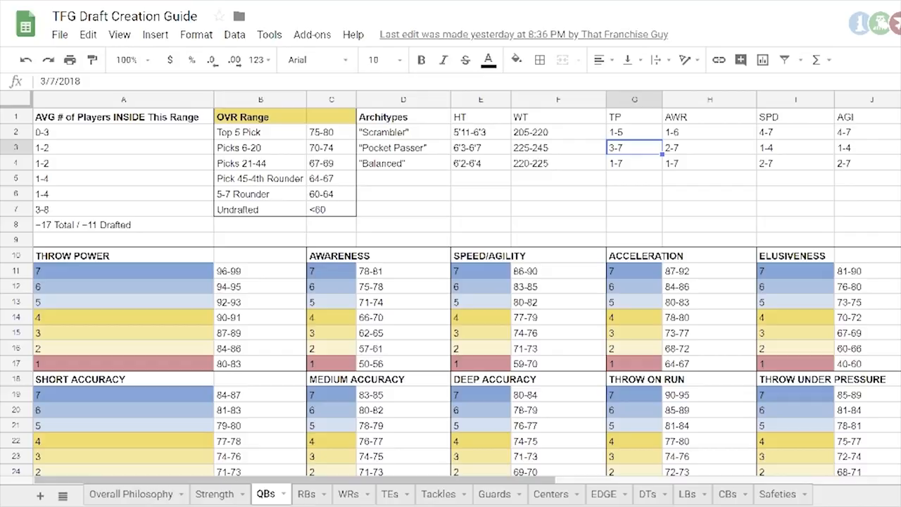
{"action": "scroll", "scroll_direction": "right", "scroll_amount": 3}
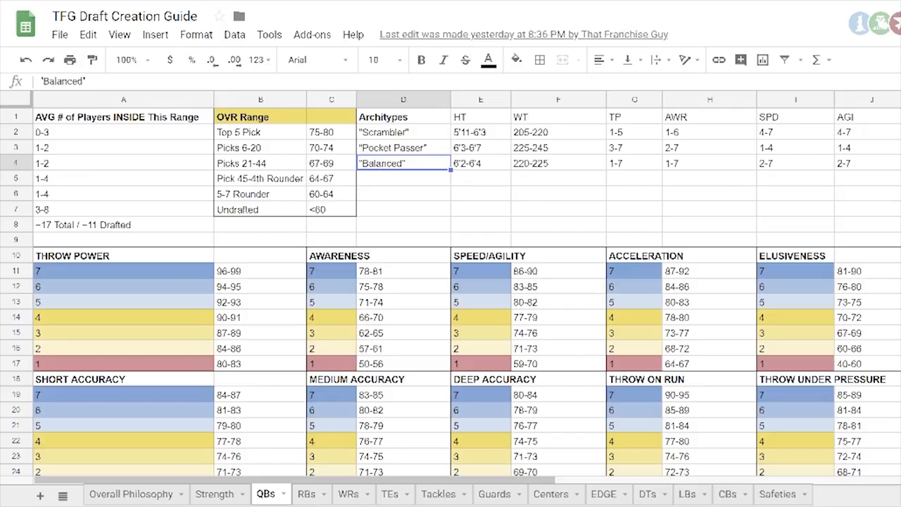
{"action": "left_click", "coordinate": [307, 493]}
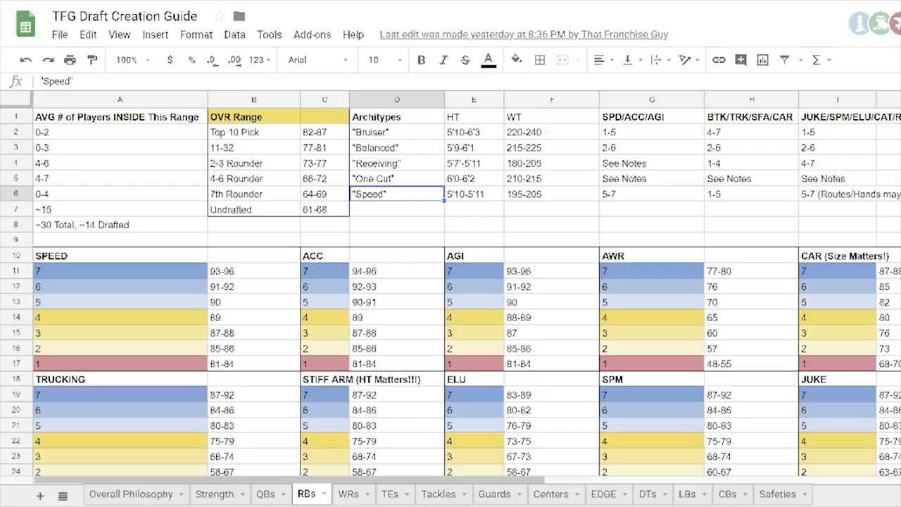
{"action": "left_click", "coordinate": [397, 132]}
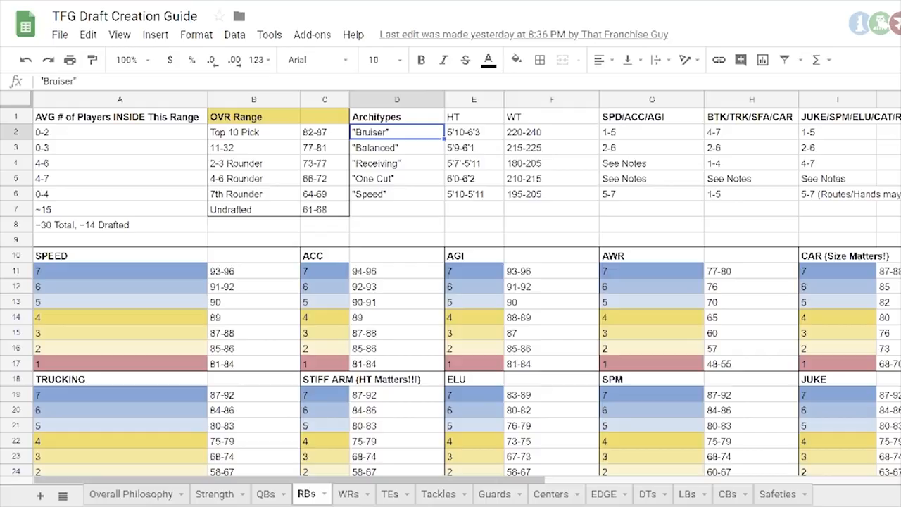
{"action": "left_click", "coordinate": [397, 147]}
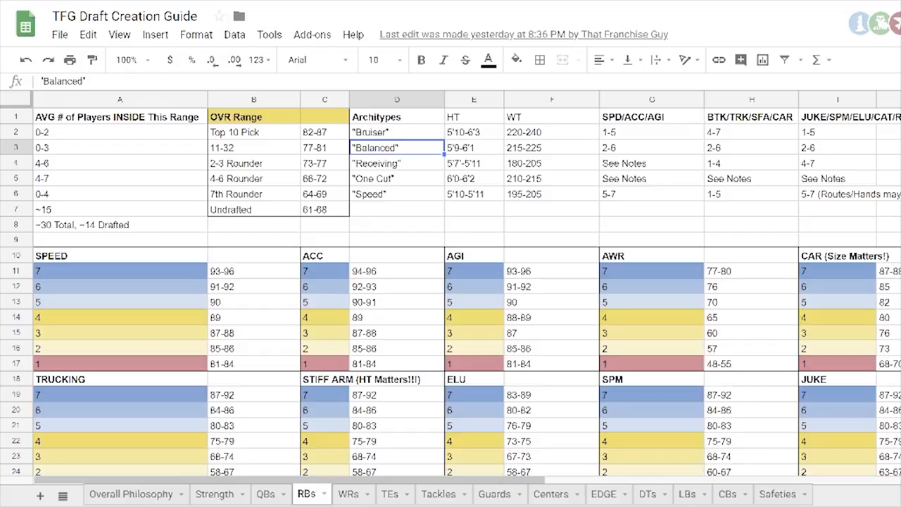
{"action": "left_click", "coordinate": [254, 287]}
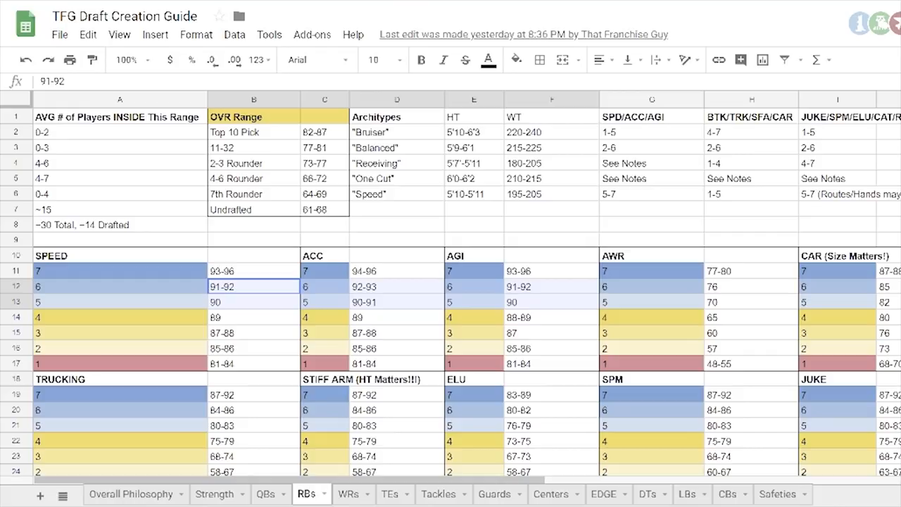
{"action": "left_click", "coordinate": [397, 163]}
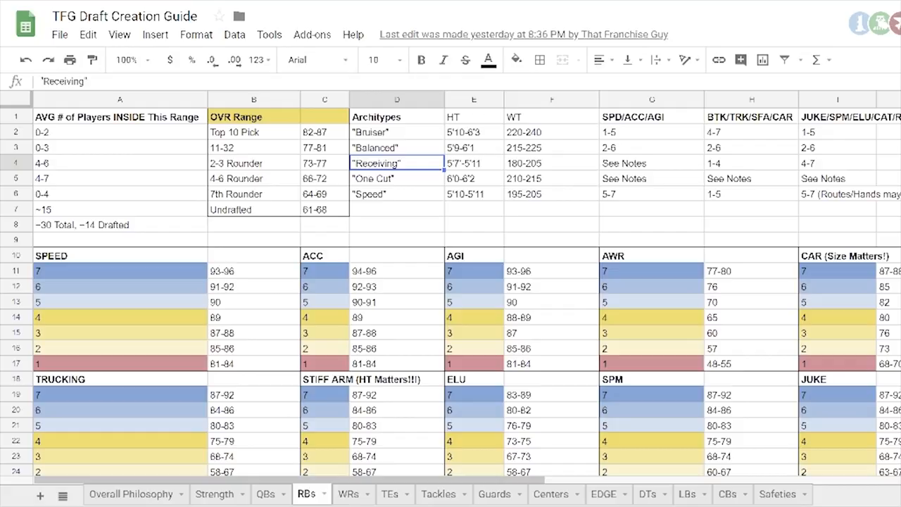
{"action": "left_click", "coordinate": [836, 194]}
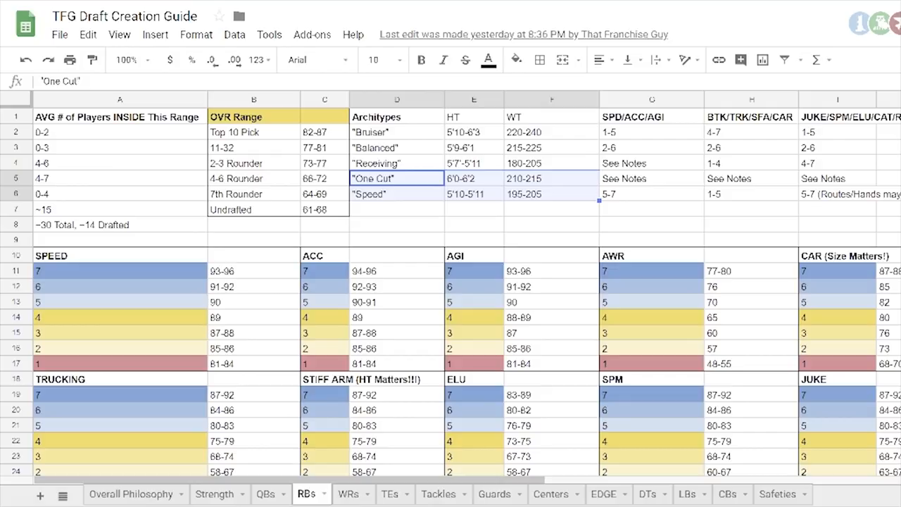
{"action": "left_click", "coordinate": [552, 177]}
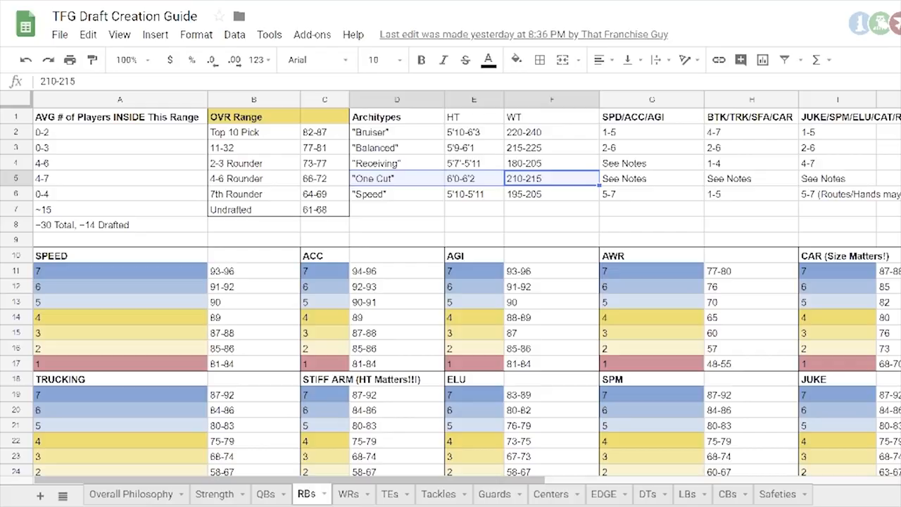
{"action": "left_click", "coordinate": [397, 194]}
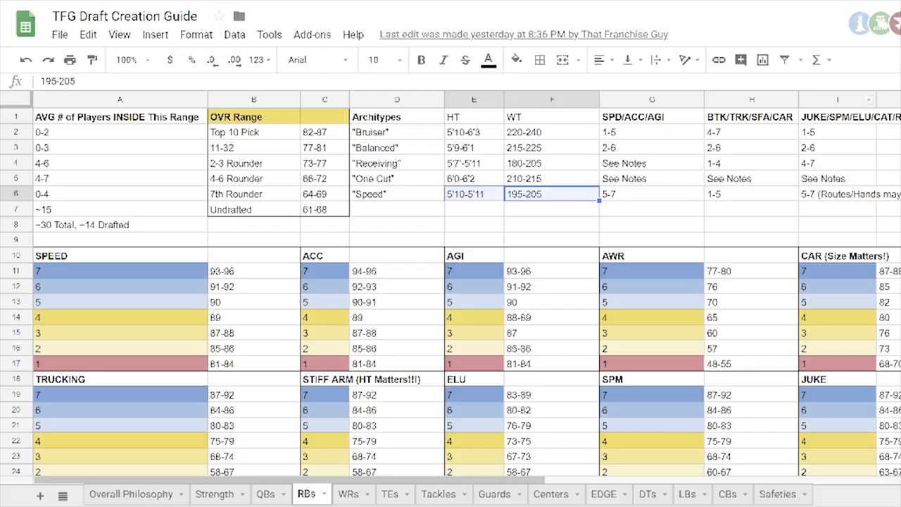
Step: Switch to the WRs sheet showing the wide receiver rating ranges
{"action": "left_click", "coordinate": [254, 270]}
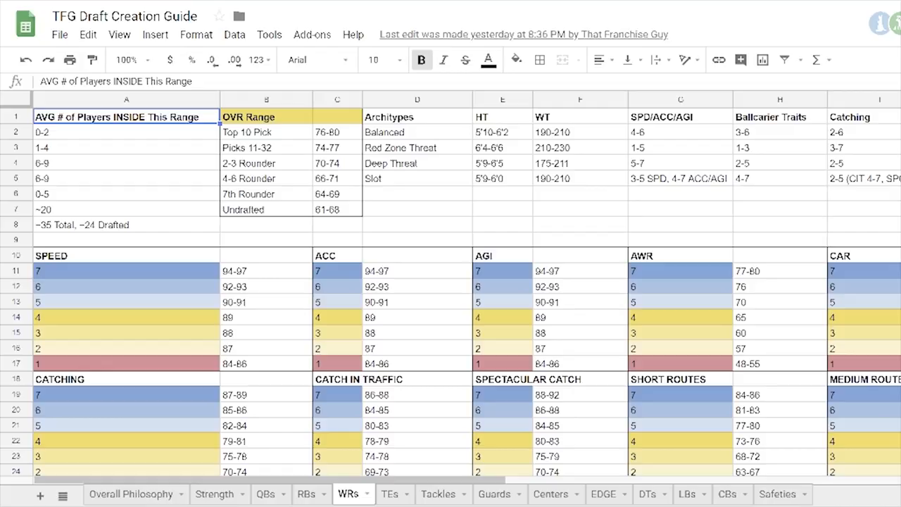
Step: Review the 88 and 92-93 SPEED tiers and the draft/OVR range block with the Balanced archetype
{"action": "left_click", "coordinate": [266, 333]}
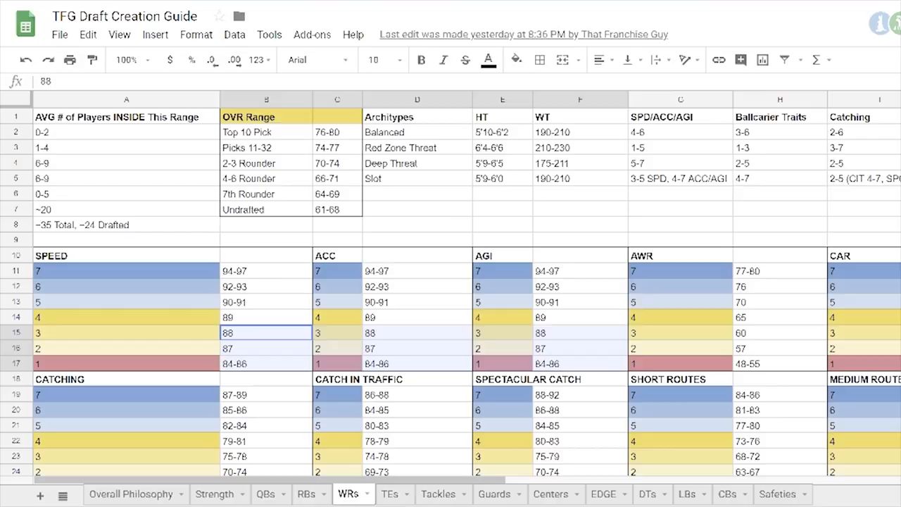
{"action": "left_click", "coordinate": [266, 287]}
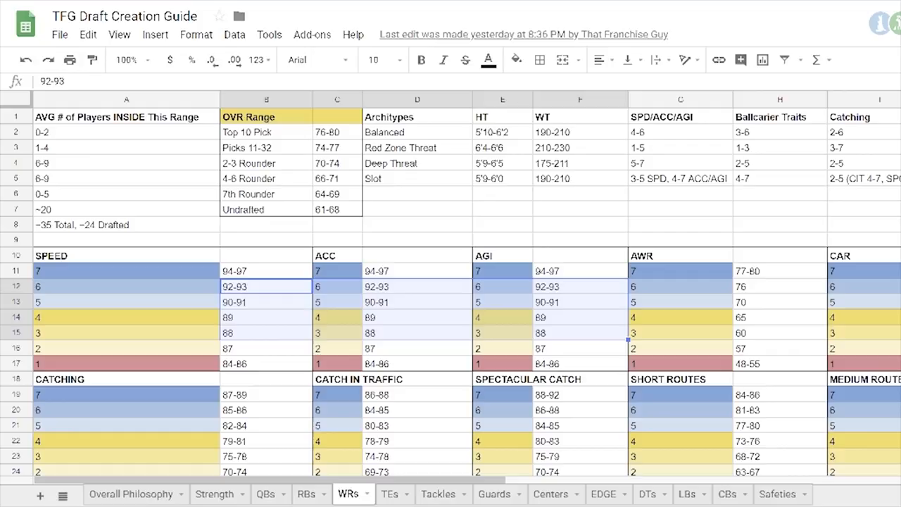
{"action": "left_click", "coordinate": [127, 133]}
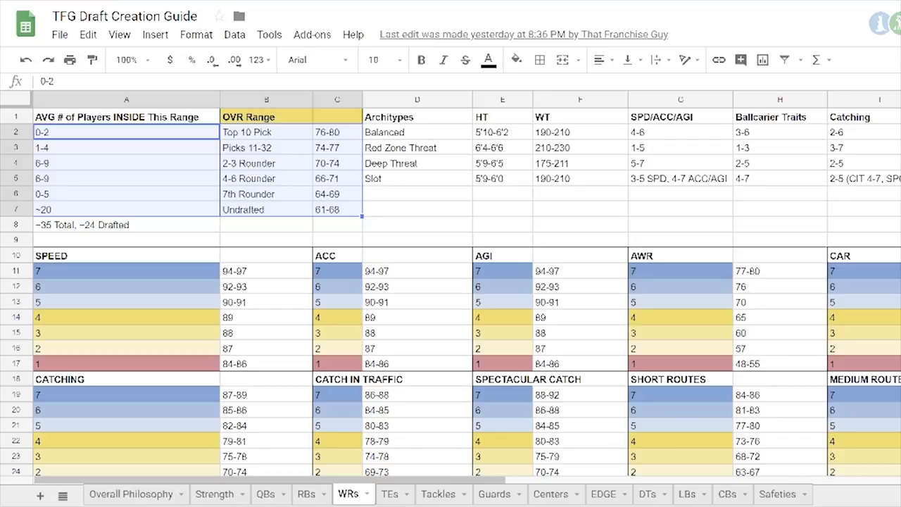
{"action": "left_click", "coordinate": [417, 132]}
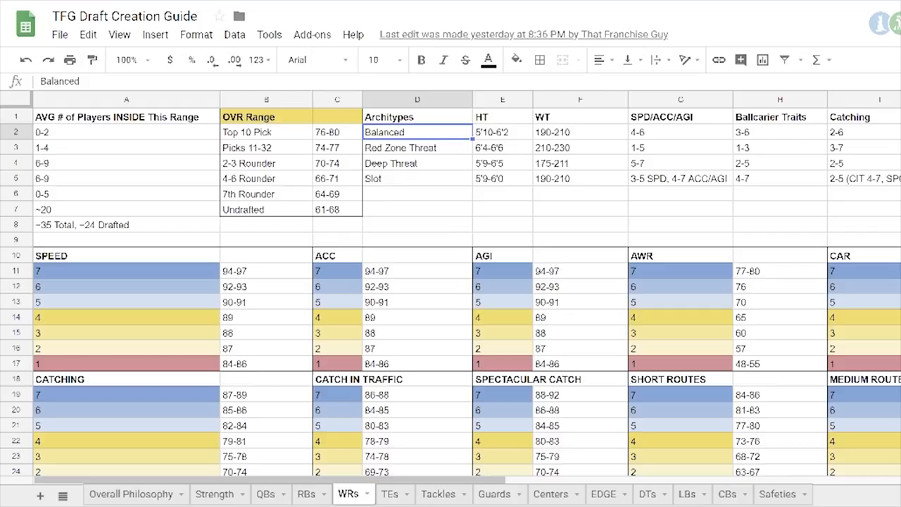
{"action": "left_click", "coordinate": [502, 148]}
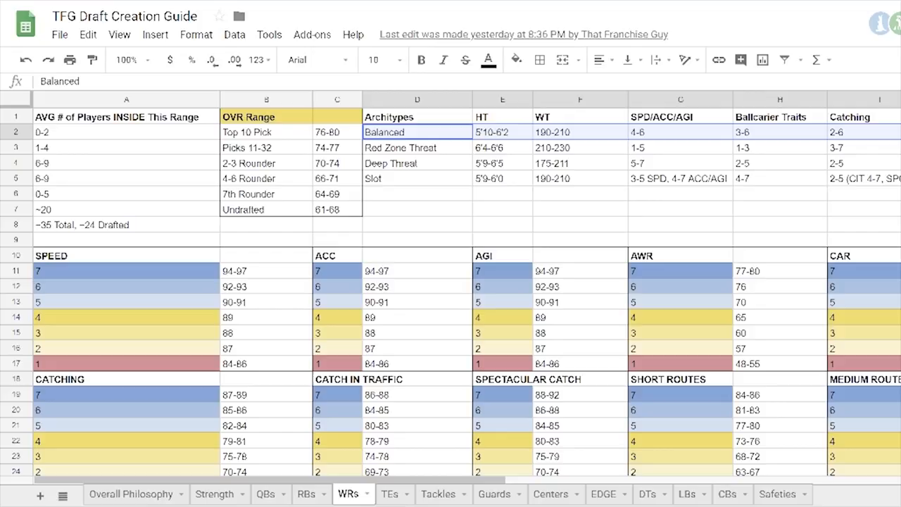
Step: Step through the Deep Threat archetype's height and SPD/ACC/AGI cells and the 90-91 and 87 speed values
{"action": "left_click", "coordinate": [266, 301]}
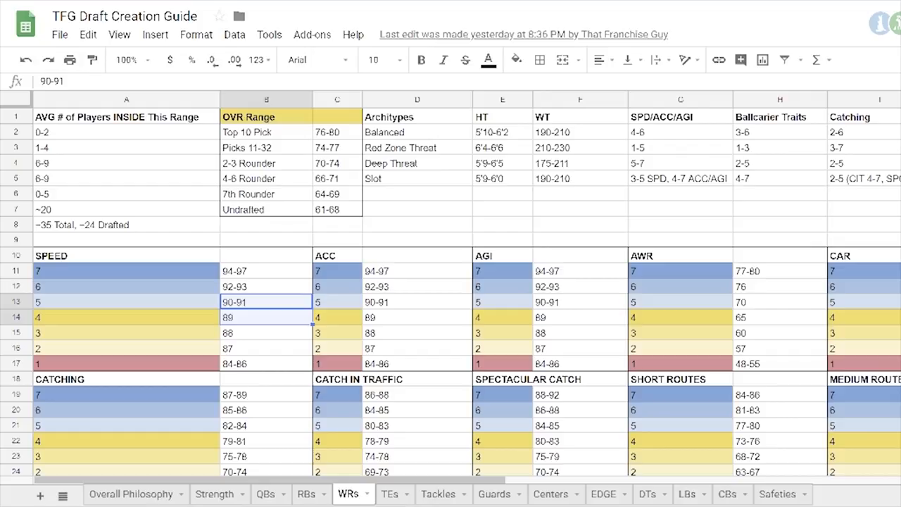
{"action": "left_click", "coordinate": [501, 163]}
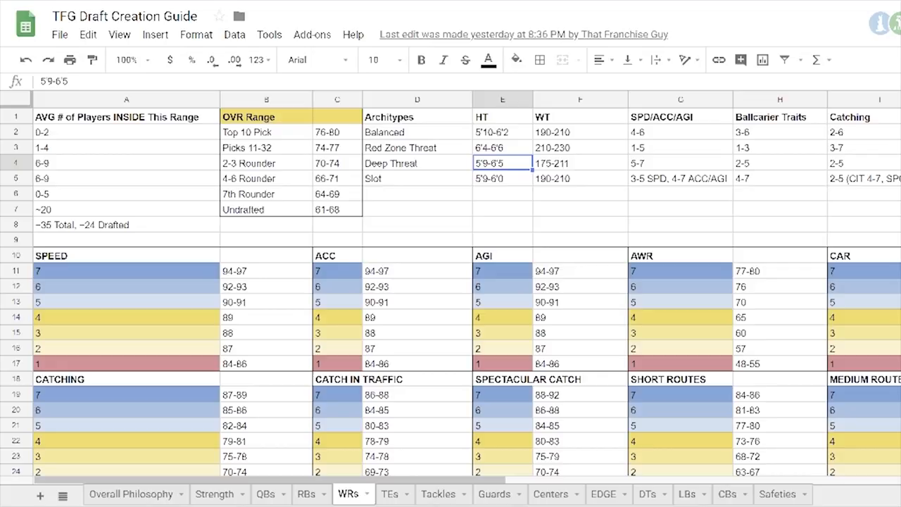
{"action": "left_click", "coordinate": [680, 164]}
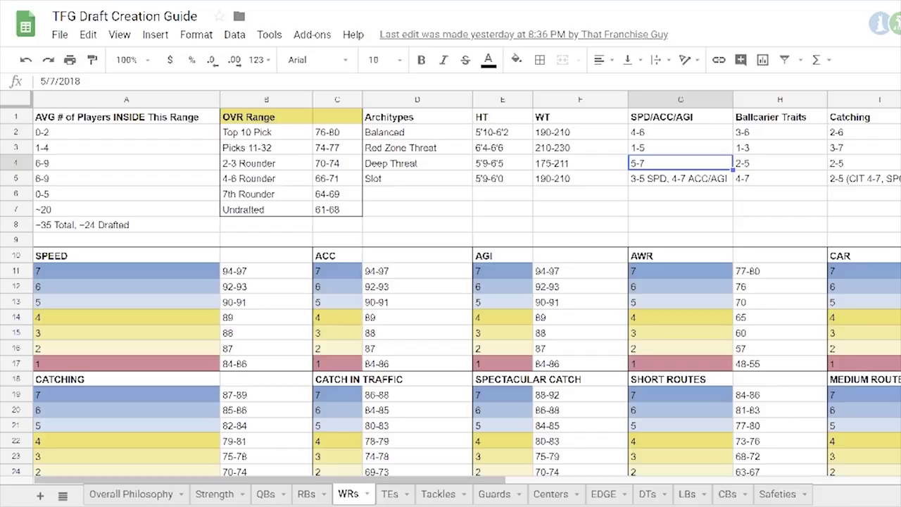
{"action": "left_click", "coordinate": [417, 163]}
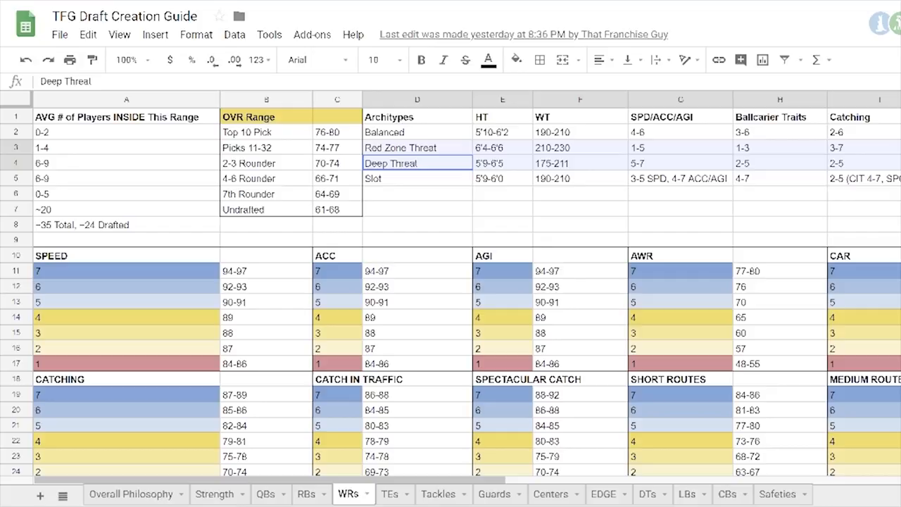
{"action": "scroll", "scroll_direction": "right", "scroll_amount": 3}
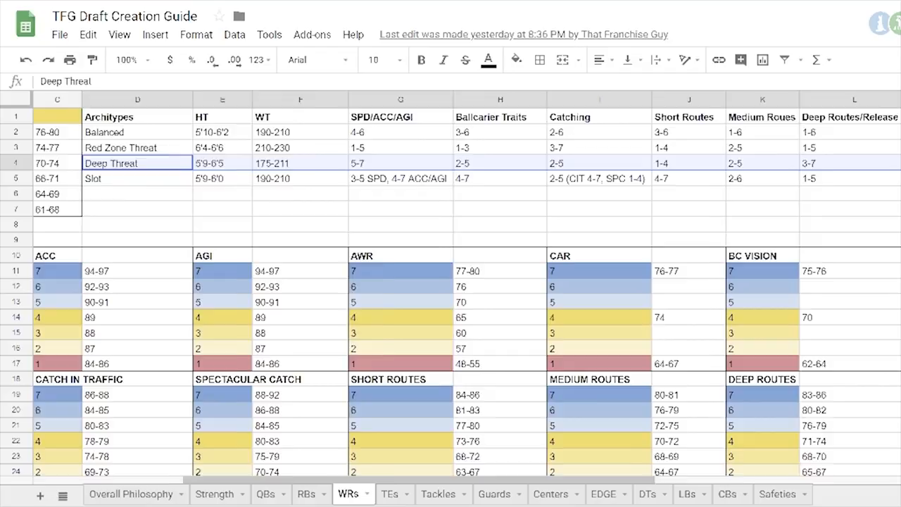
{"action": "scroll", "scroll_direction": "left", "scroll_amount": 3}
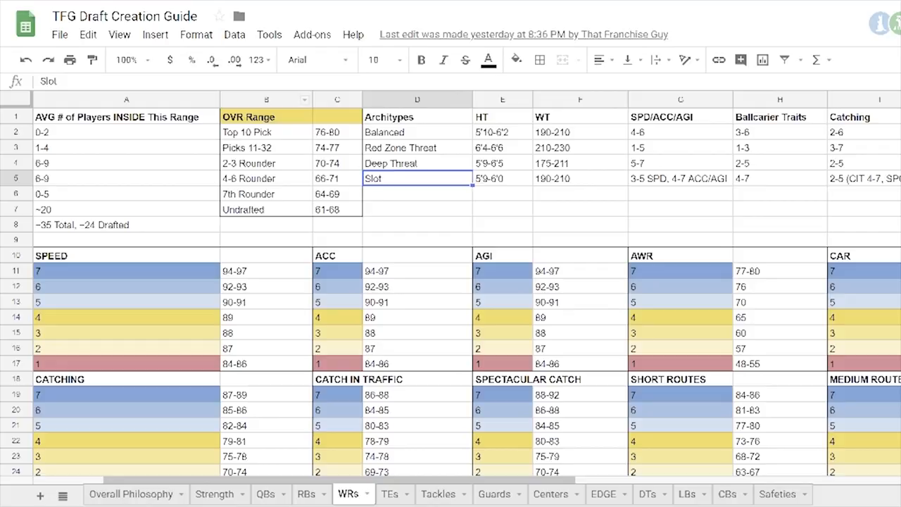
{"action": "left_click", "coordinate": [580, 302]}
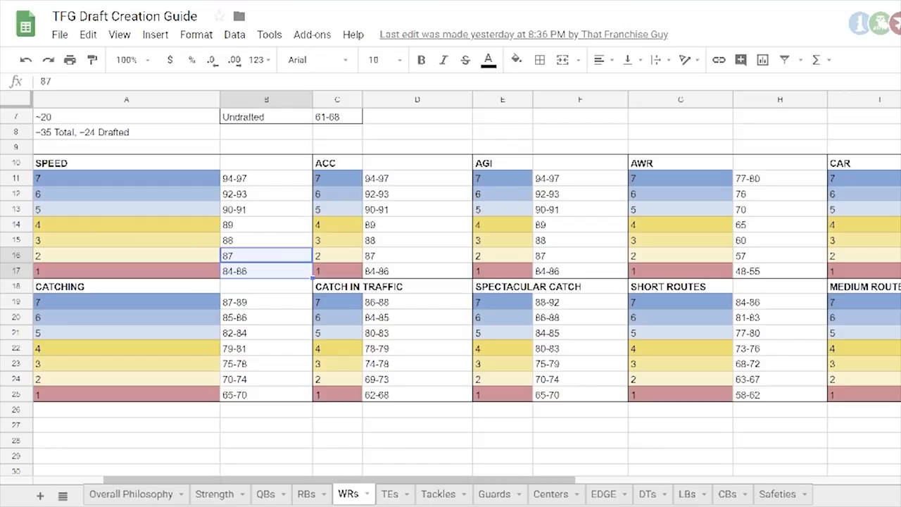
{"action": "scroll", "scroll_direction": "up", "scroll_amount": 3}
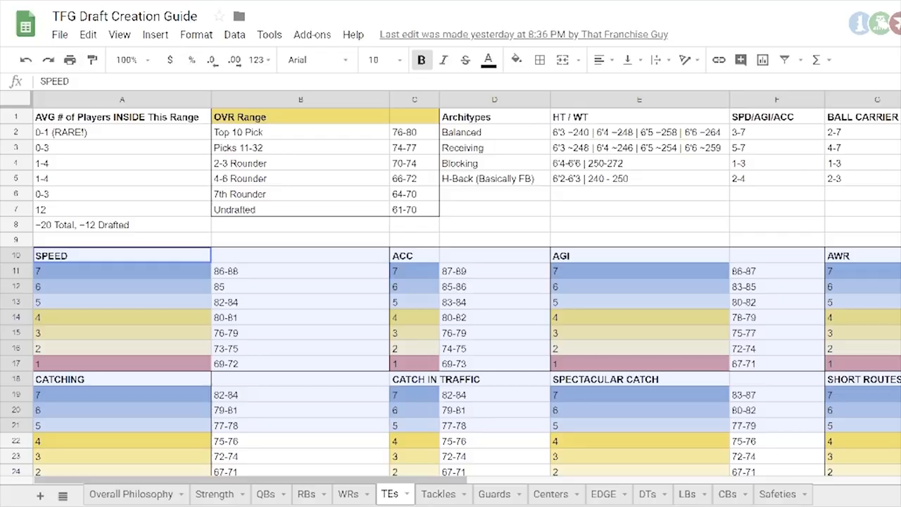
Step: Step through the Receiving, Blocking and H-Back height/weight cells, then switch to the Tackles sheet
{"action": "left_click", "coordinate": [493, 148]}
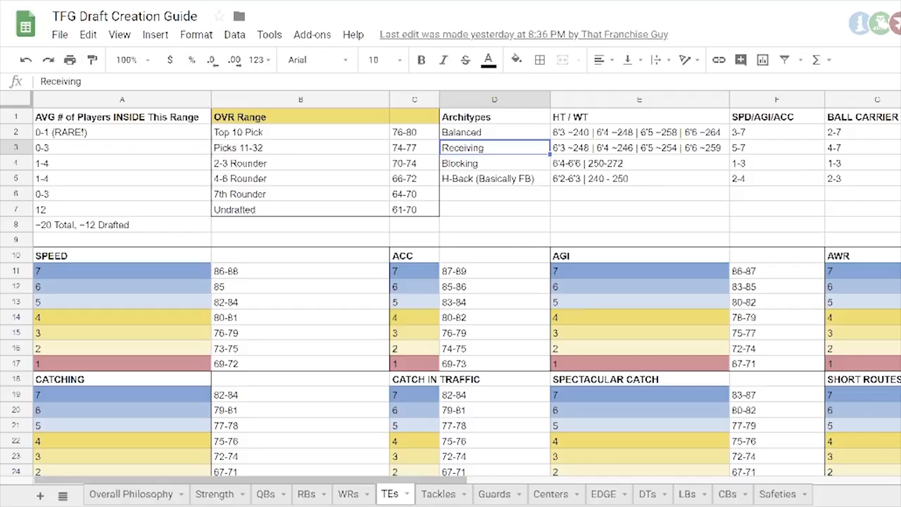
{"action": "left_click", "coordinate": [639, 148]}
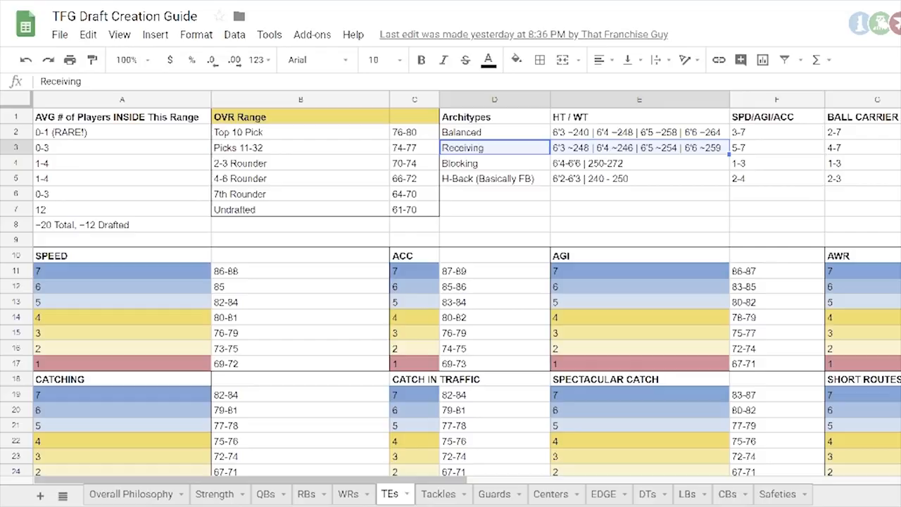
{"action": "left_click", "coordinate": [639, 194]}
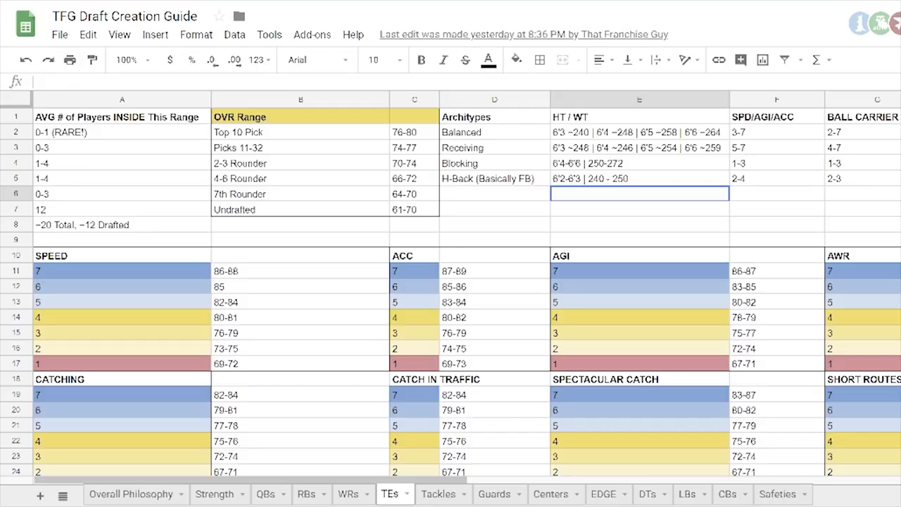
{"action": "left_click", "coordinate": [639, 163]}
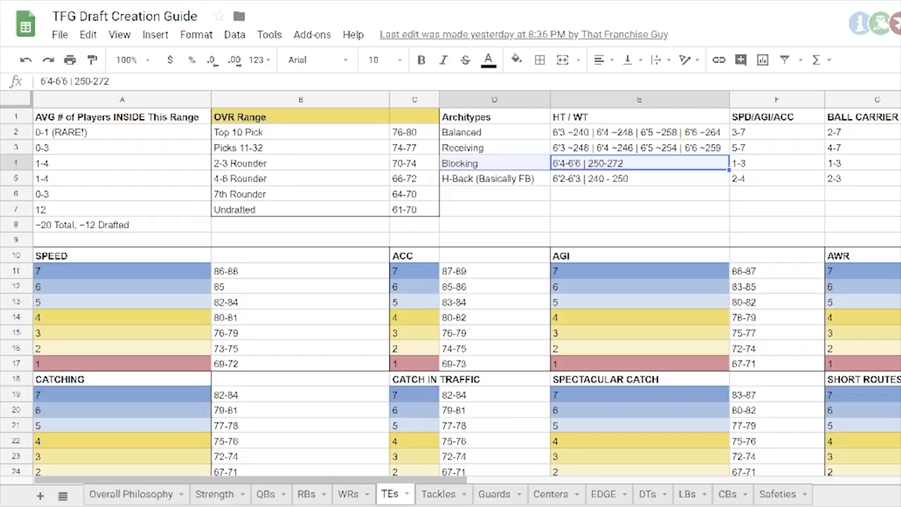
{"action": "left_click", "coordinate": [639, 177]}
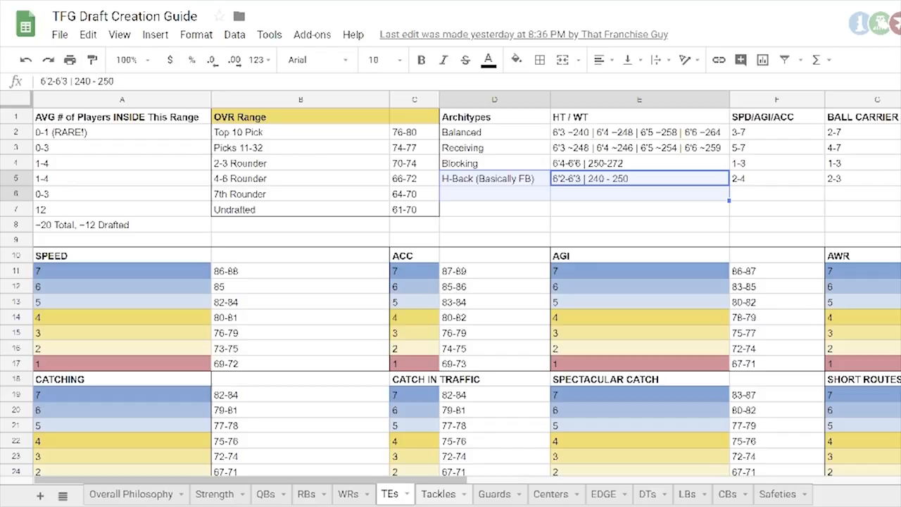
{"action": "left_click", "coordinate": [438, 492]}
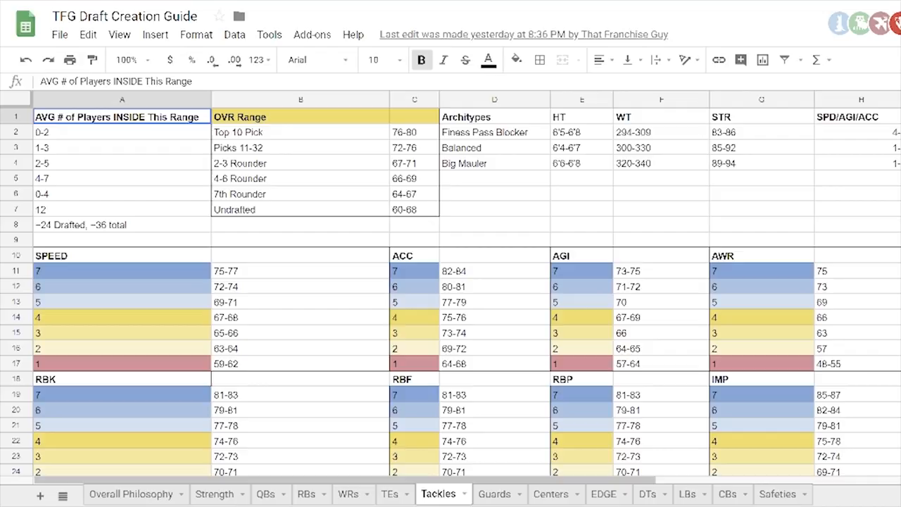
Step: Highlight the tackle overall ranges: late-round and Undrafted, 4-6 Rounder, and 7th Rounder 64-67
{"action": "left_click", "coordinate": [121, 270]}
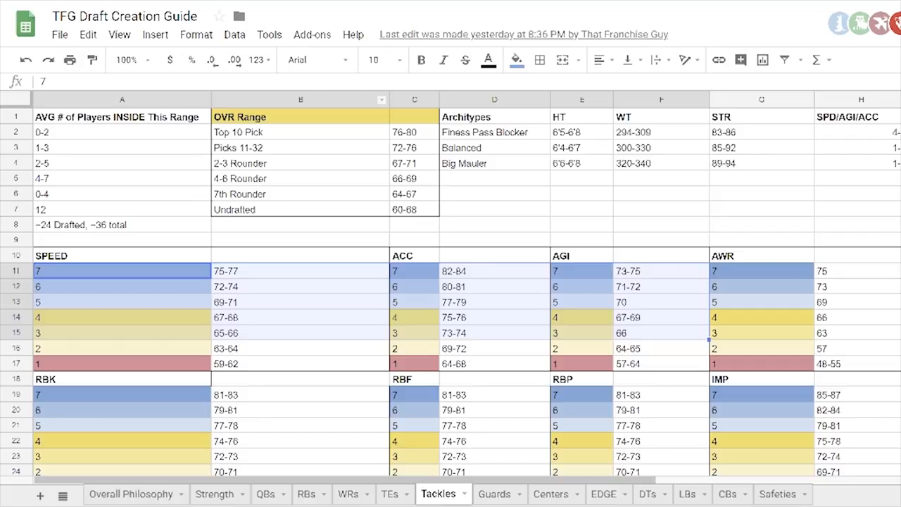
{"action": "left_click", "coordinate": [414, 163]}
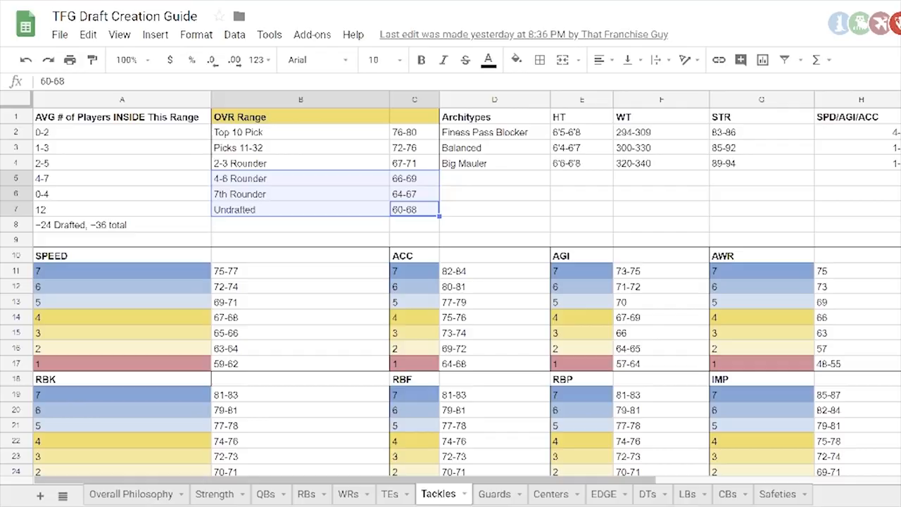
{"action": "left_click", "coordinate": [494, 209]}
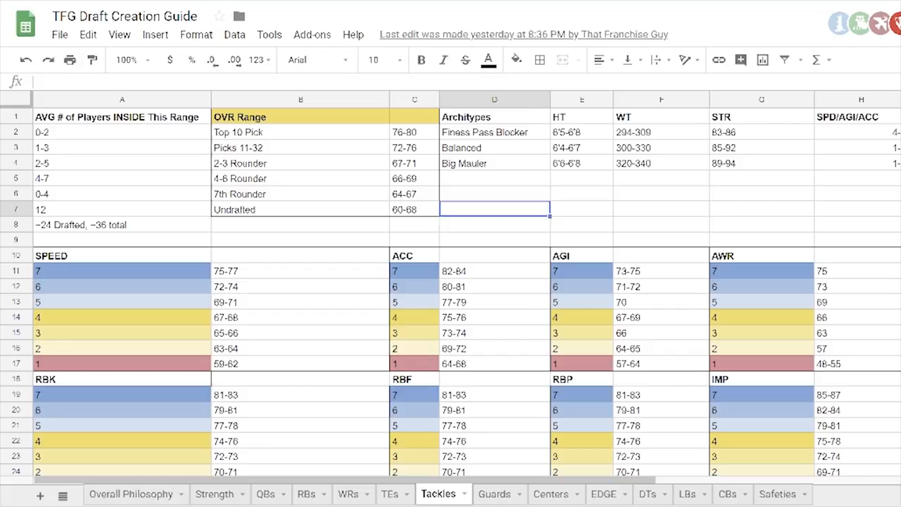
{"action": "left_click", "coordinate": [414, 177]}
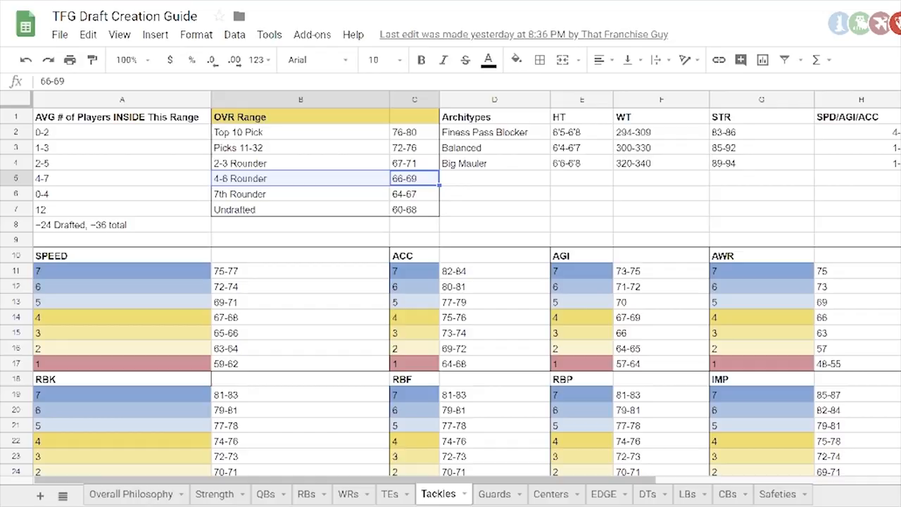
{"action": "left_click", "coordinate": [414, 194]}
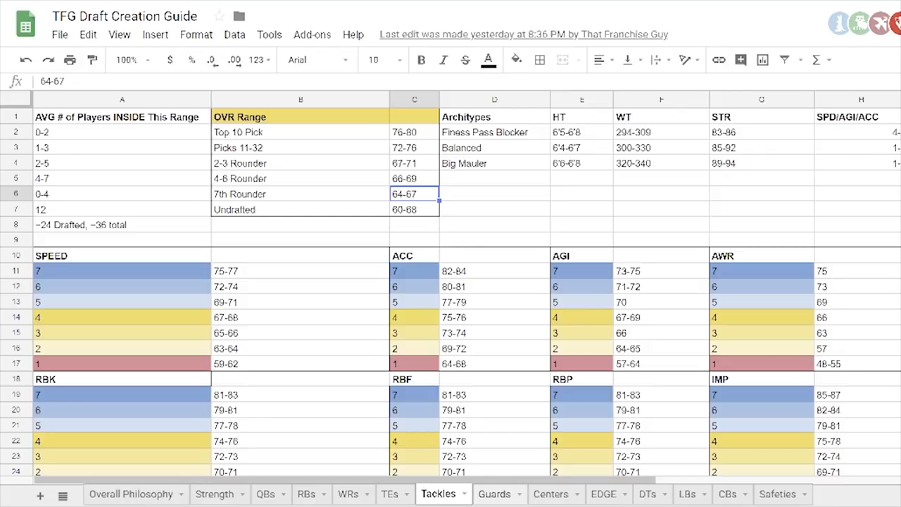
Step: Check the DTs sheet, the Finesse Pass Blocker archetype and top ACC range 82-84, then switch to the EDGE sheet
{"action": "left_click", "coordinate": [494, 132]}
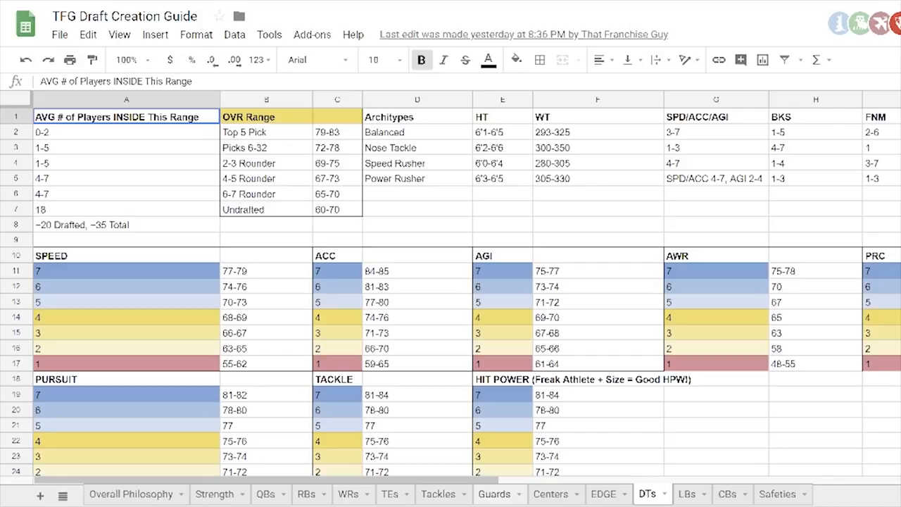
{"action": "left_click", "coordinate": [438, 493]}
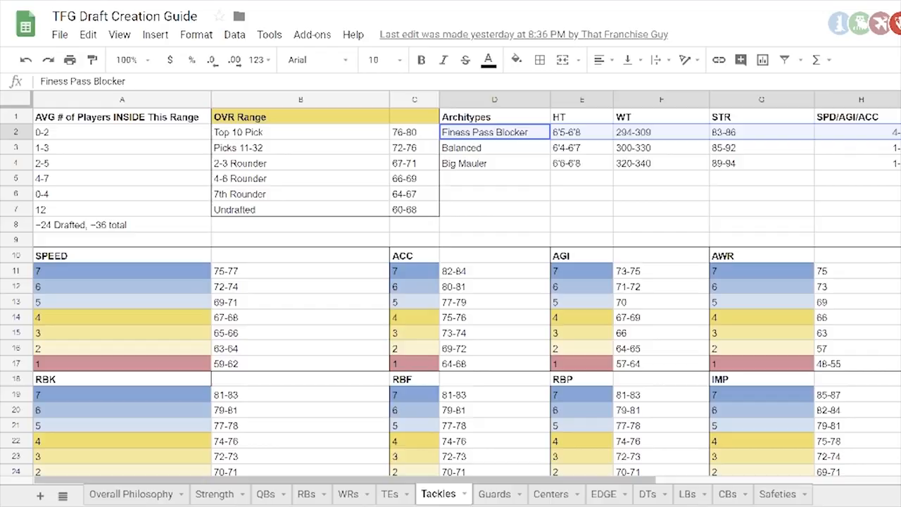
{"action": "left_click", "coordinate": [581, 132]}
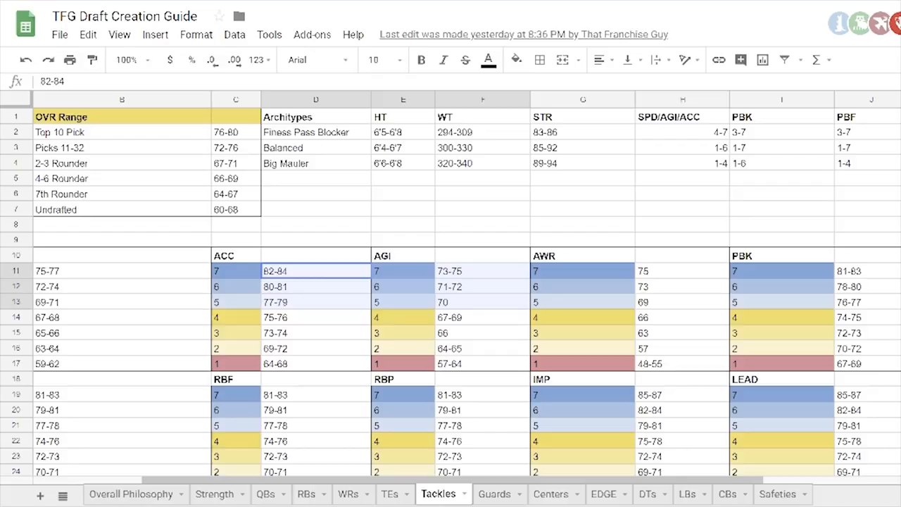
{"action": "scroll", "scroll_direction": "left", "scroll_amount": 3}
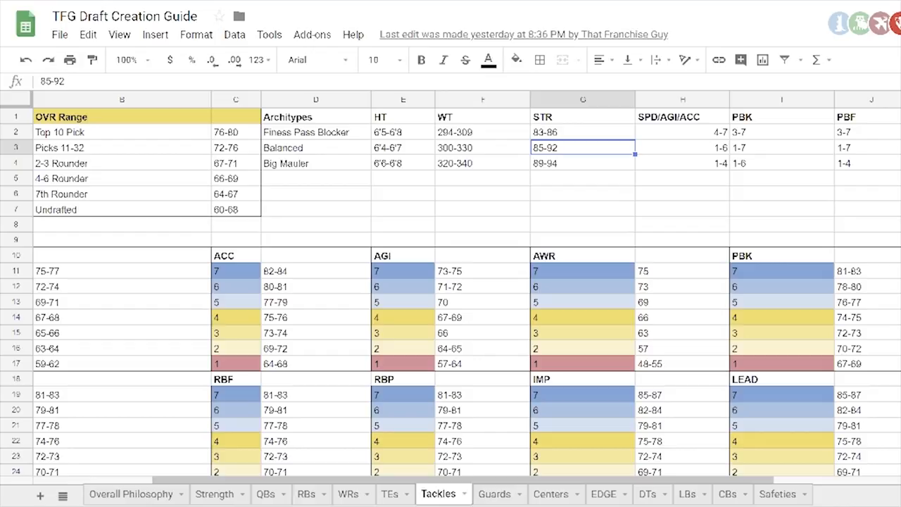
{"action": "left_click", "coordinate": [494, 493]}
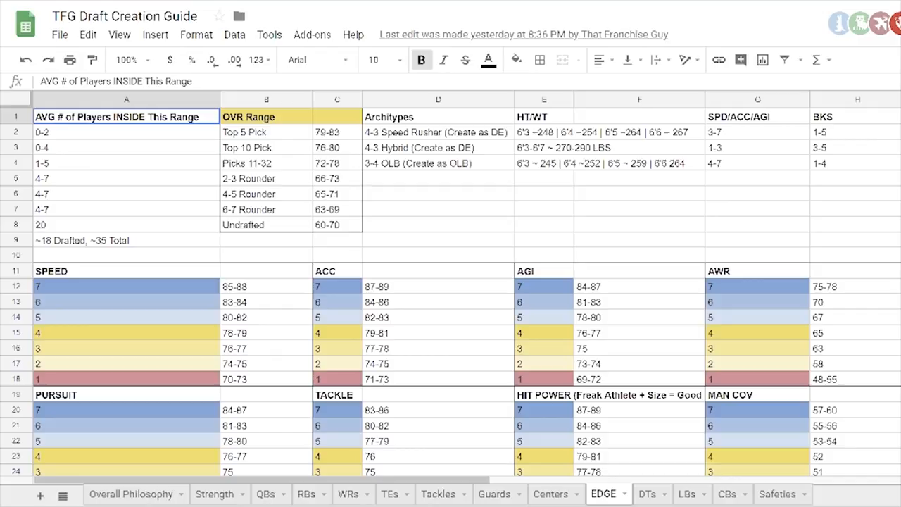
{"action": "left_click", "coordinate": [266, 132]}
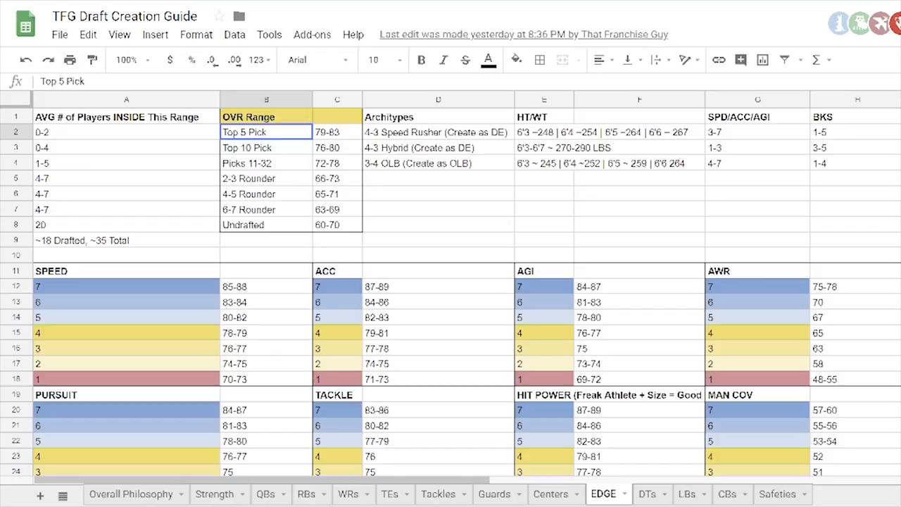
{"action": "left_click", "coordinate": [338, 132]}
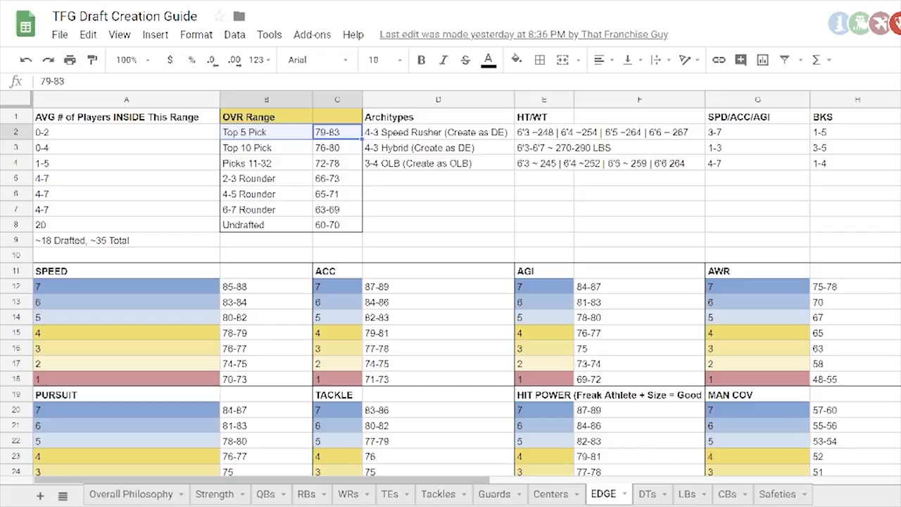
{"action": "left_click", "coordinate": [436, 132]}
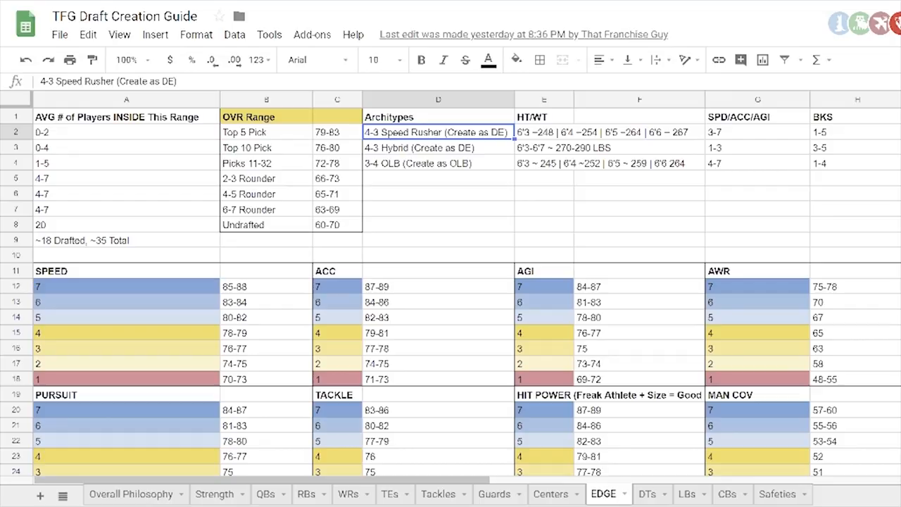
{"action": "scroll", "scroll_direction": "right", "scroll_amount": 3}
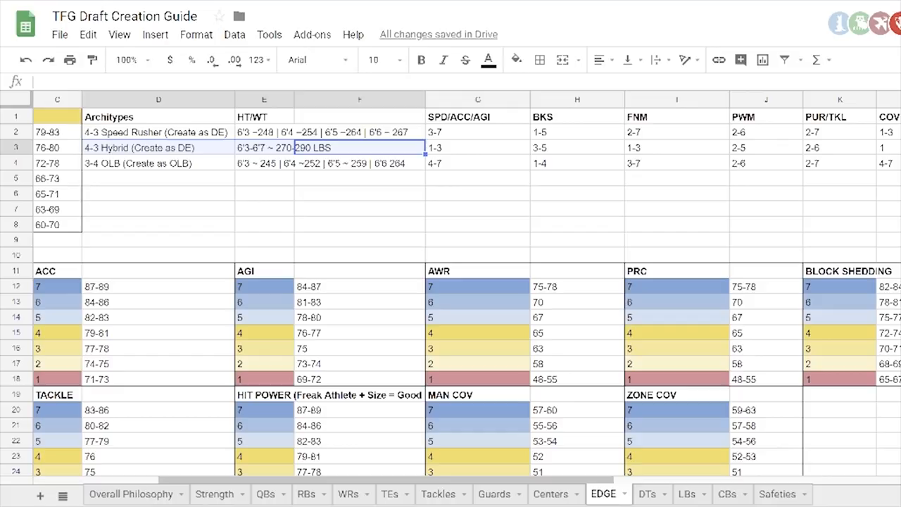
{"action": "left_click", "coordinate": [157, 148]}
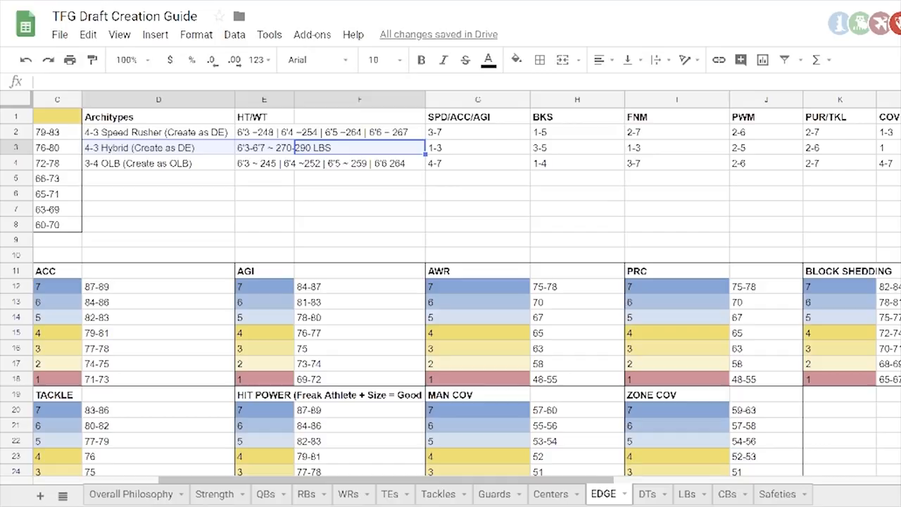
{"action": "left_click", "coordinate": [158, 148]}
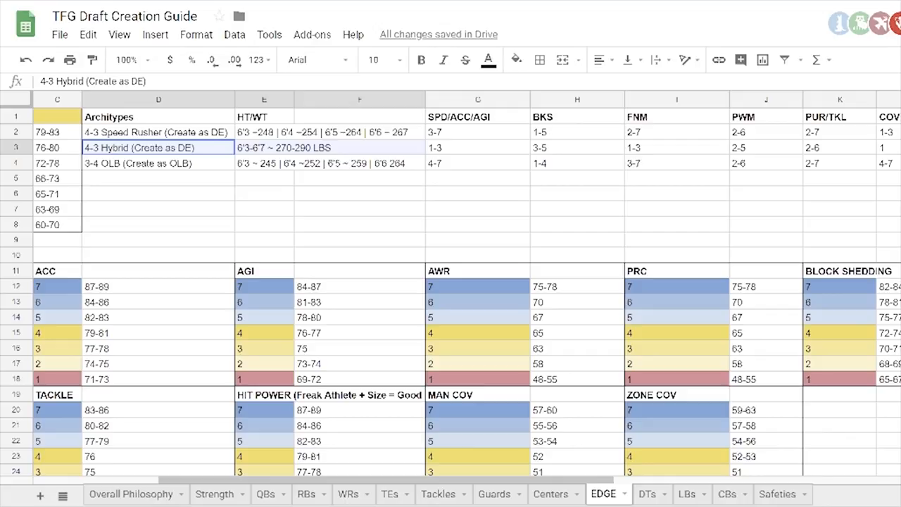
{"action": "left_click", "coordinate": [265, 148]}
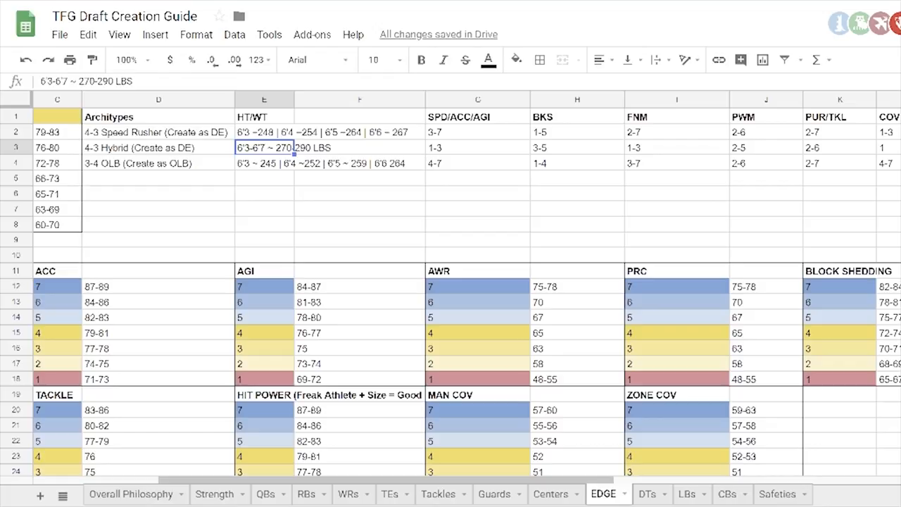
{"action": "left_click", "coordinate": [158, 148]}
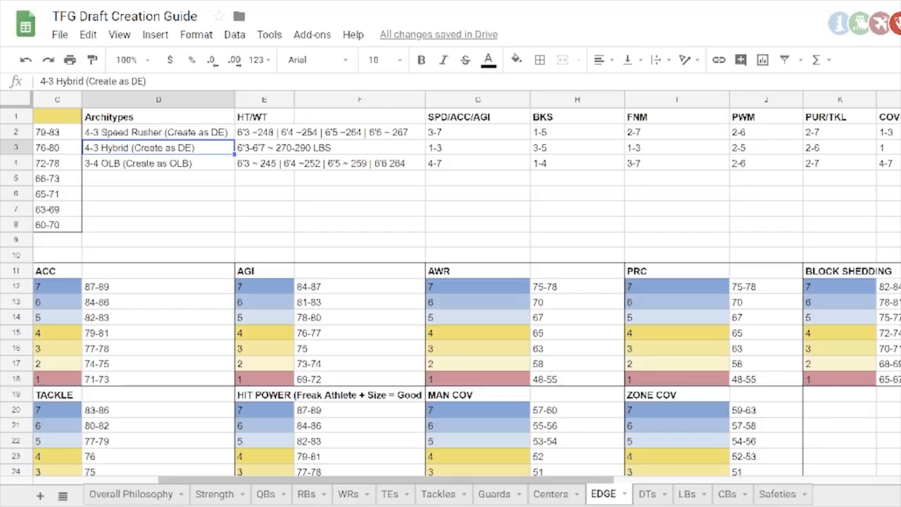
{"action": "left_click", "coordinate": [265, 148]}
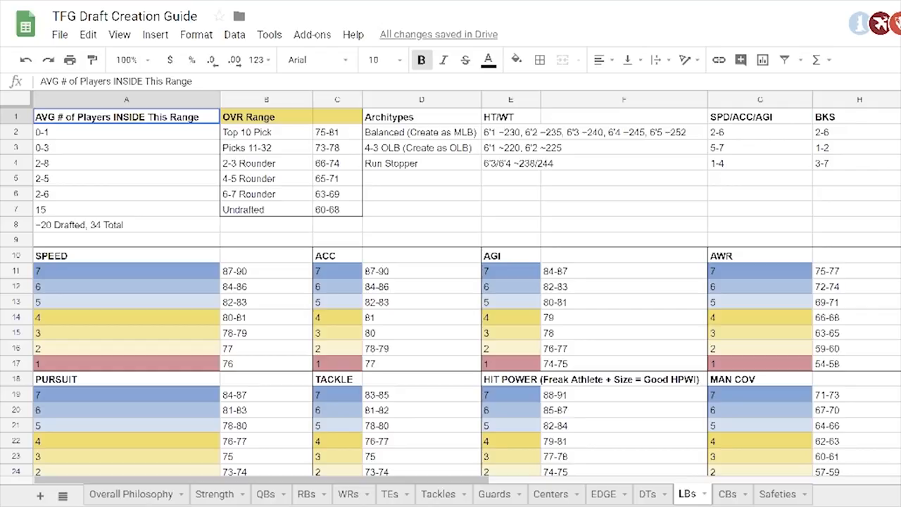
Step: Review the Run Stopper speed rating and the 4-3 OLB 1-2 BKS range and height/weight cells
{"action": "left_click", "coordinate": [421, 164]}
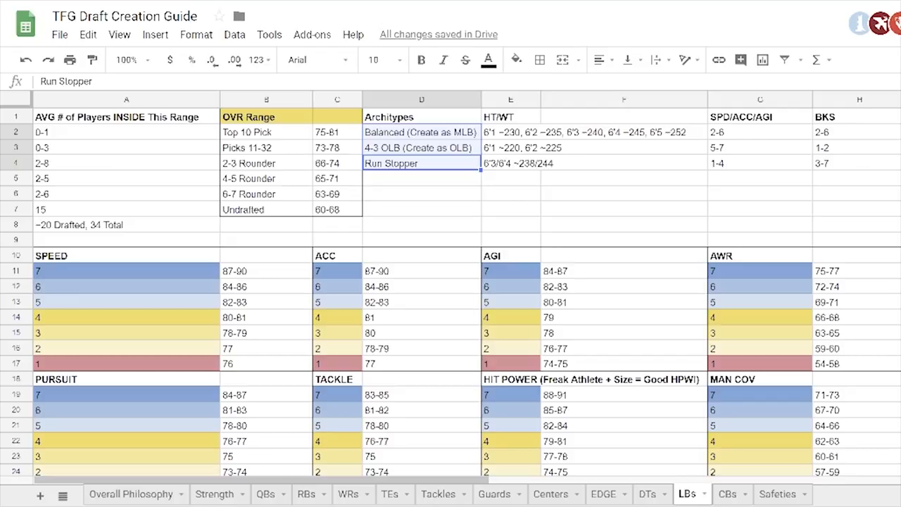
{"action": "left_click", "coordinate": [511, 132]}
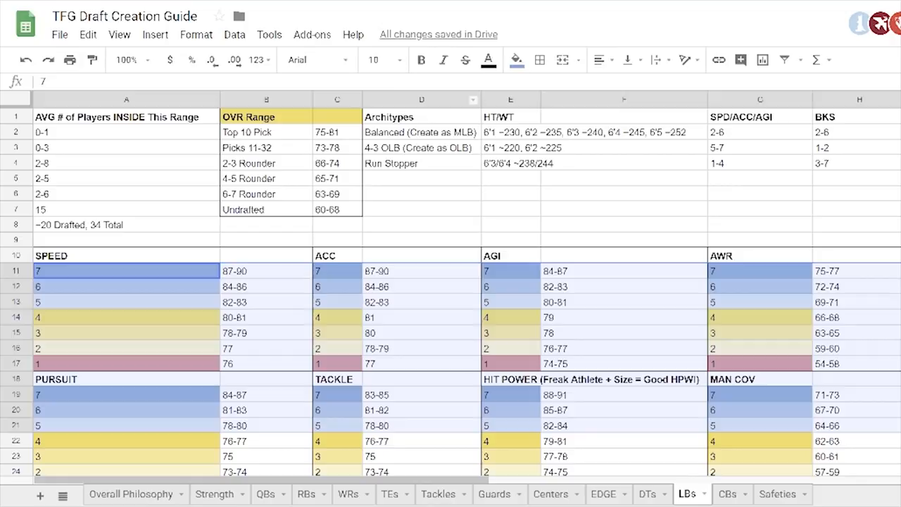
{"action": "left_click", "coordinate": [855, 147]}
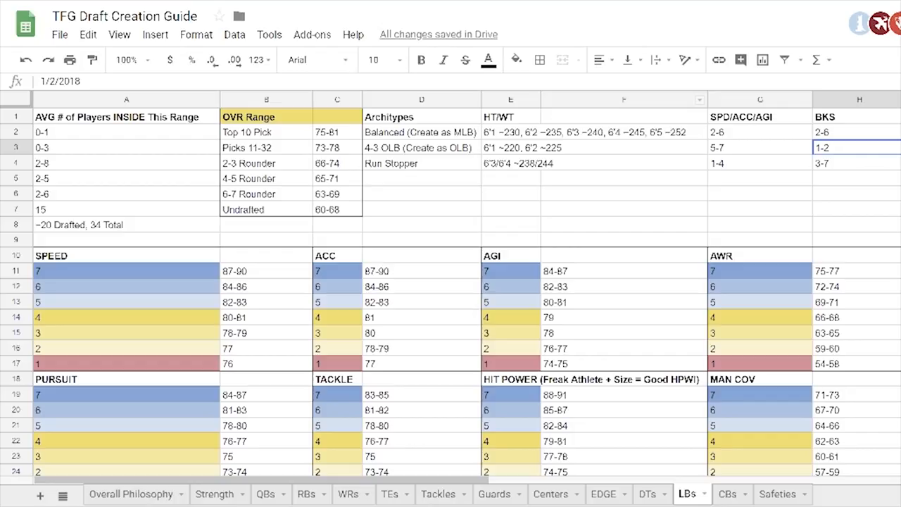
{"action": "left_click", "coordinate": [760, 148]}
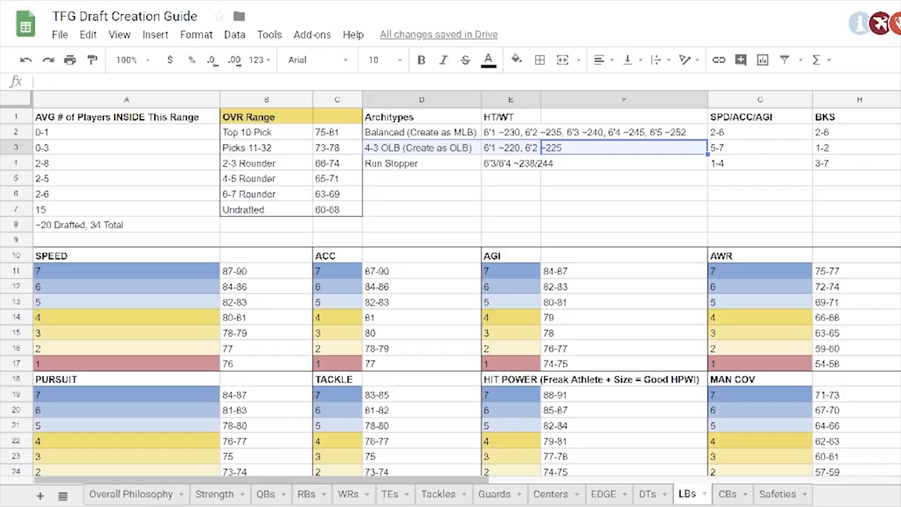
Step: Scan the remaining LB columns to the right, then move on to the CBs sheet
{"action": "scroll", "scroll_direction": "right", "scroll_amount": 3}
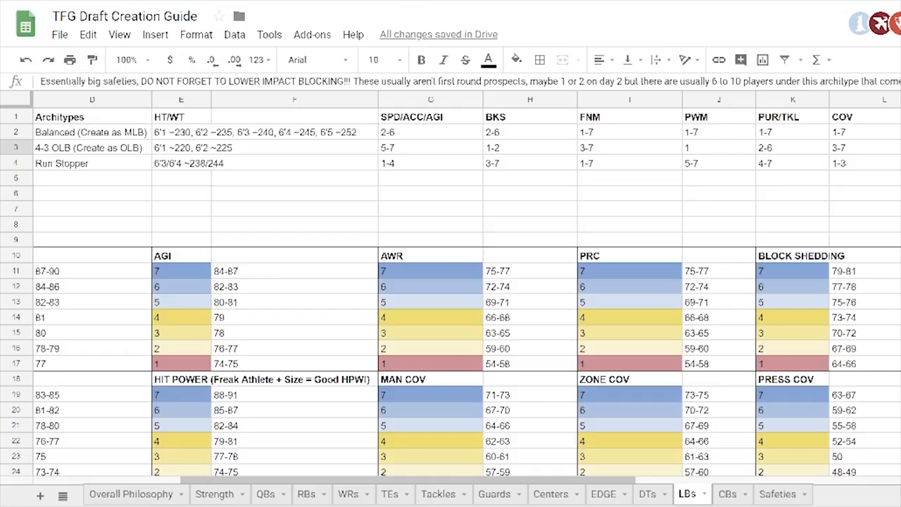
{"action": "scroll", "scroll_direction": "right", "scroll_amount": 3}
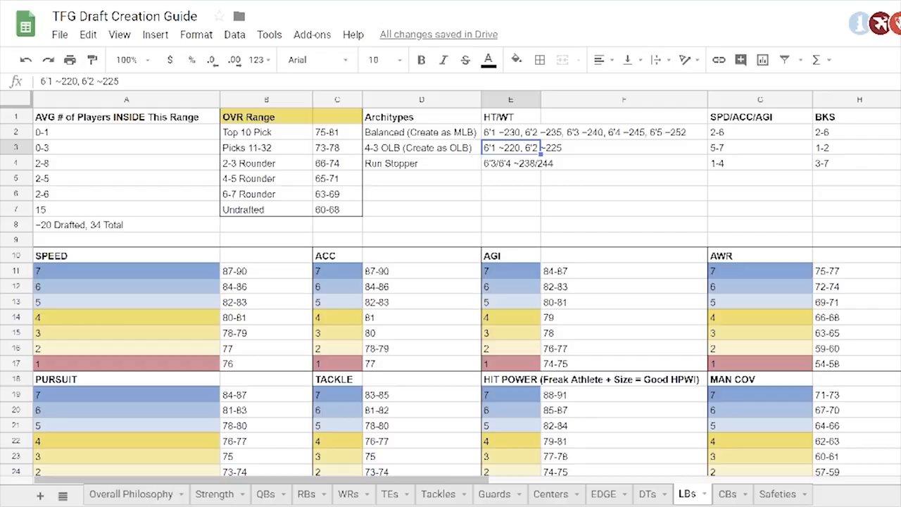
{"action": "left_click", "coordinate": [421, 163]}
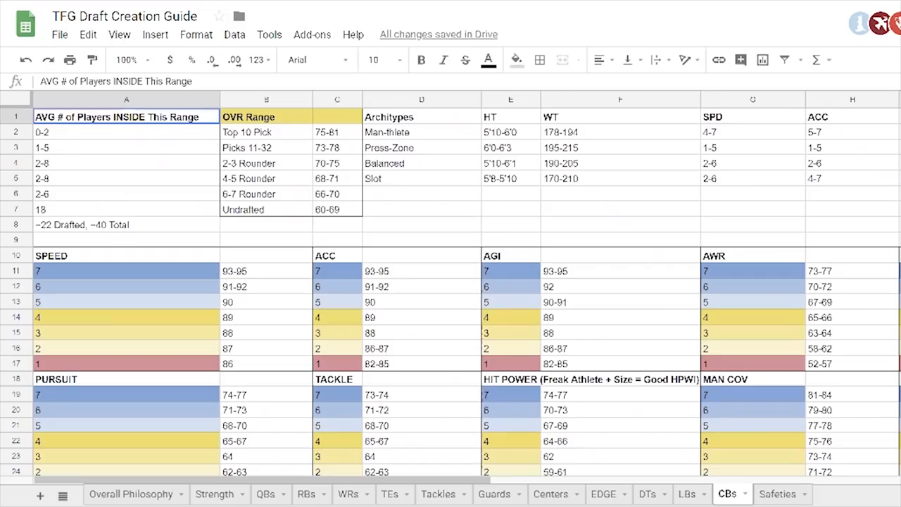
{"action": "left_click", "coordinate": [687, 493]}
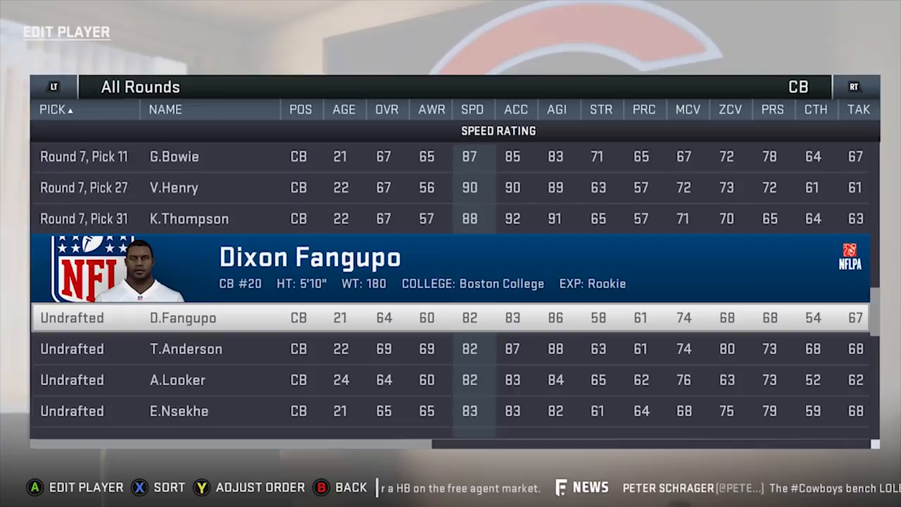
Step: Step down the CBs guide to the lowest speed tier value, 86
{"action": "scroll", "scroll_direction": "down", "scroll_amount": 3}
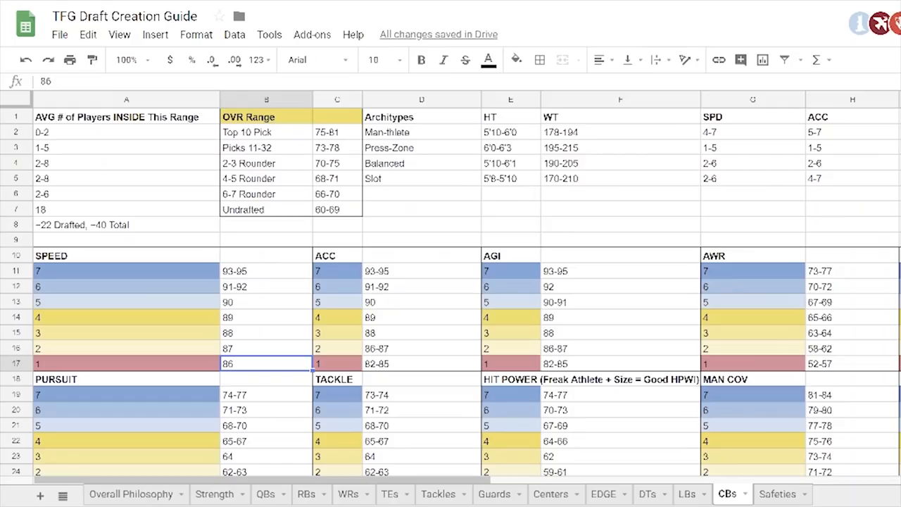
{"action": "left_click", "coordinate": [266, 348]}
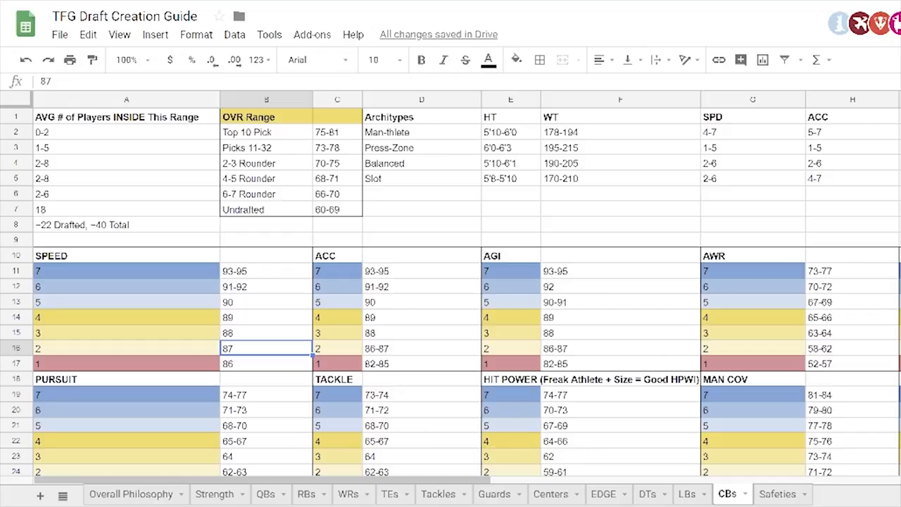
{"action": "left_click", "coordinate": [266, 363]}
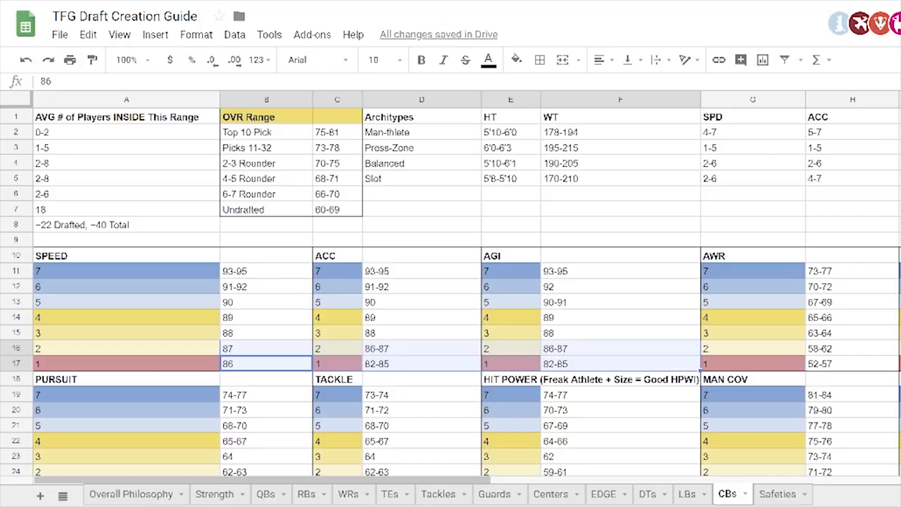
{"action": "left_click", "coordinate": [264, 286]}
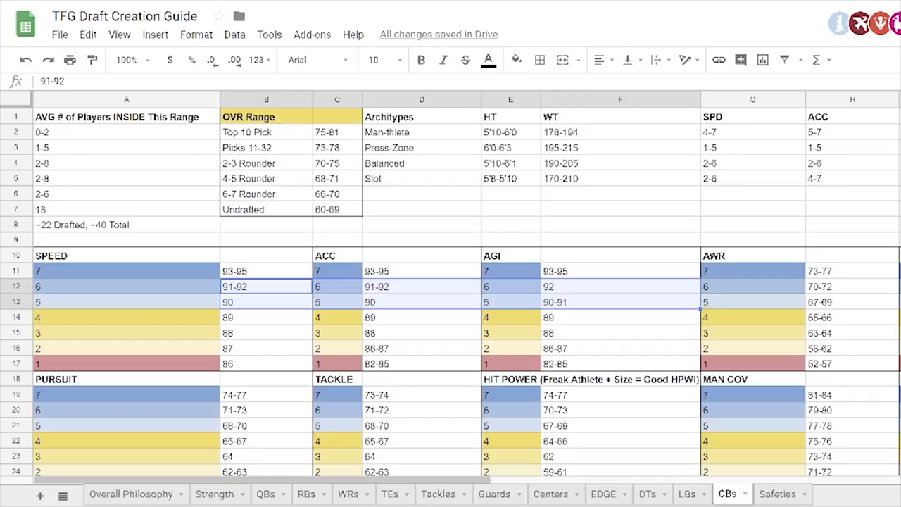
{"action": "left_click", "coordinate": [266, 271]}
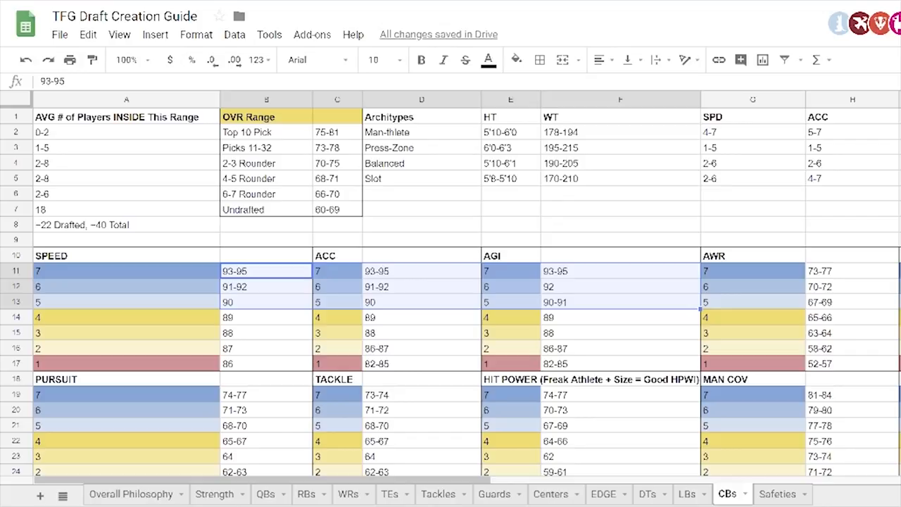
{"action": "left_click", "coordinate": [421, 133]}
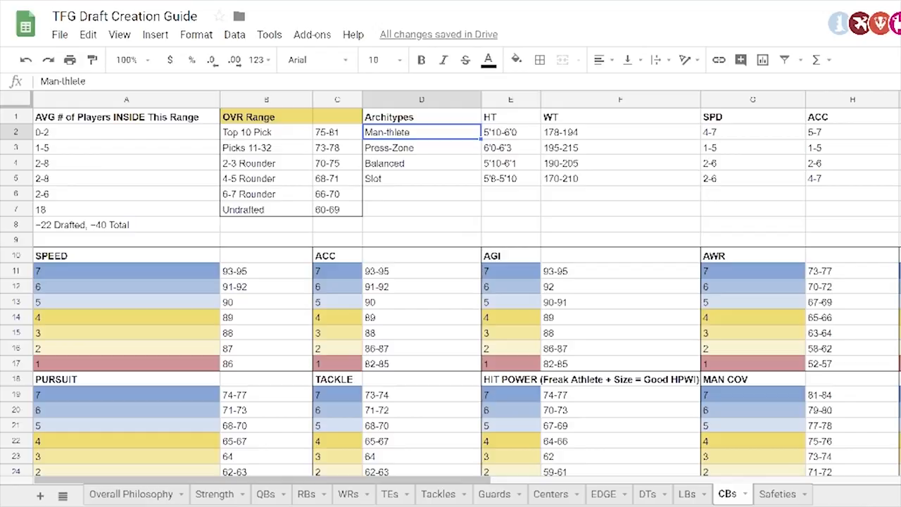
{"action": "scroll", "scroll_direction": "right", "scroll_amount": 3}
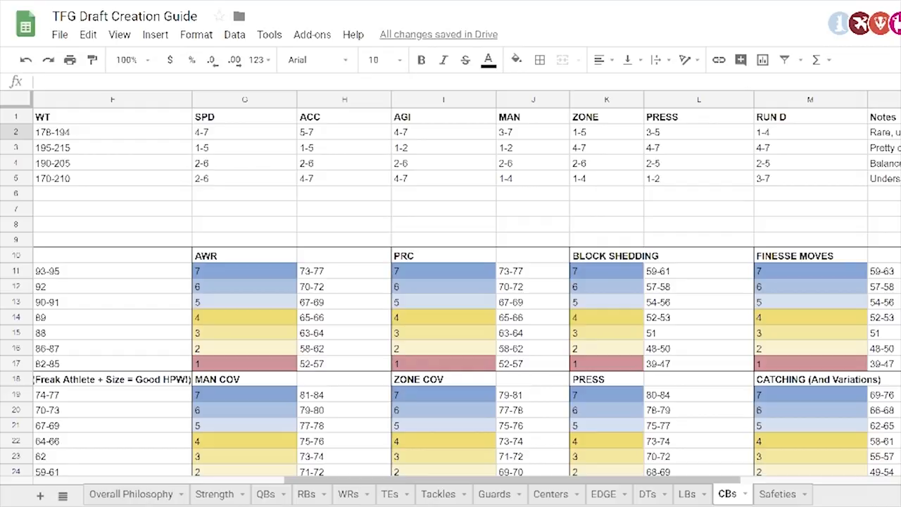
{"action": "scroll", "scroll_direction": "left", "scroll_amount": 3}
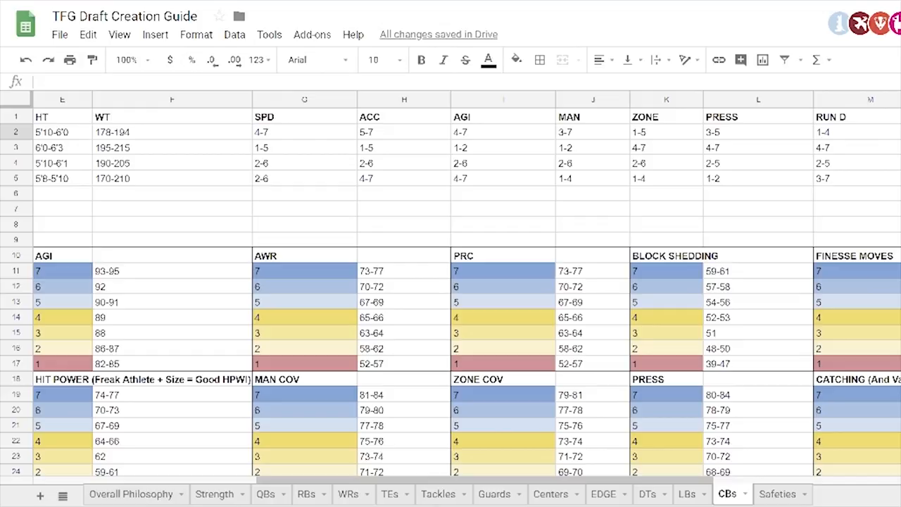
{"action": "left_click", "coordinate": [856, 132]}
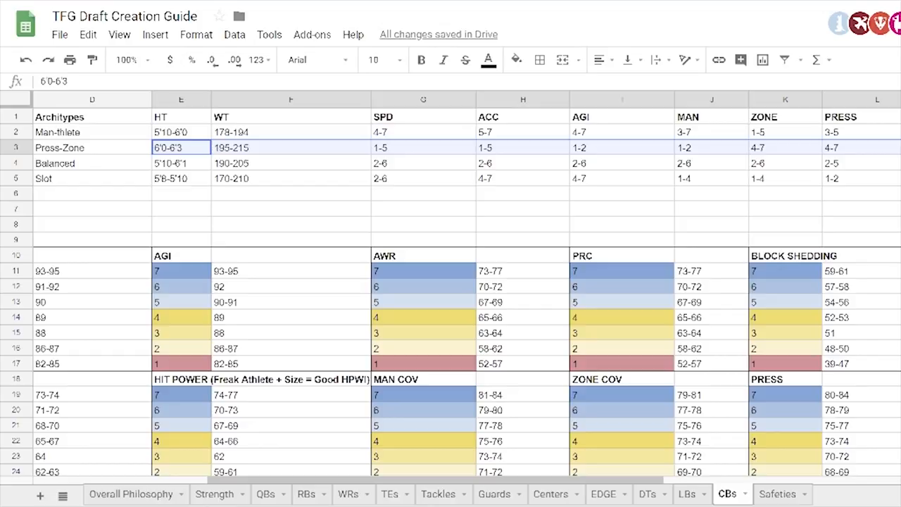
{"action": "left_click", "coordinate": [785, 147]}
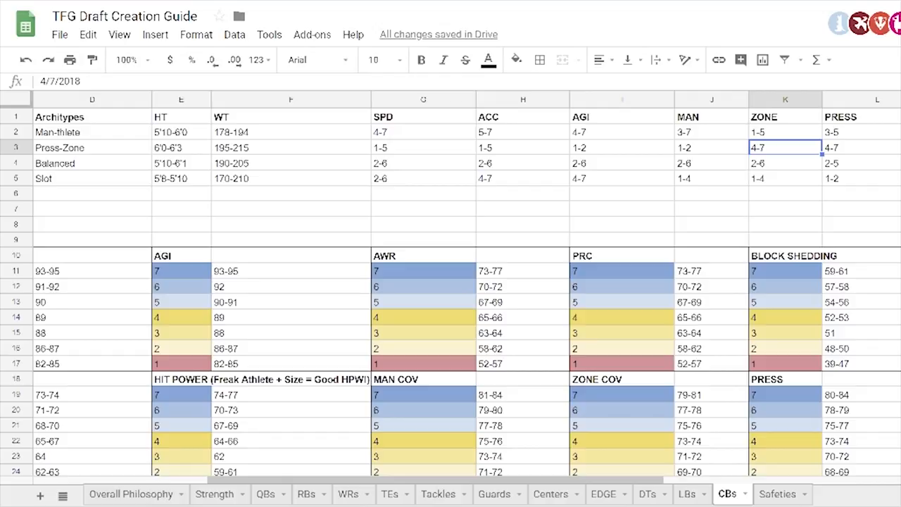
{"action": "scroll", "scroll_direction": "right", "scroll_amount": 3}
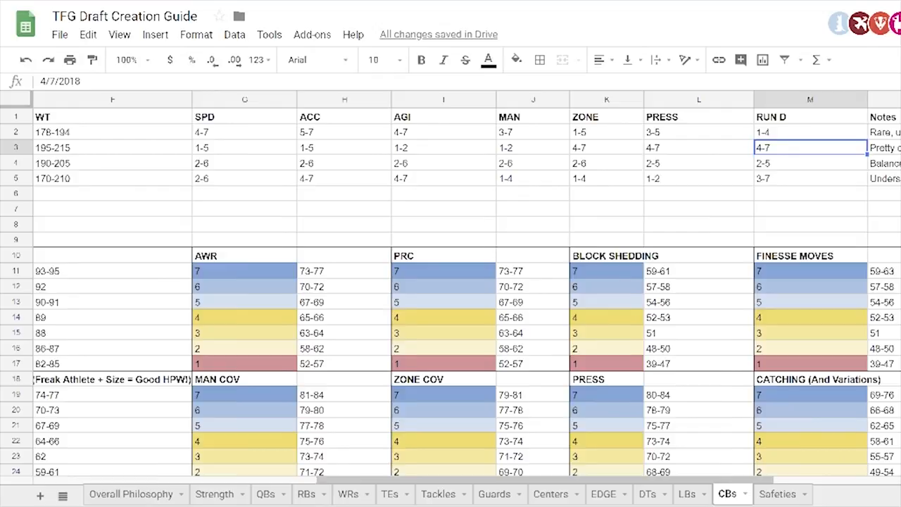
{"action": "scroll", "scroll_direction": "left", "scroll_amount": 3}
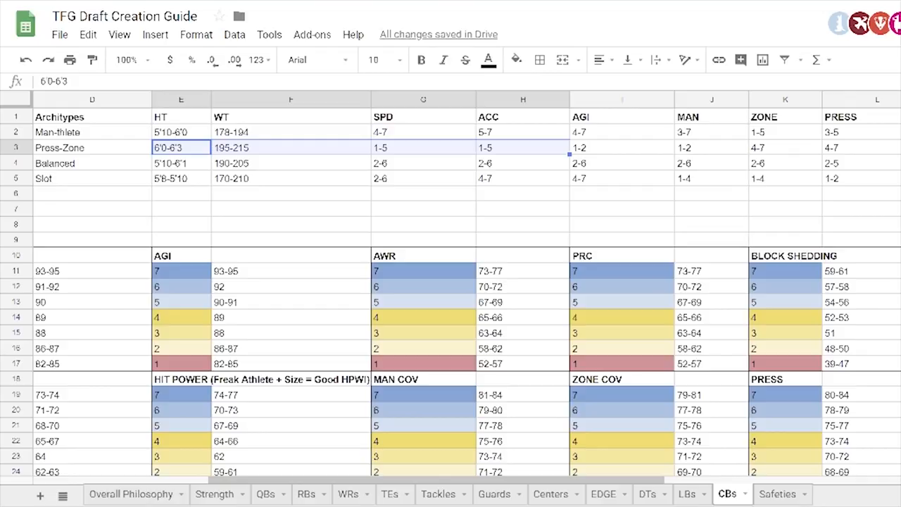
{"action": "left_click", "coordinate": [180, 178]}
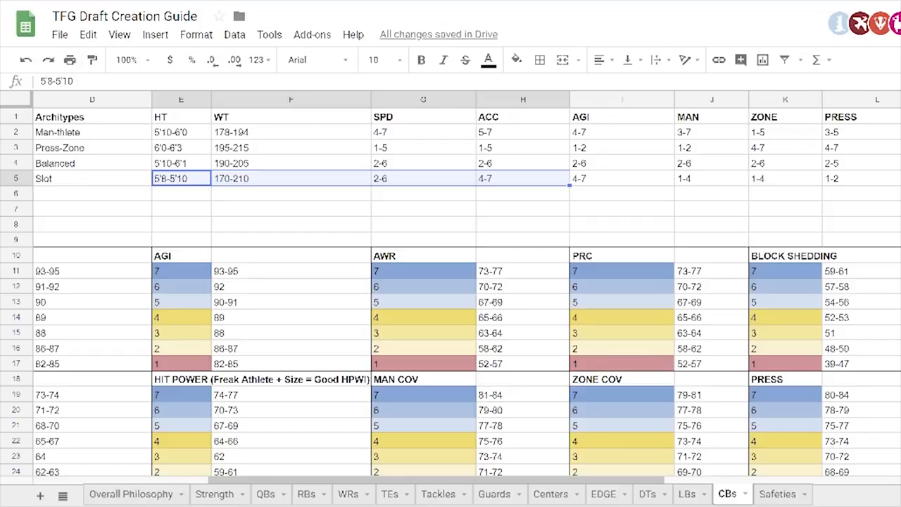
{"action": "left_click", "coordinate": [622, 177]}
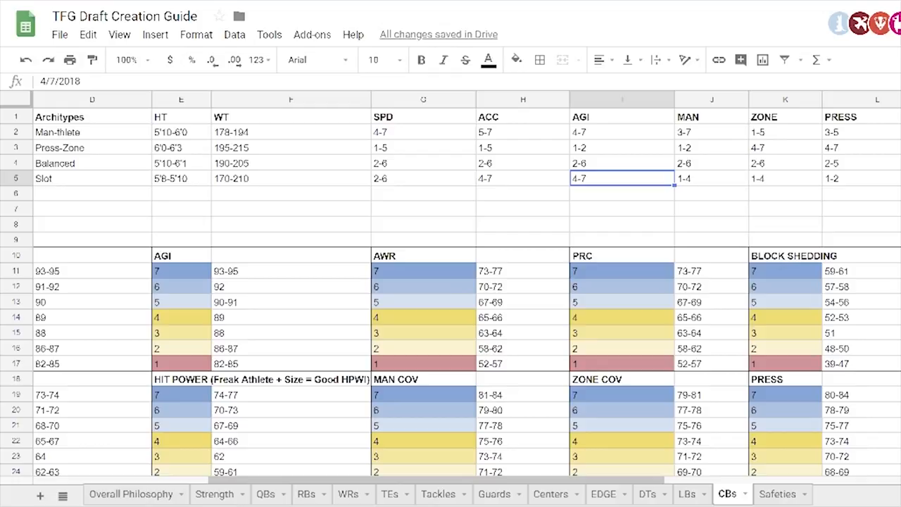
{"action": "scroll", "scroll_direction": "down", "scroll_amount": 3}
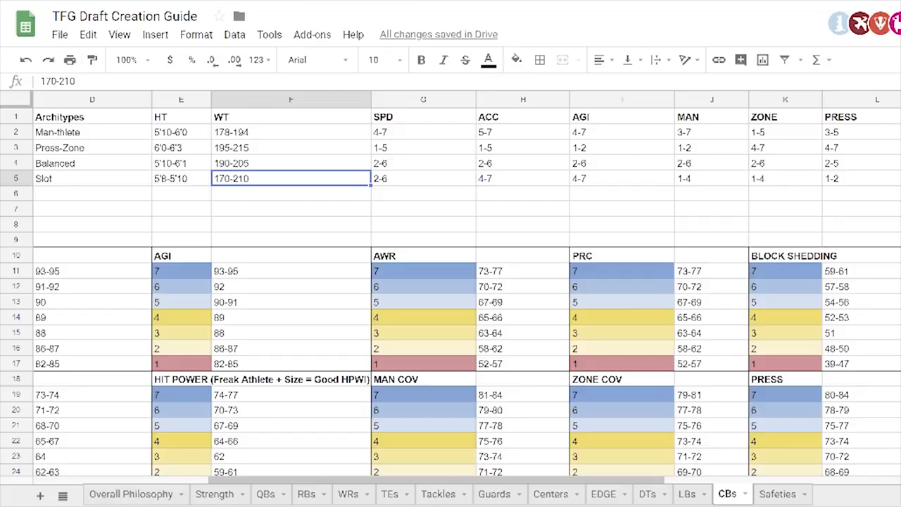
{"action": "left_click", "coordinate": [180, 177]}
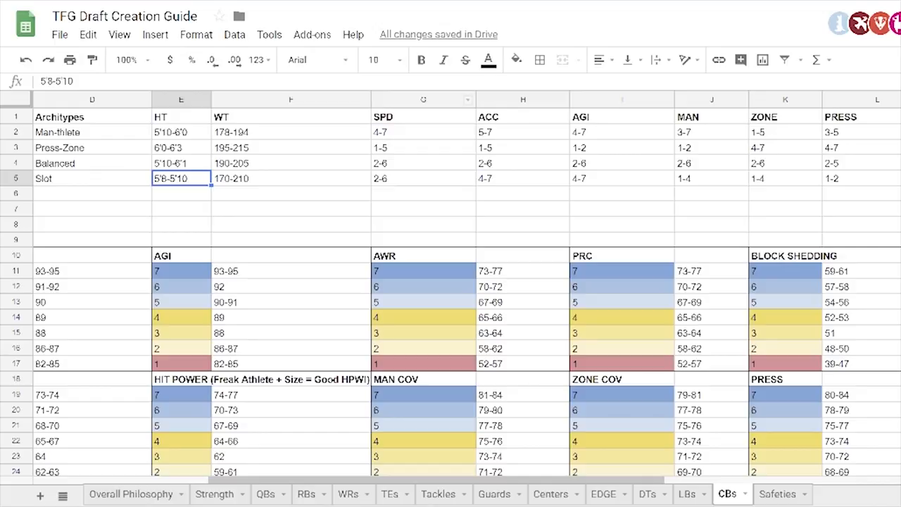
{"action": "left_click", "coordinate": [290, 177]}
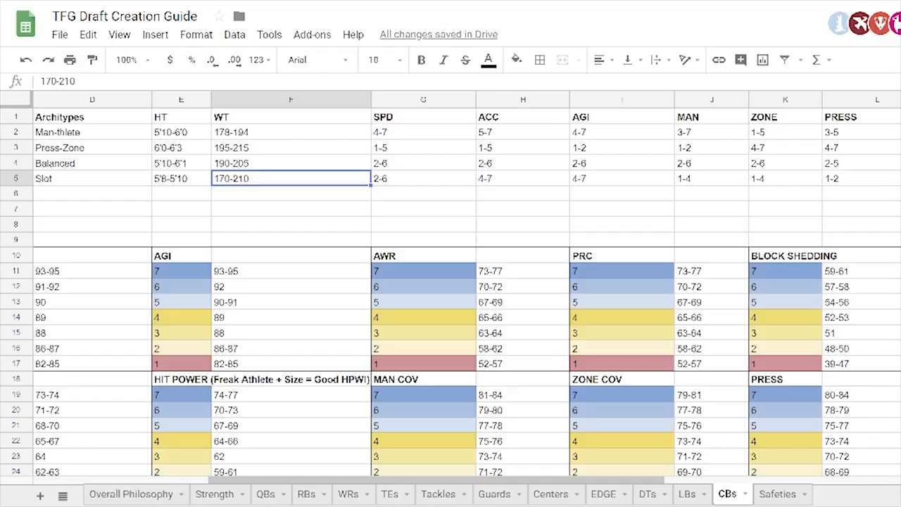
{"action": "left_click", "coordinate": [522, 178]}
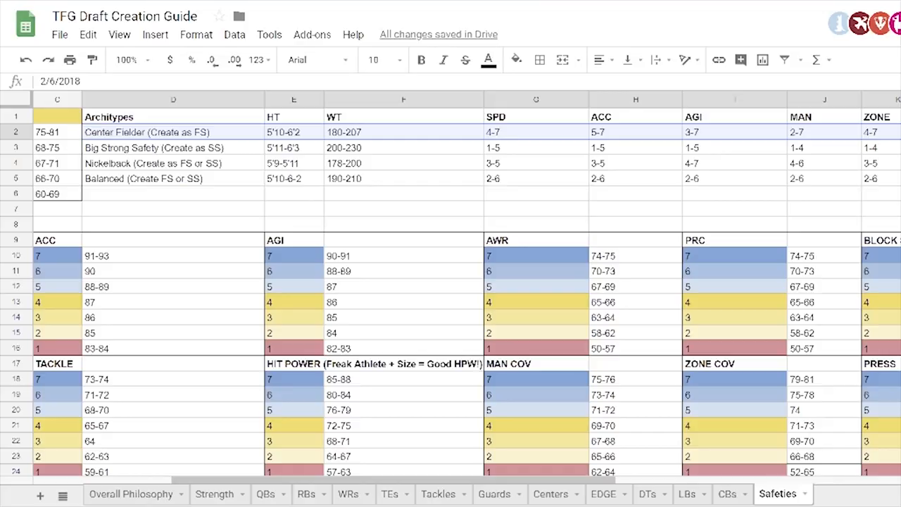
Step: Review Center Fielder speed 4-7 and Big Strong Safety weight 200-230 and man coverage ranges
{"action": "left_click", "coordinate": [172, 132]}
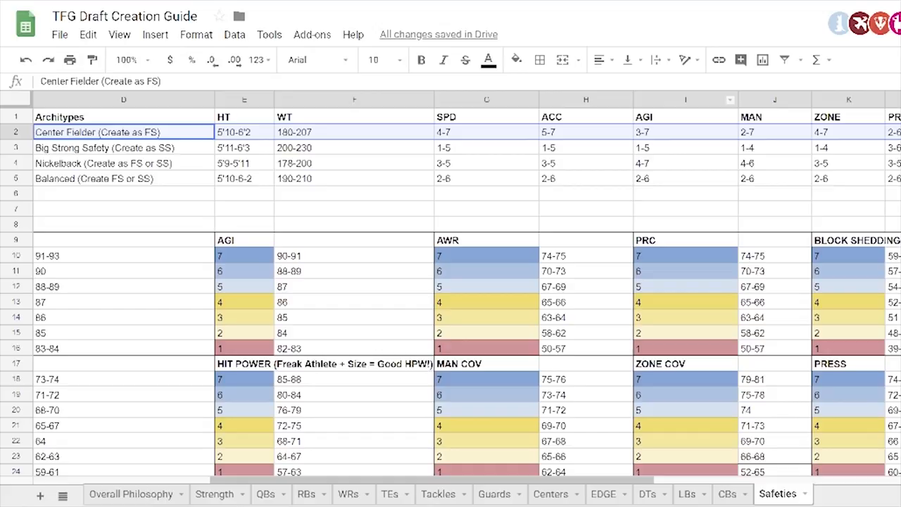
{"action": "left_click", "coordinate": [484, 132]}
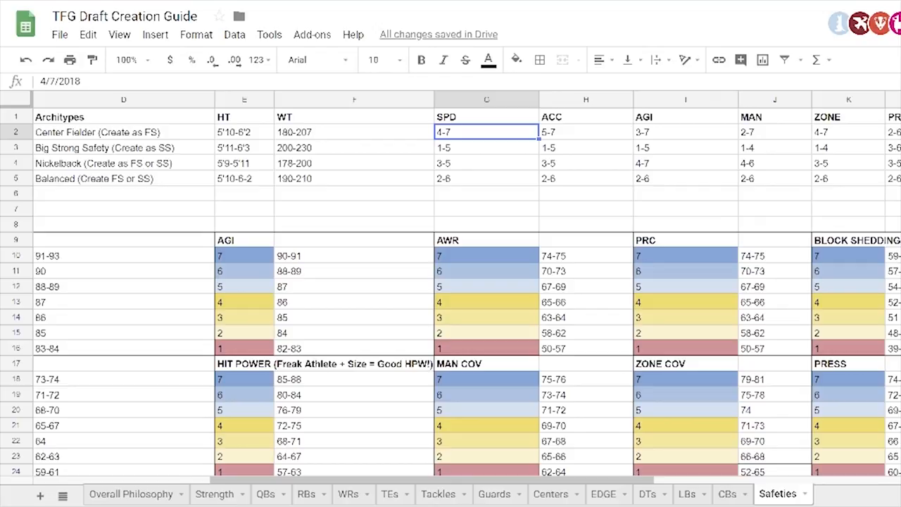
{"action": "left_click", "coordinate": [124, 147]}
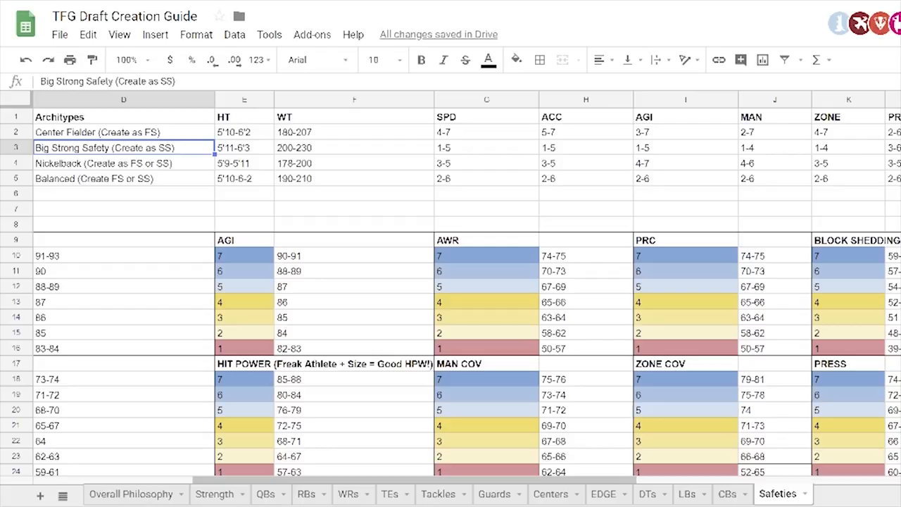
{"action": "left_click", "coordinate": [354, 148]}
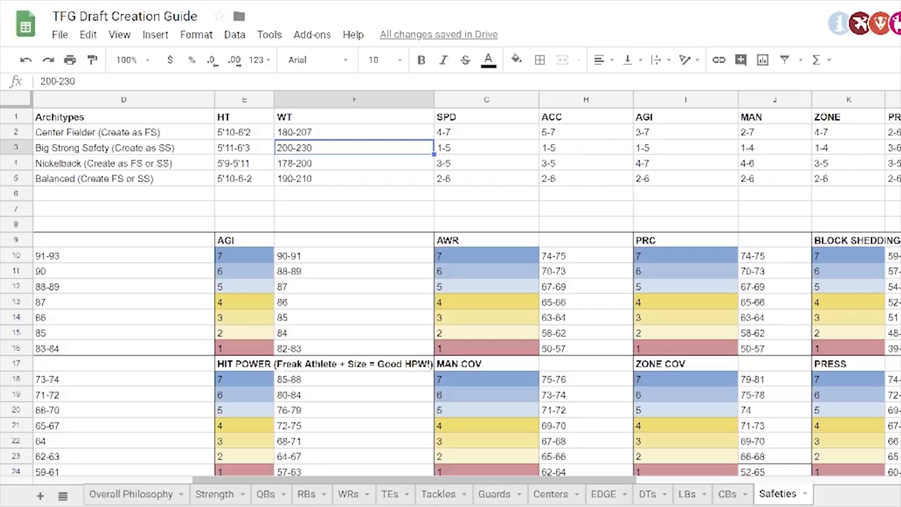
{"action": "left_click", "coordinate": [774, 148]}
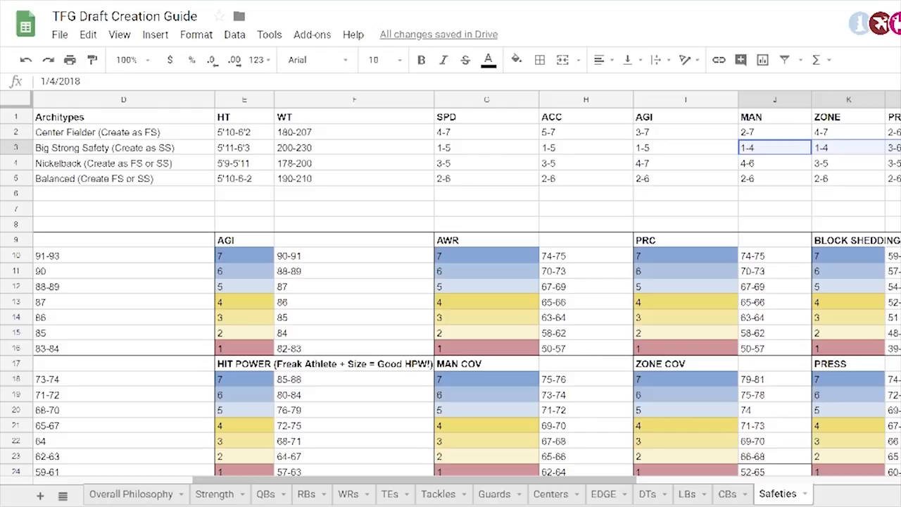
Step: Review the Nickelback run defense 3-6 and man coverage 4-6 ranges, returning to the left columns
{"action": "left_click", "coordinate": [123, 164]}
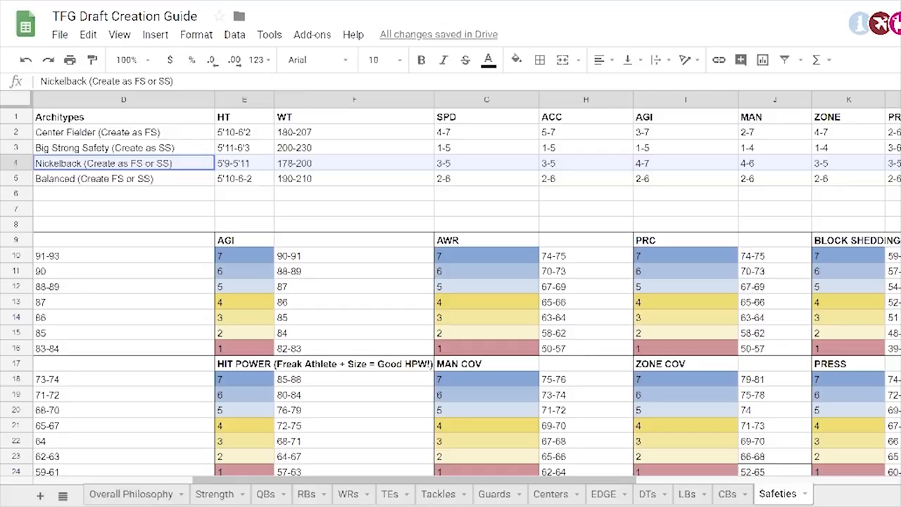
{"action": "left_click", "coordinate": [847, 163]}
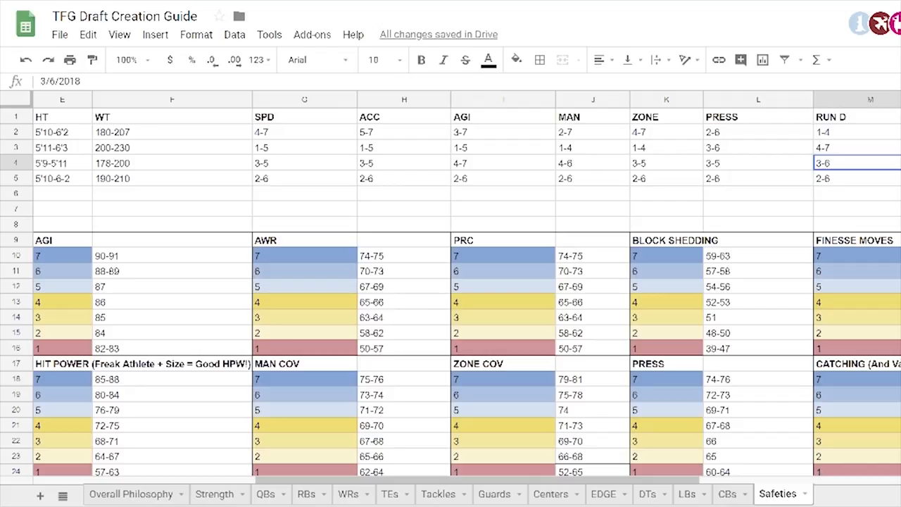
{"action": "left_click", "coordinate": [593, 164]}
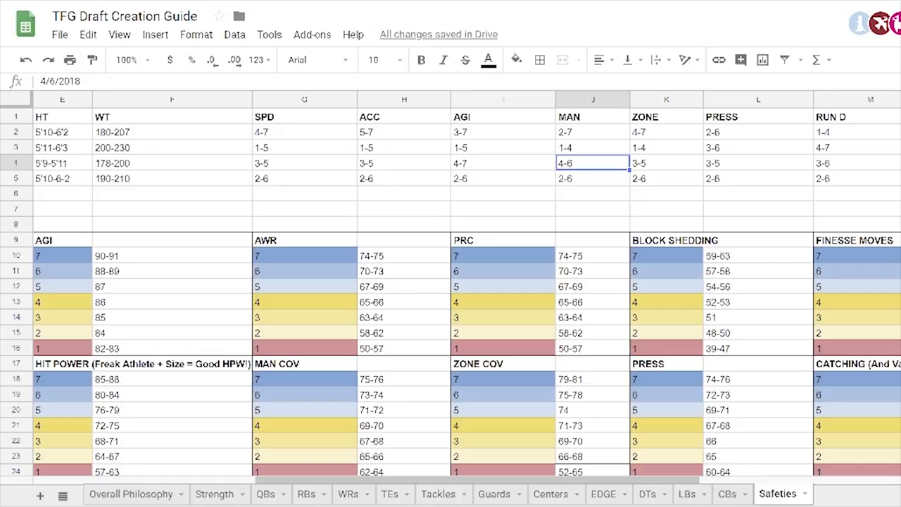
{"action": "scroll", "scroll_direction": "left", "scroll_amount": 3}
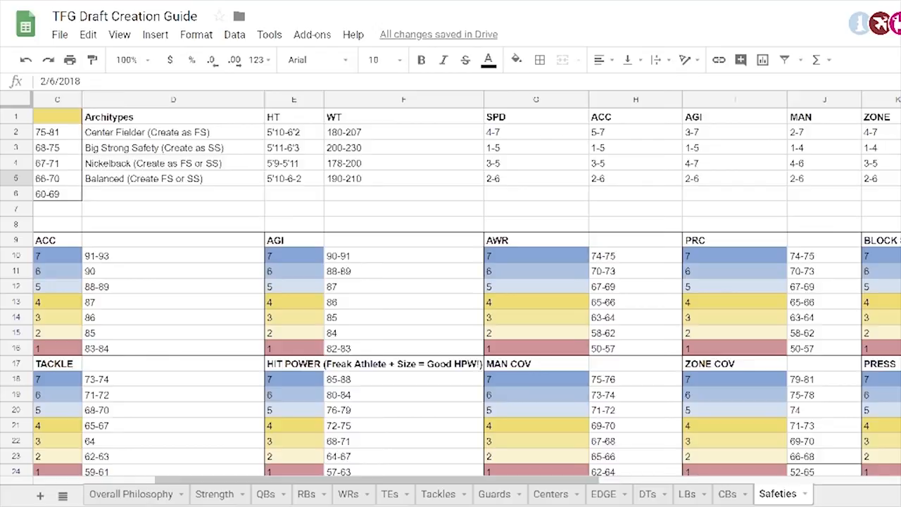
{"action": "scroll", "scroll_direction": "left", "scroll_amount": 3}
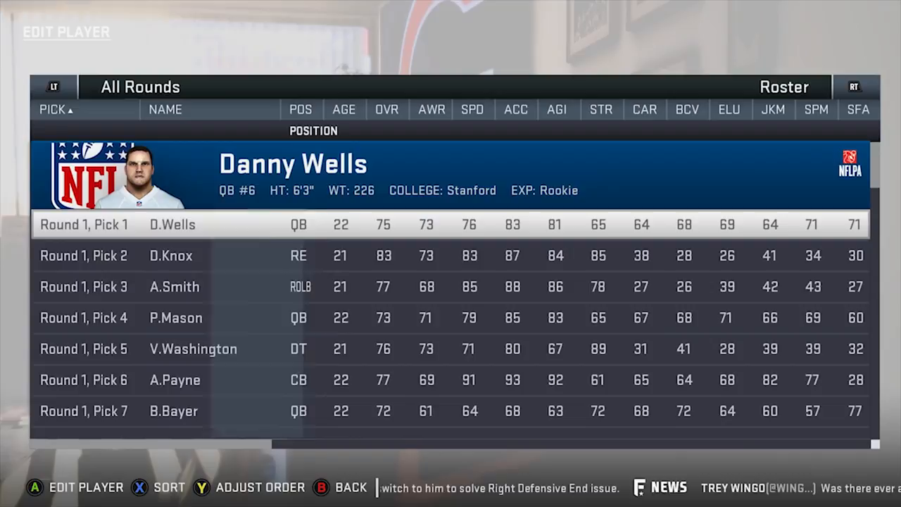
Step: Narrow the draft class list to quarterbacks and order them by speed rating
{"action": "scroll", "scroll_direction": "down", "scroll_amount": 3}
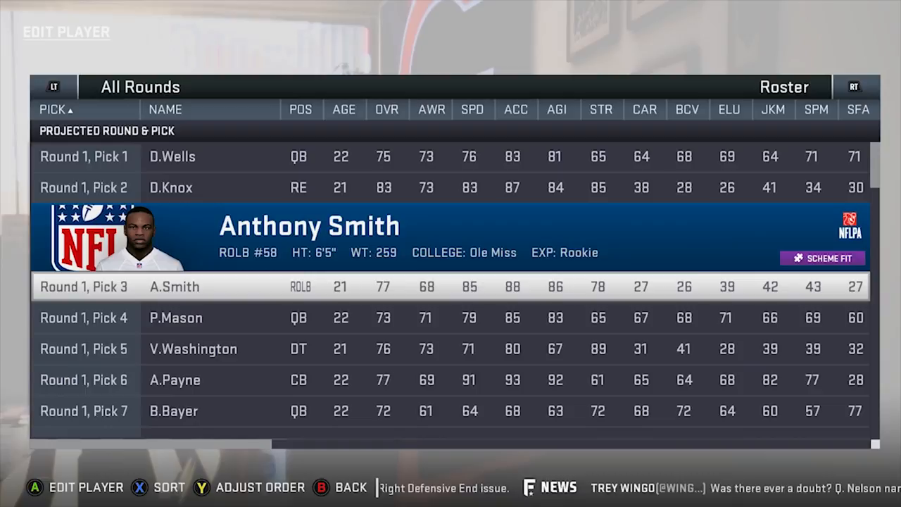
{"action": "left_click", "coordinate": [853, 87]}
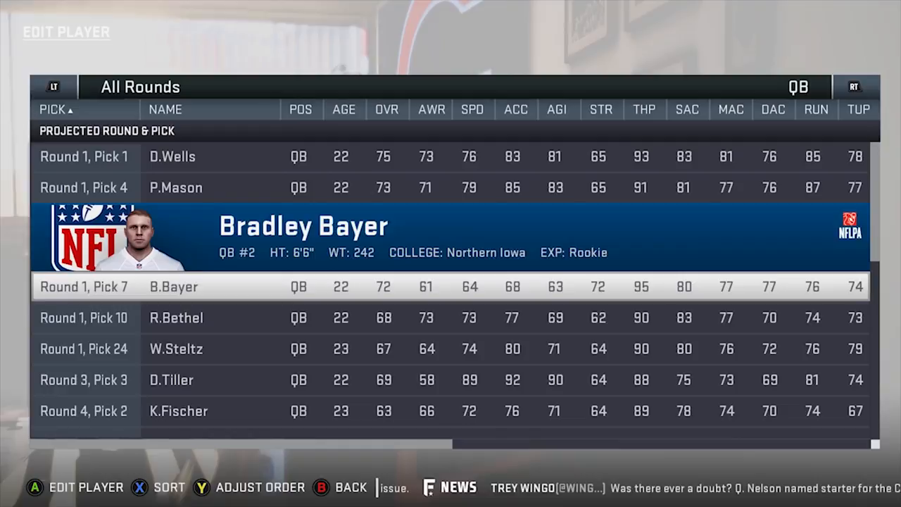
{"action": "scroll", "scroll_direction": "down", "scroll_amount": 3}
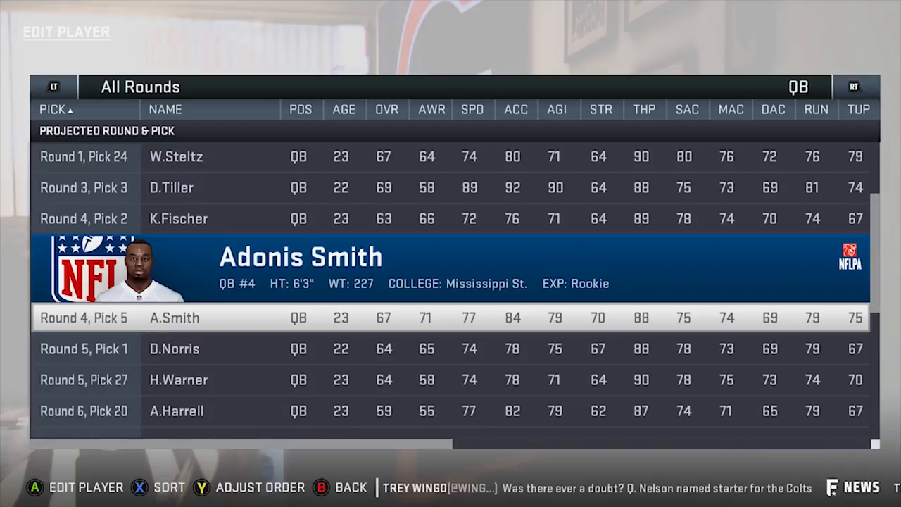
{"action": "left_click", "coordinate": [473, 109]}
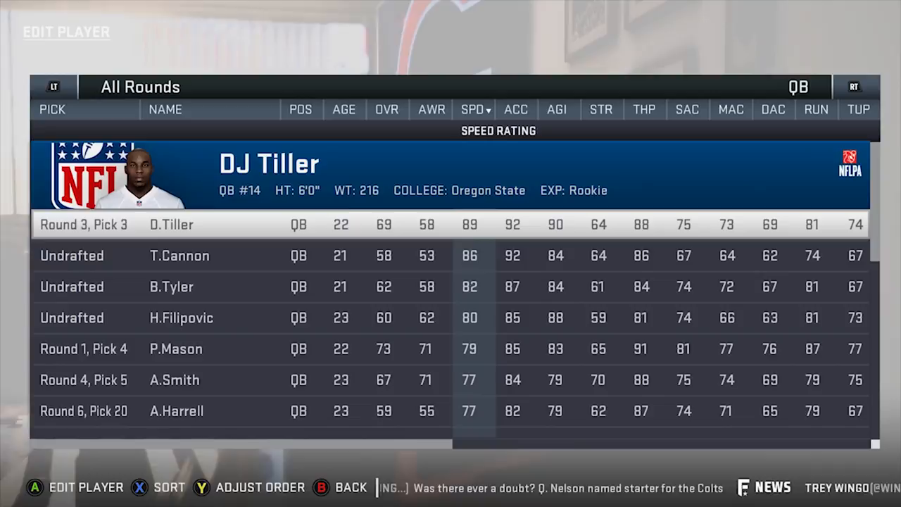